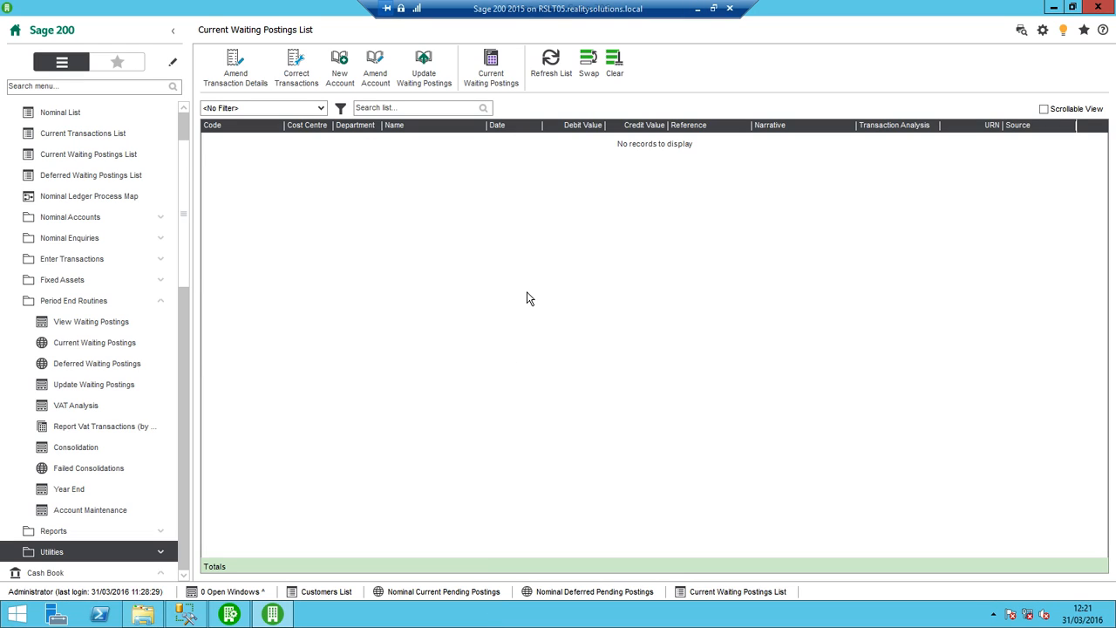
{"action": "mouse_move", "coordinate": [593, 272]}
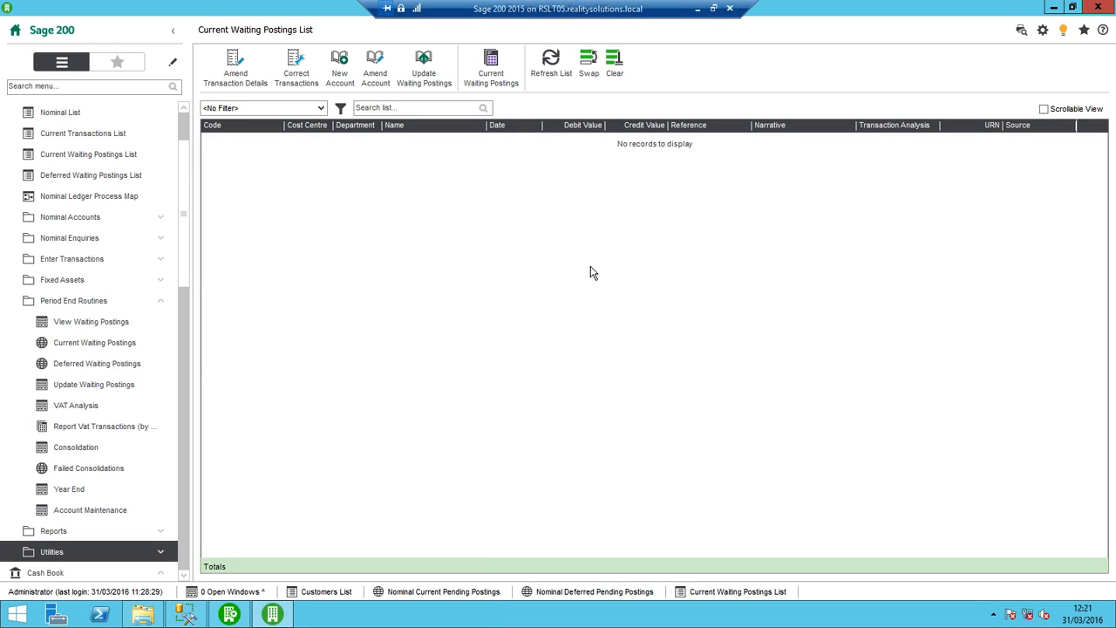
{"action": "mouse_move", "coordinate": [222, 315]}
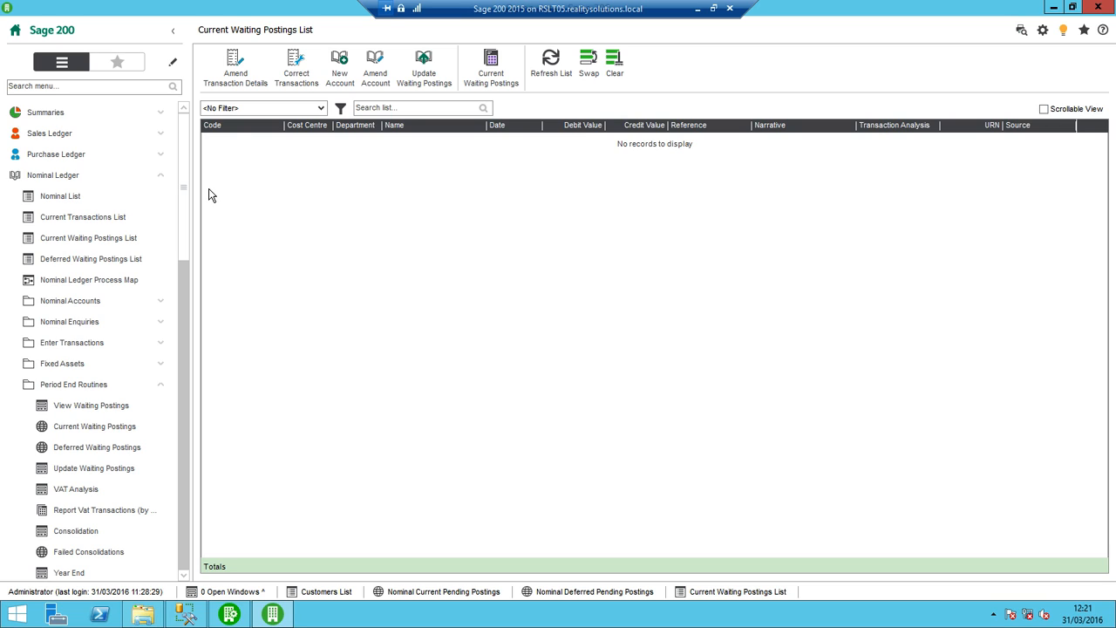
{"action": "mouse_move", "coordinate": [181, 188]}
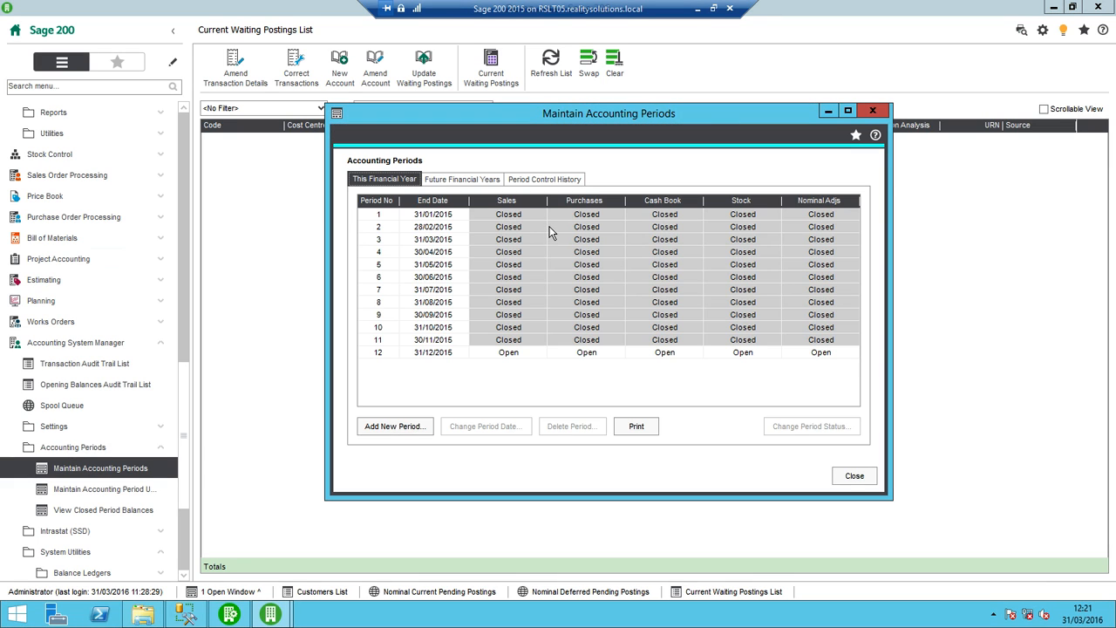
{"action": "mouse_move", "coordinate": [398, 220]}
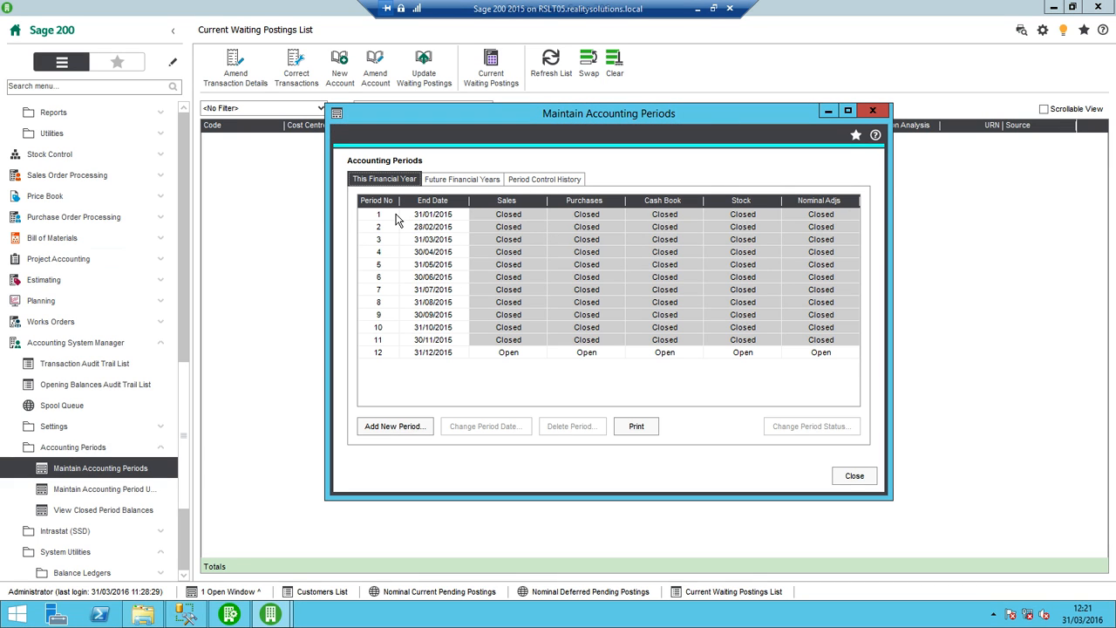
{"action": "mouse_move", "coordinate": [405, 216]}
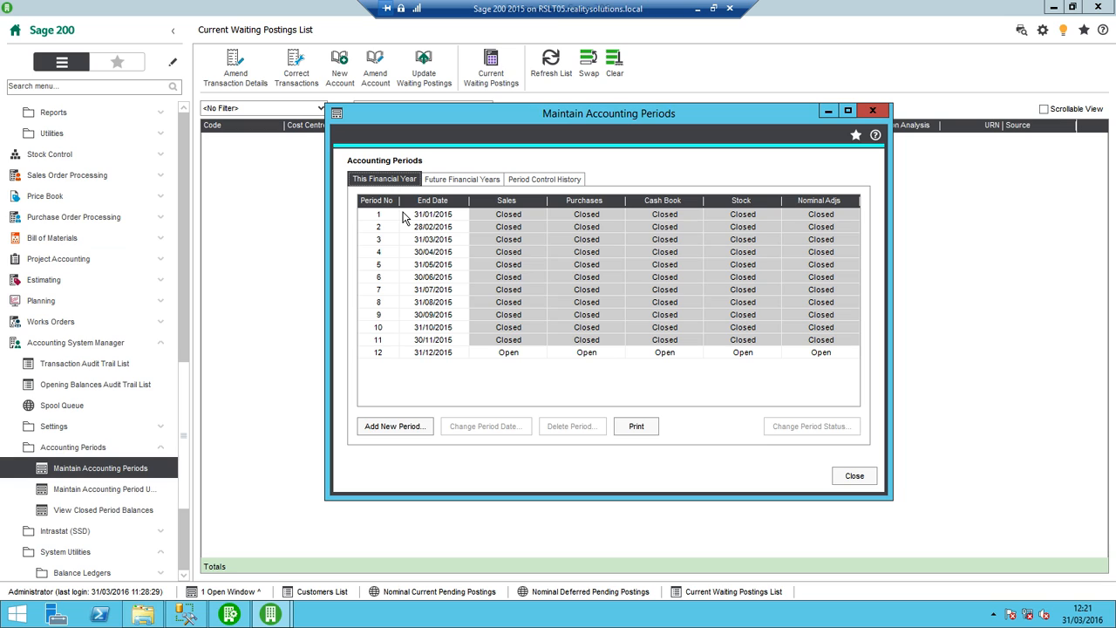
{"action": "mouse_move", "coordinate": [443, 359]}
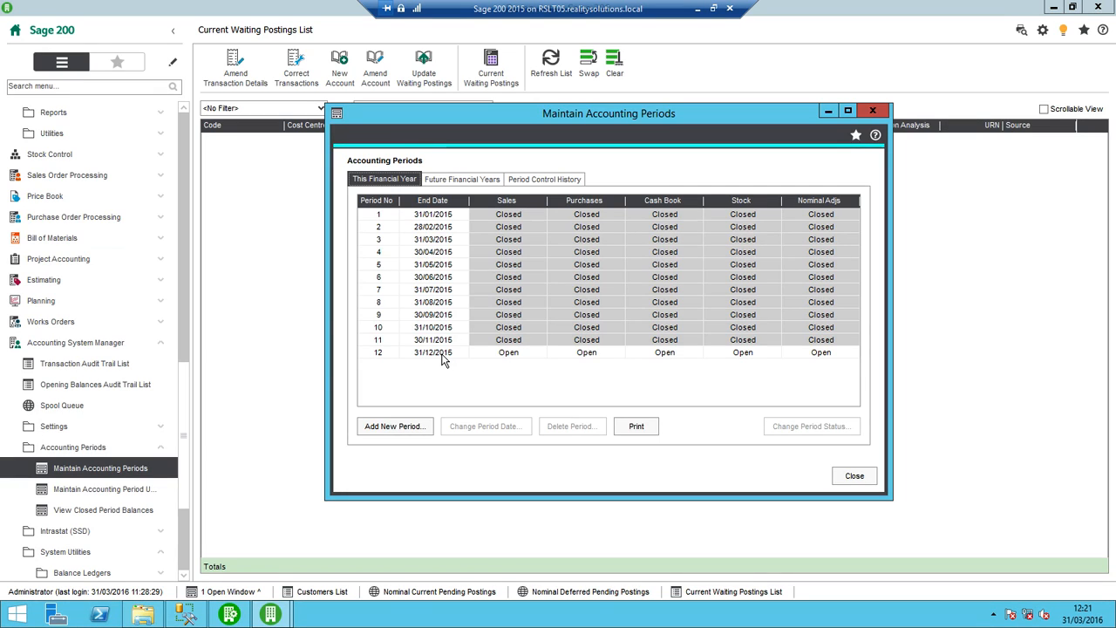
{"action": "mouse_move", "coordinate": [443, 108]}
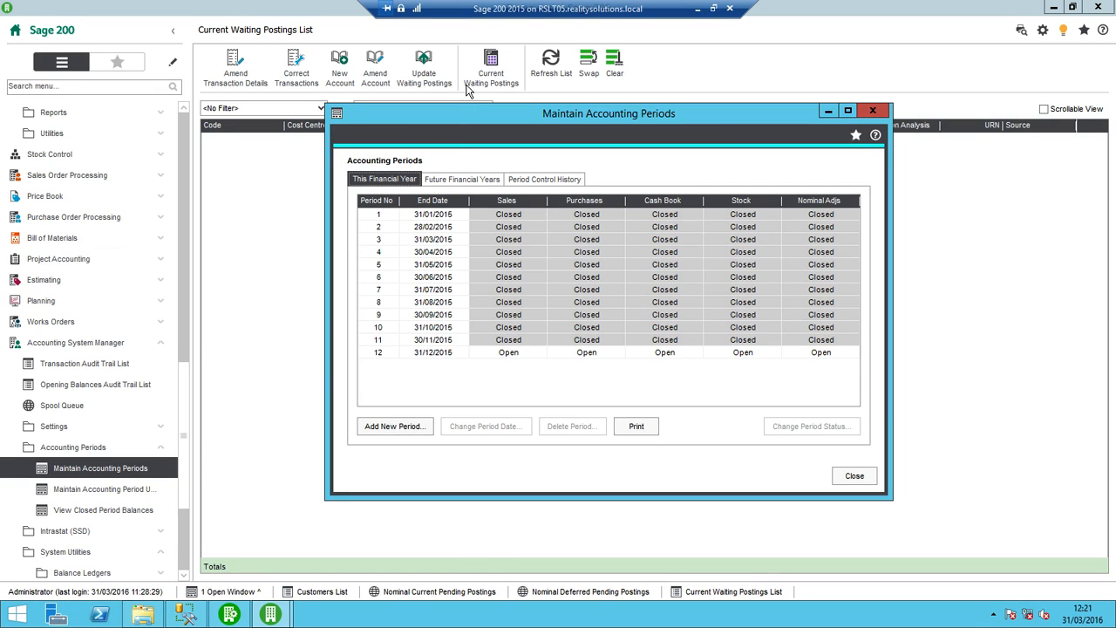
Review next year's future periods, return to this year and select the open period 12.
{"action": "left_click", "coordinate": [462, 178]}
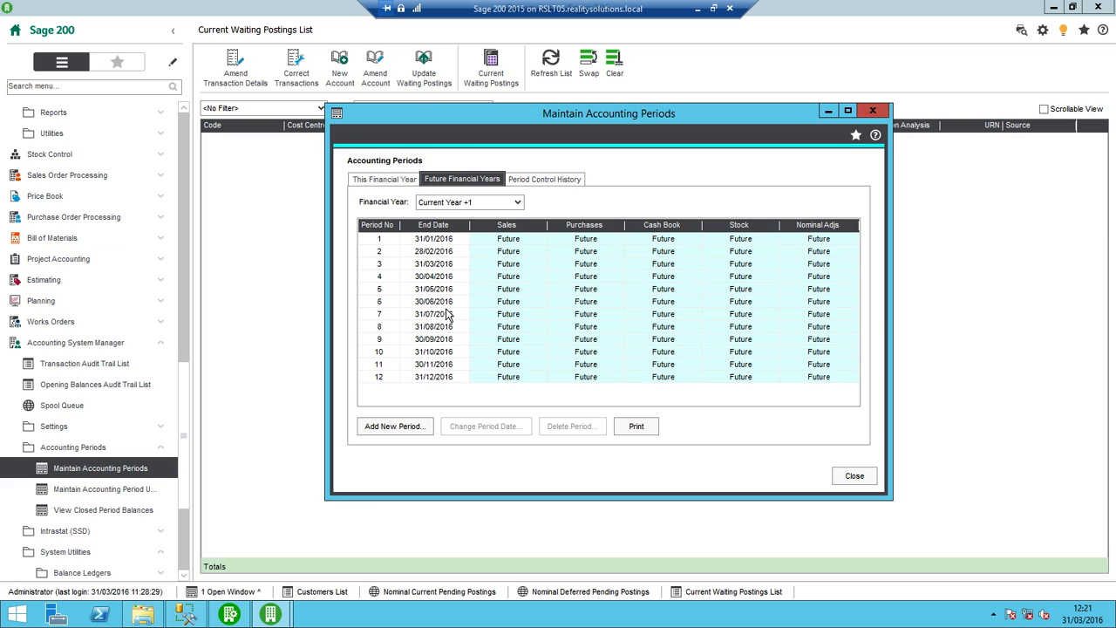
{"action": "left_click", "coordinate": [384, 178]}
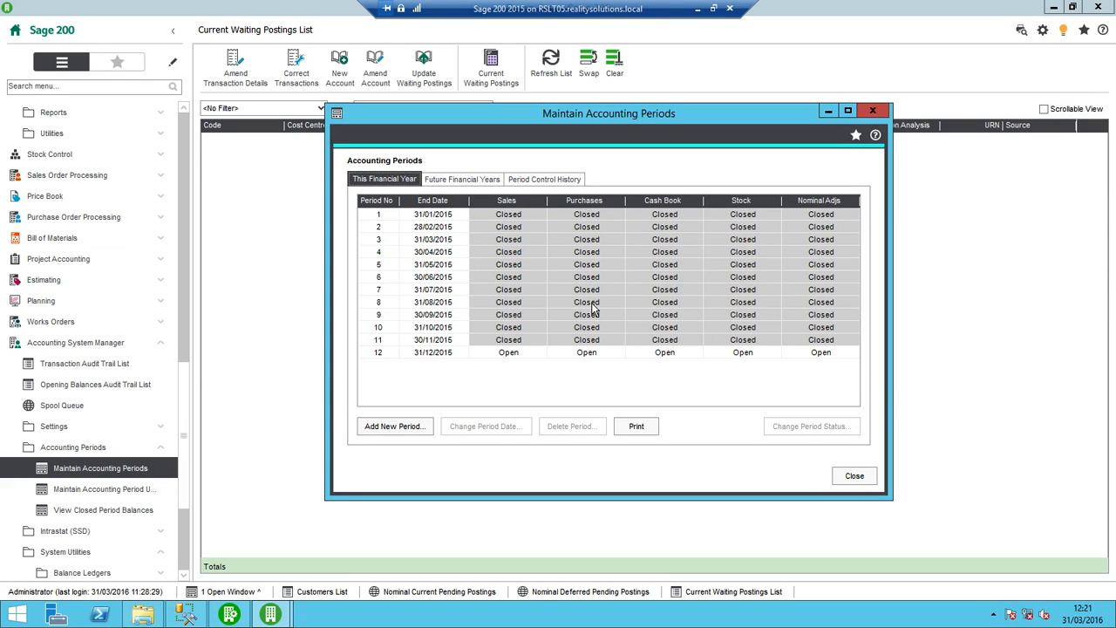
{"action": "mouse_move", "coordinate": [605, 331]}
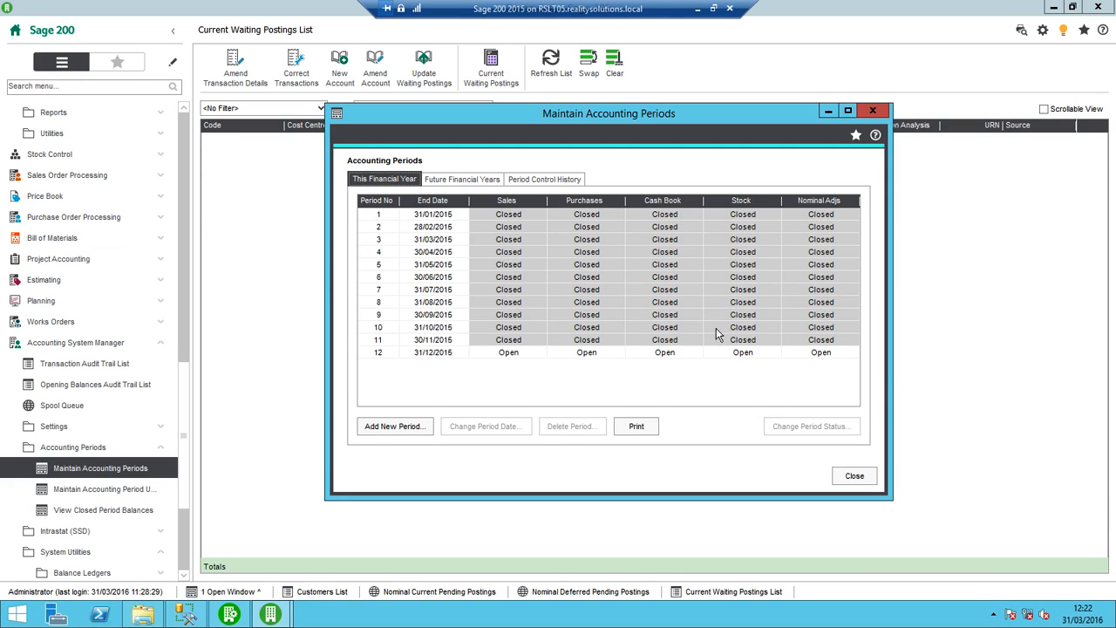
{"action": "mouse_move", "coordinate": [503, 271]}
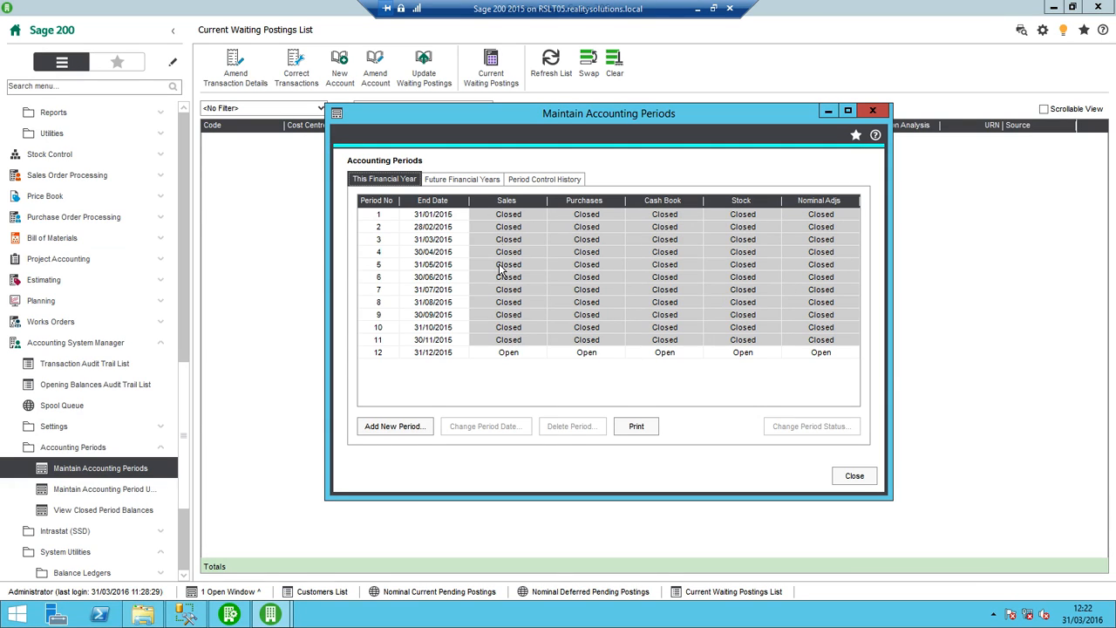
{"action": "mouse_move", "coordinate": [565, 334]}
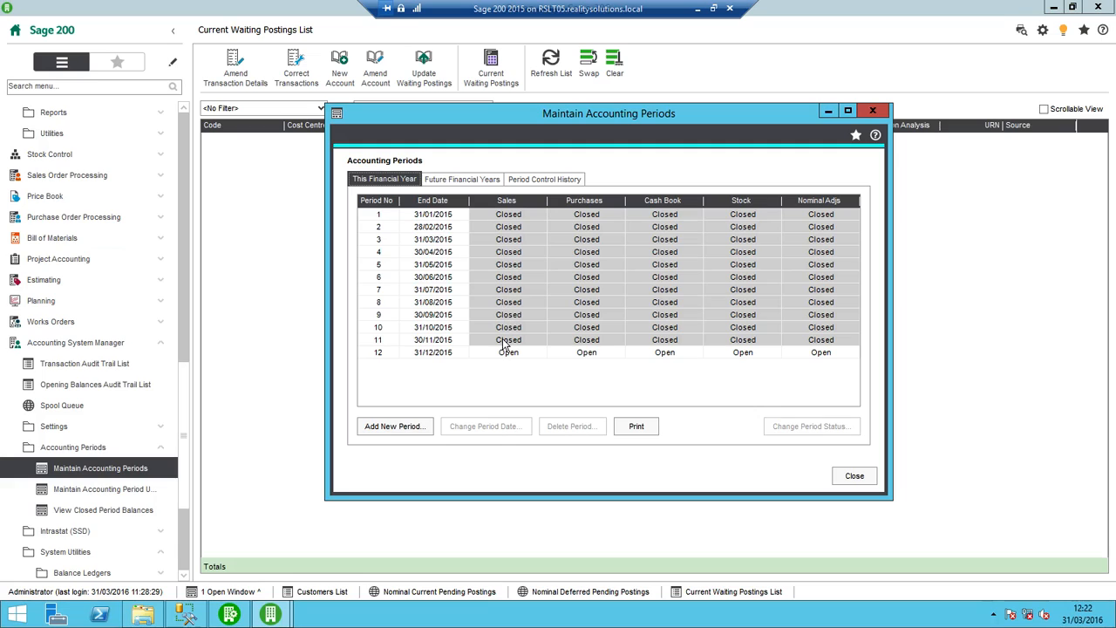
{"action": "left_click", "coordinate": [505, 352]}
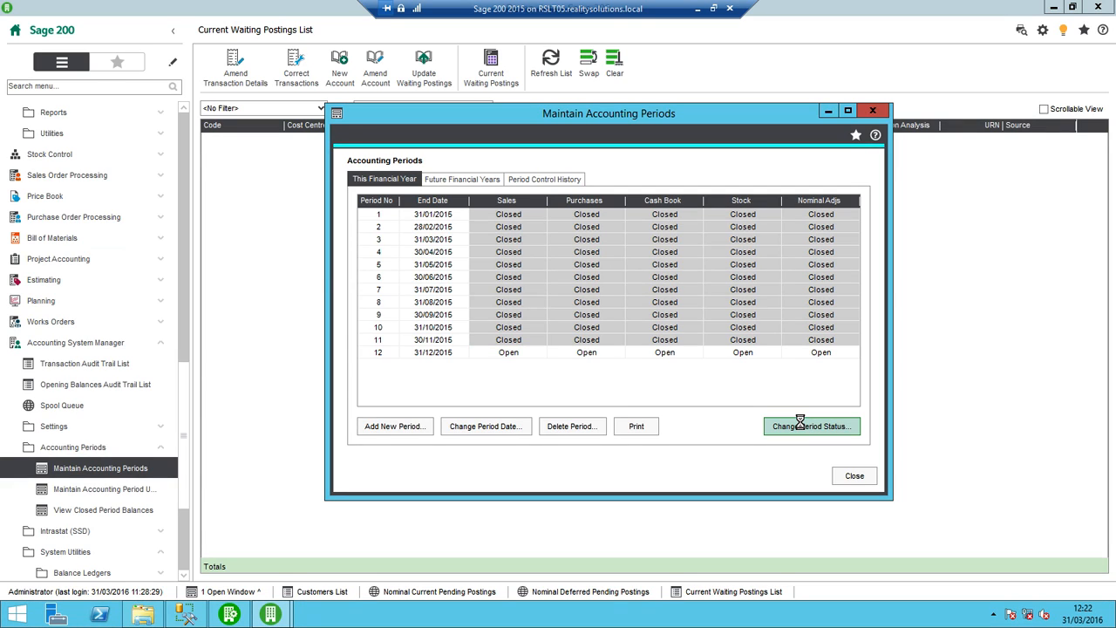
Close period 12 for the Sales Ledger and acknowledge its period end report.
{"action": "left_click", "coordinate": [812, 426]}
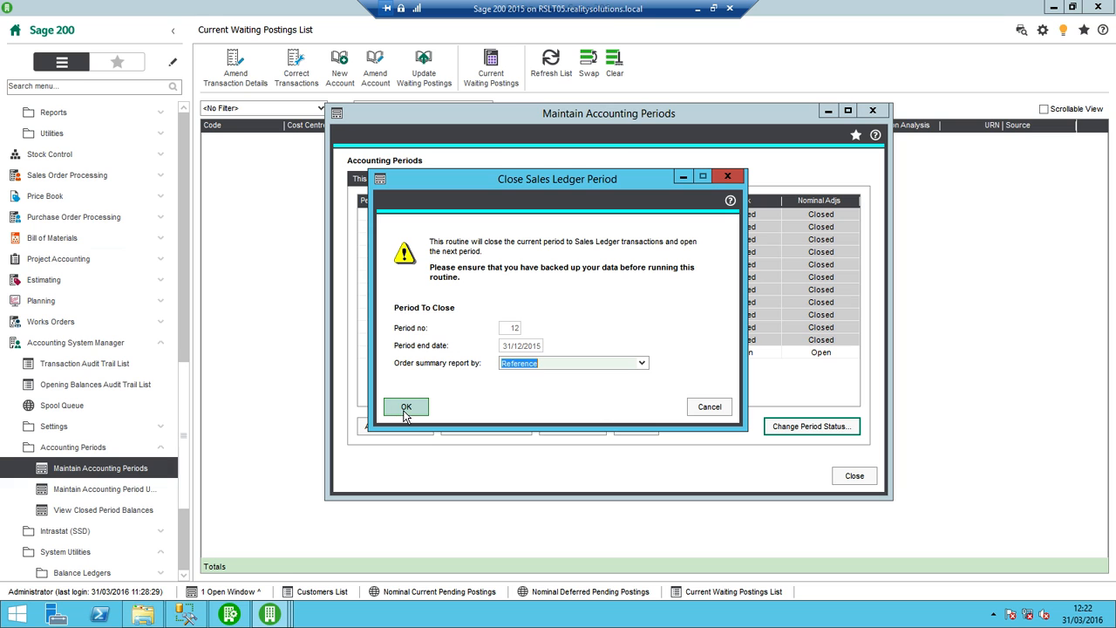
{"action": "left_click", "coordinate": [406, 404]}
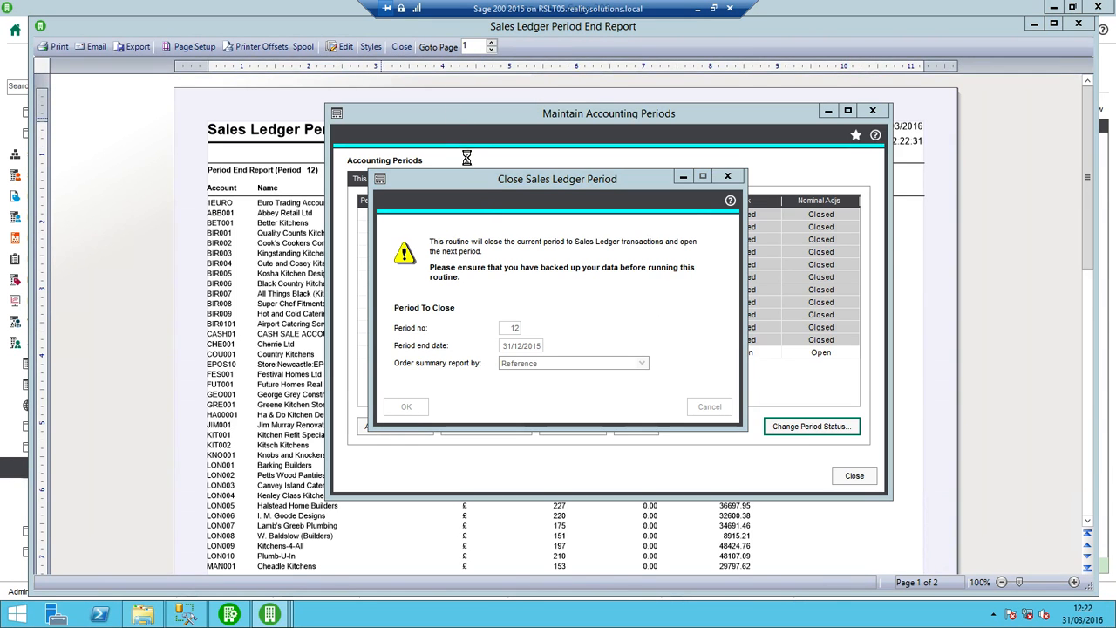
{"action": "left_click", "coordinate": [404, 406]}
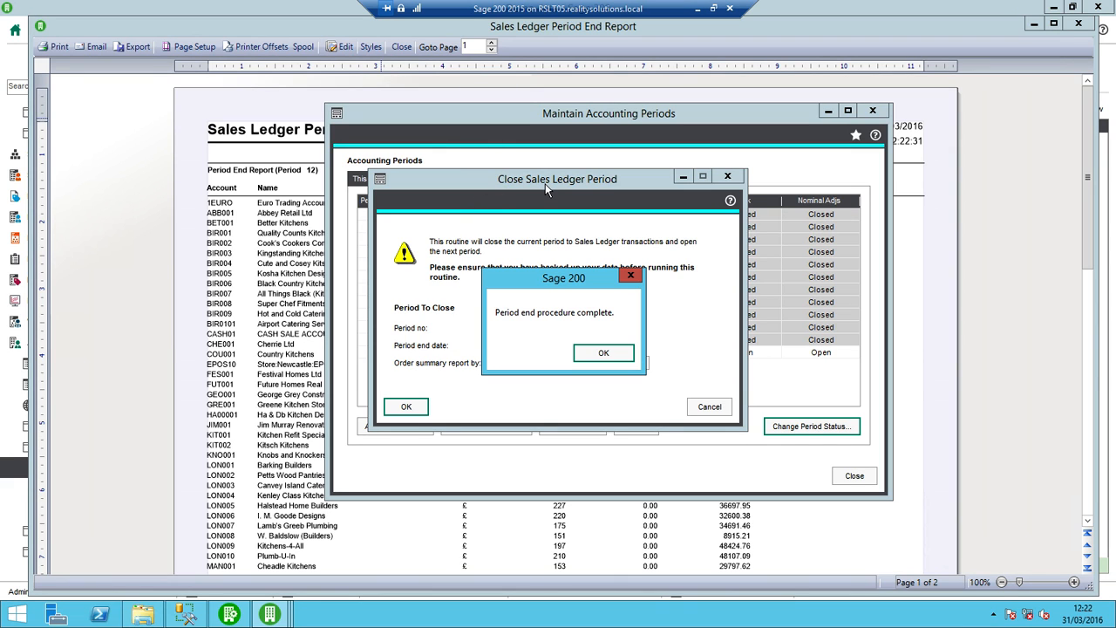
{"action": "left_click", "coordinate": [604, 352]}
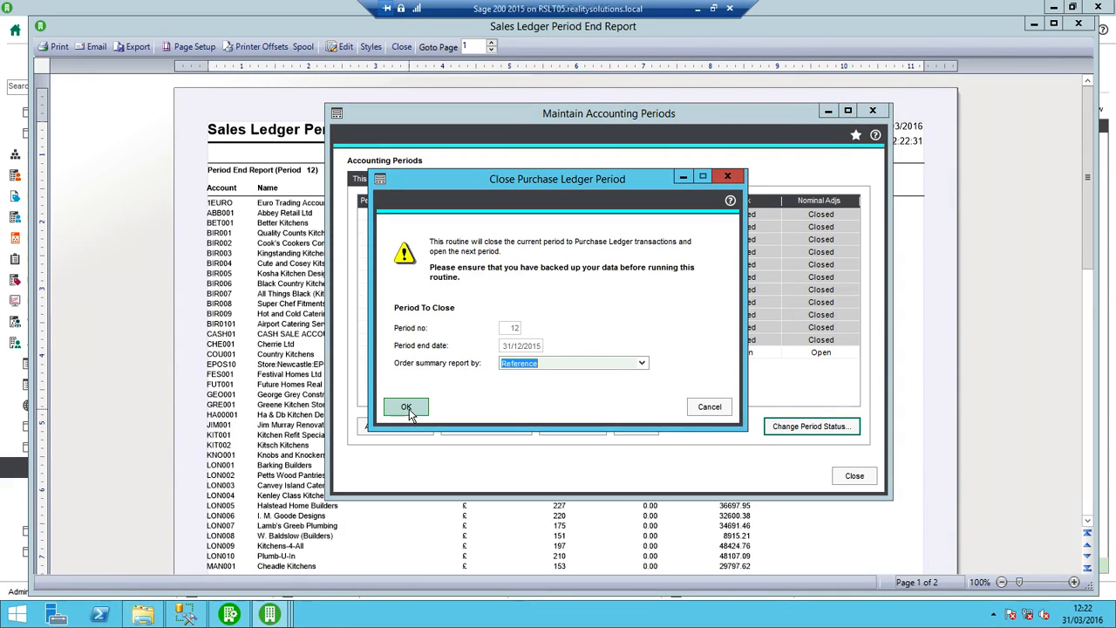
Close period 12 for the Purchase Ledger, acknowledge completion, and begin the cash book closure.
{"action": "left_click", "coordinate": [407, 408]}
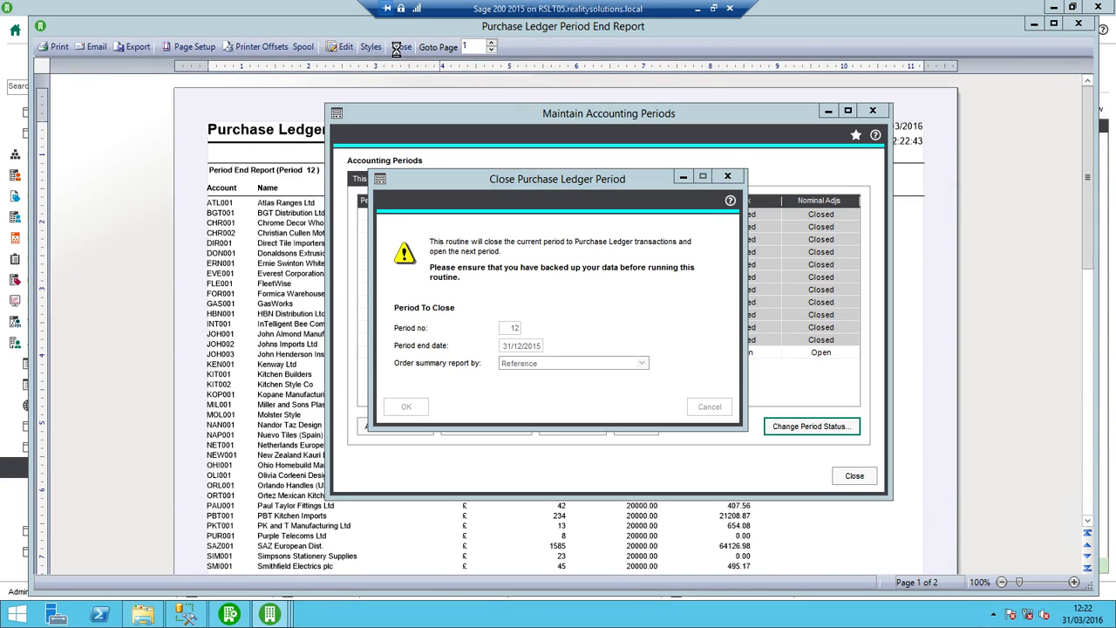
{"action": "left_click", "coordinate": [406, 405]}
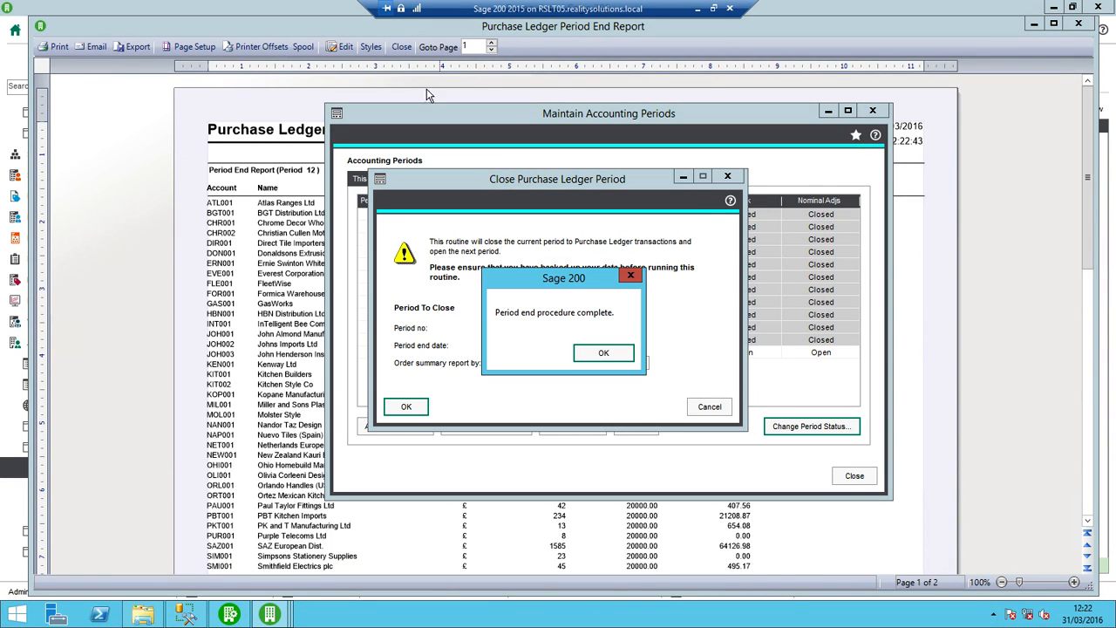
{"action": "left_click", "coordinate": [603, 352]}
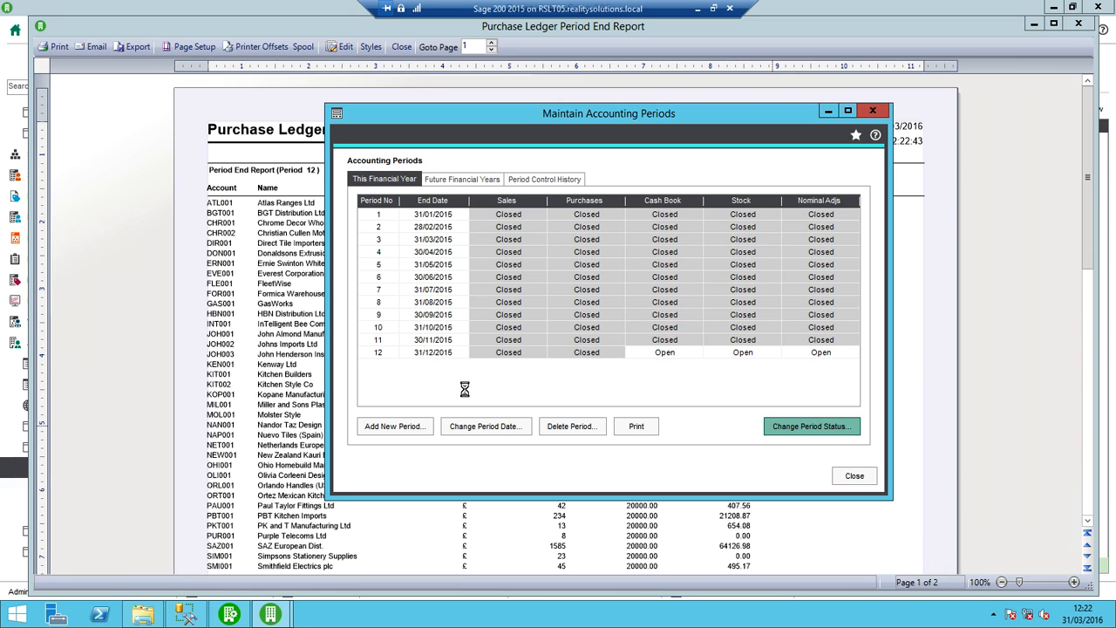
{"action": "left_click", "coordinate": [813, 426]}
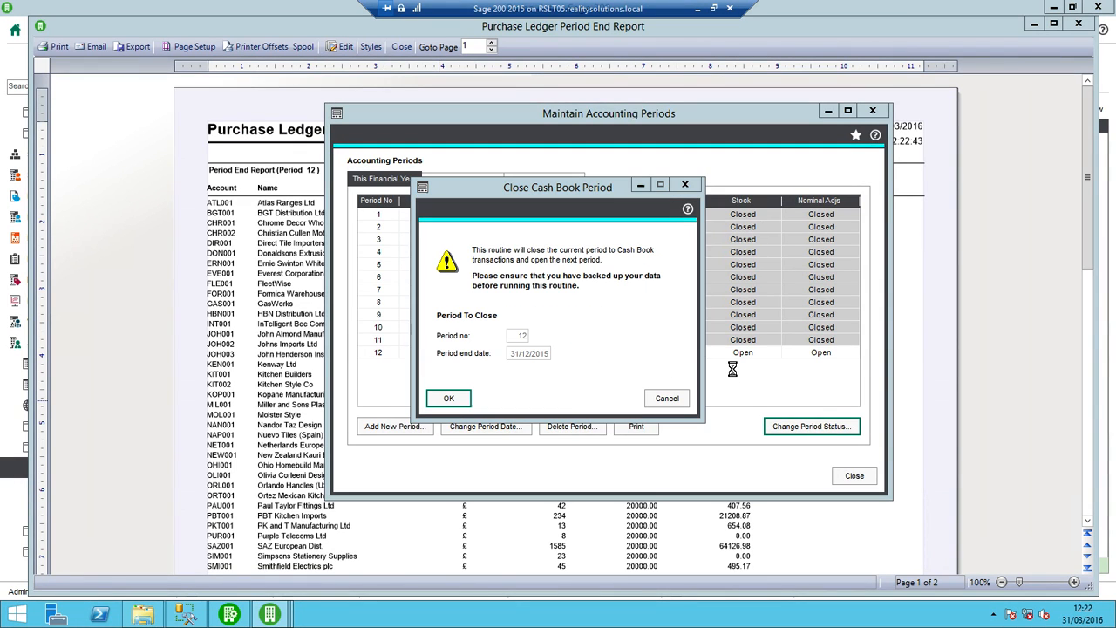
Close period 12 for the cash book and stock control, leaving only nominal adjustments open.
{"action": "left_click", "coordinate": [449, 398]}
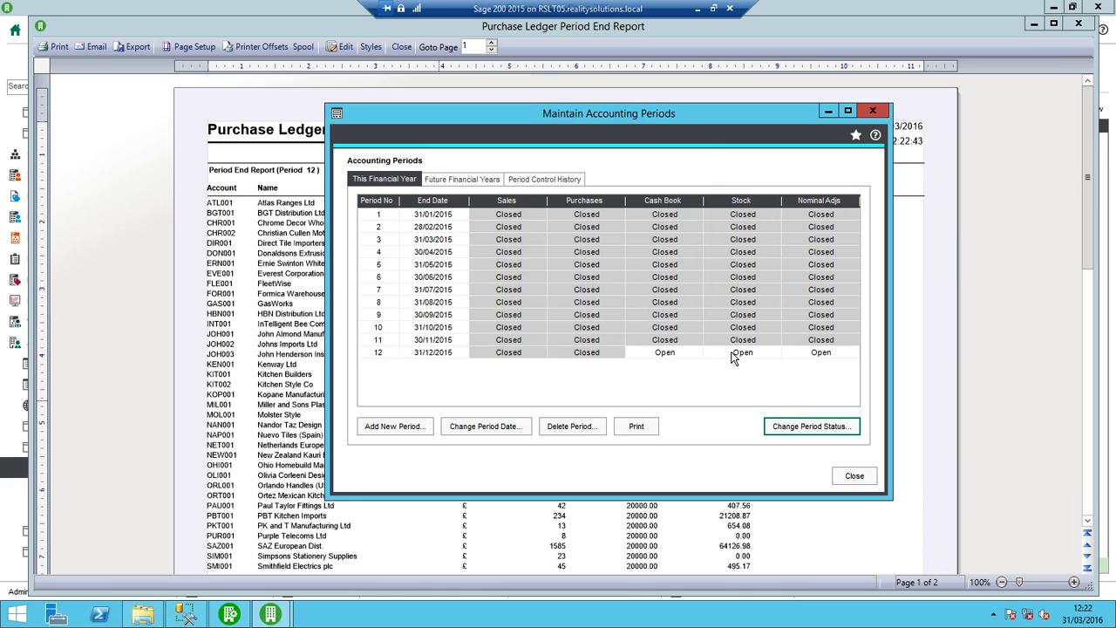
{"action": "left_click", "coordinate": [811, 426]}
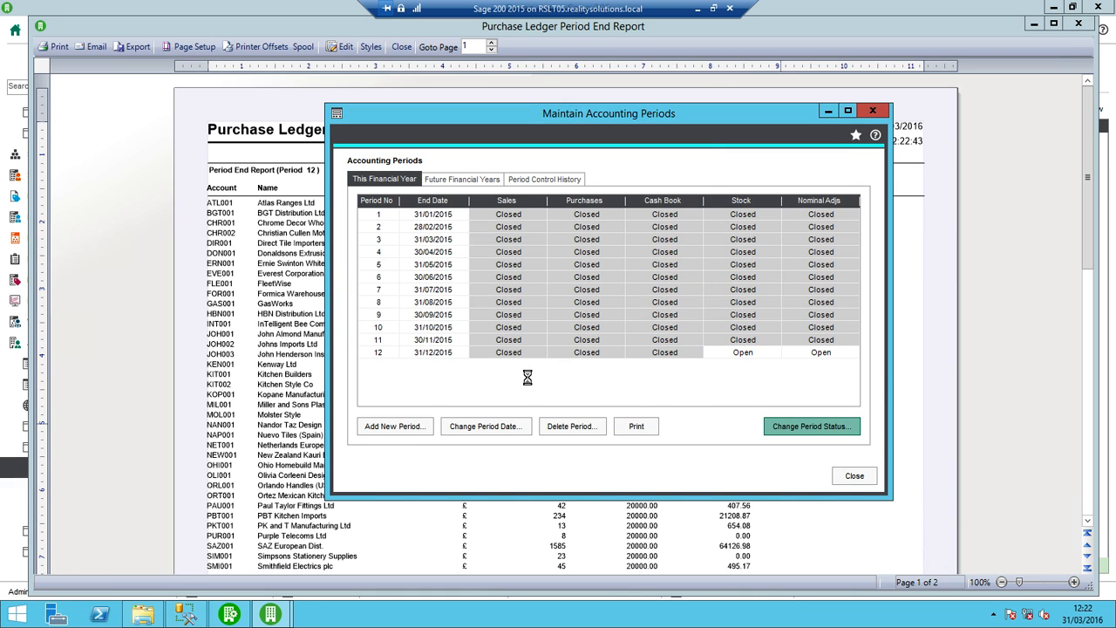
{"action": "left_click", "coordinate": [811, 426]}
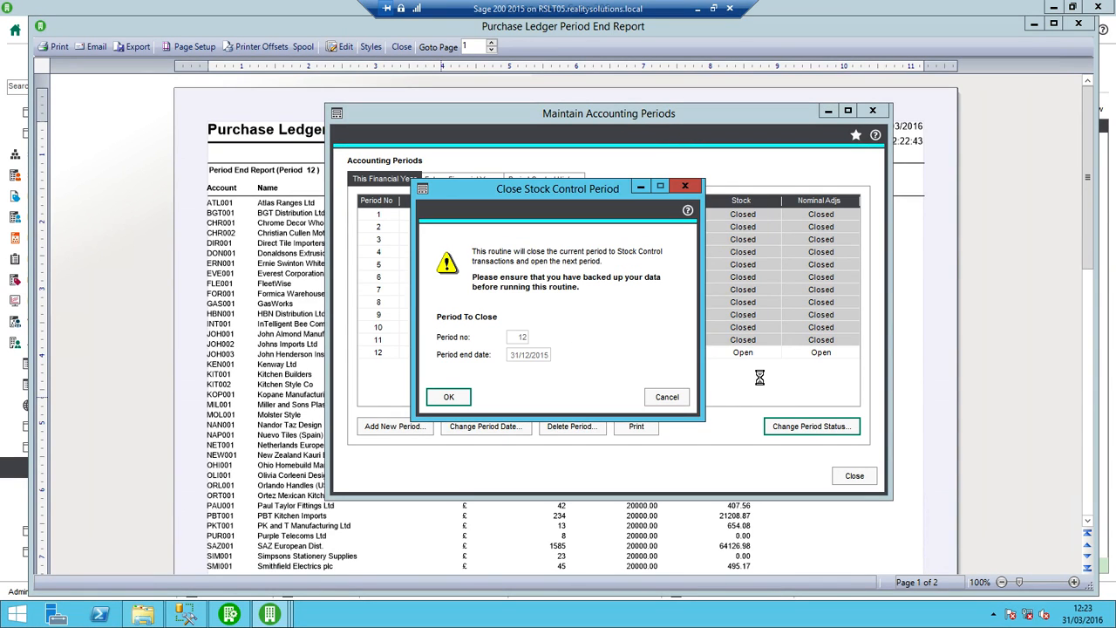
{"action": "left_click", "coordinate": [448, 398]}
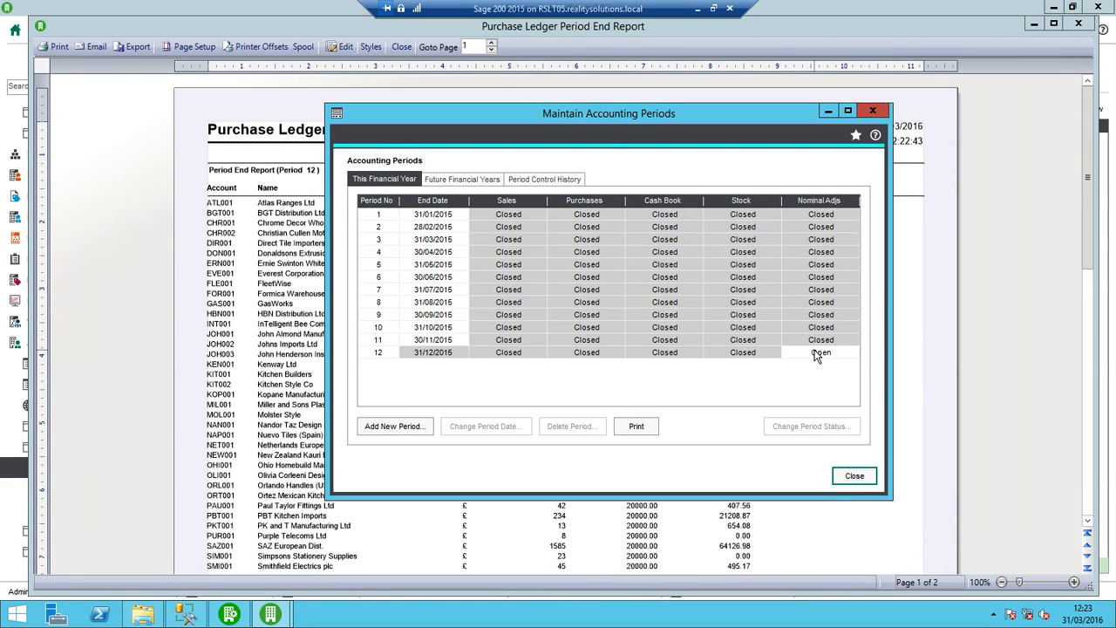
Close the December nominal adjustments period 12 and acknowledge the period end completion.
{"action": "left_click", "coordinate": [819, 353]}
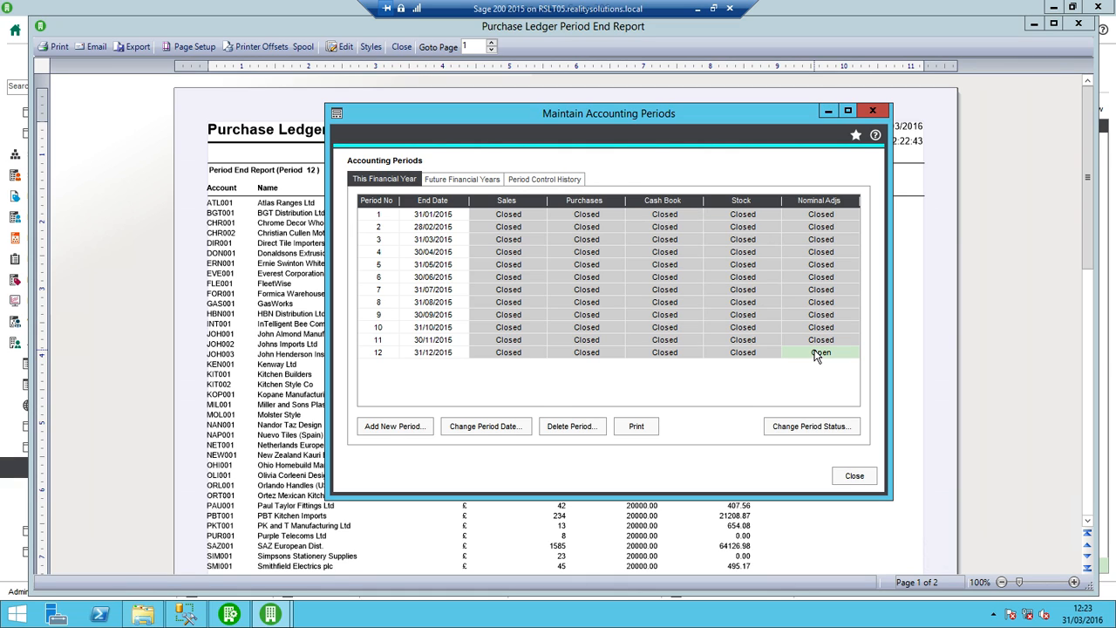
{"action": "left_click", "coordinate": [813, 426]}
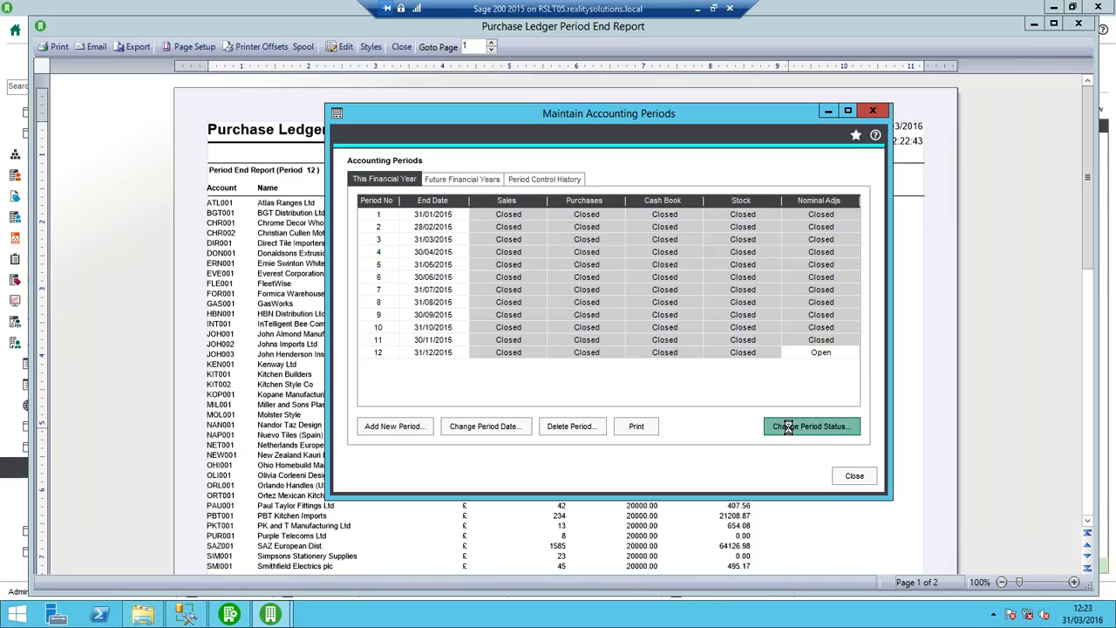
{"action": "left_click", "coordinate": [813, 425]}
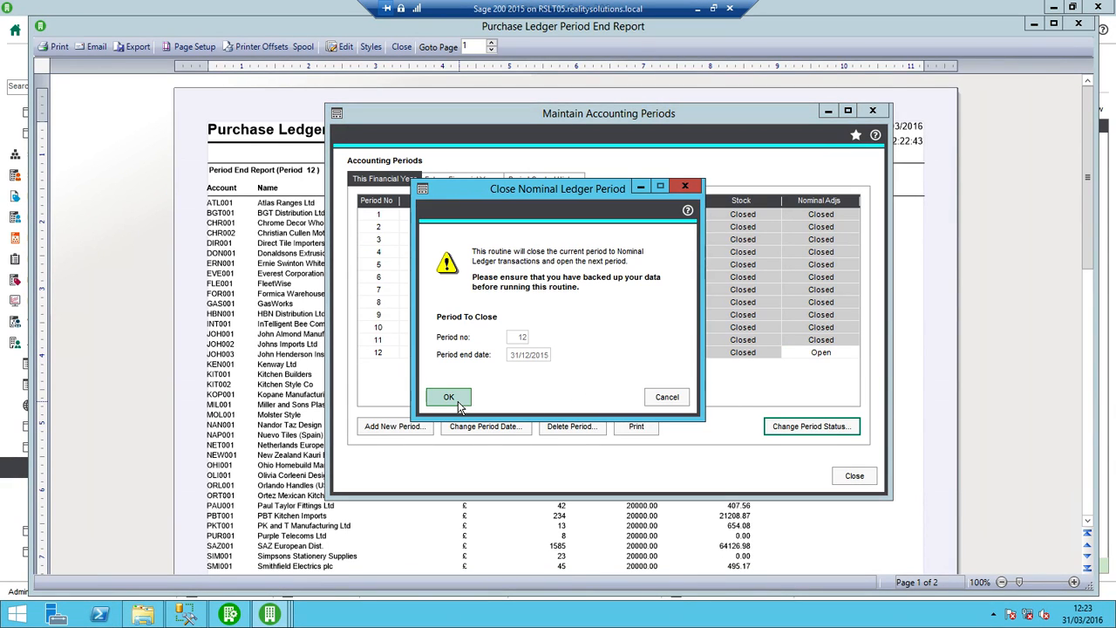
{"action": "left_click", "coordinate": [448, 398]}
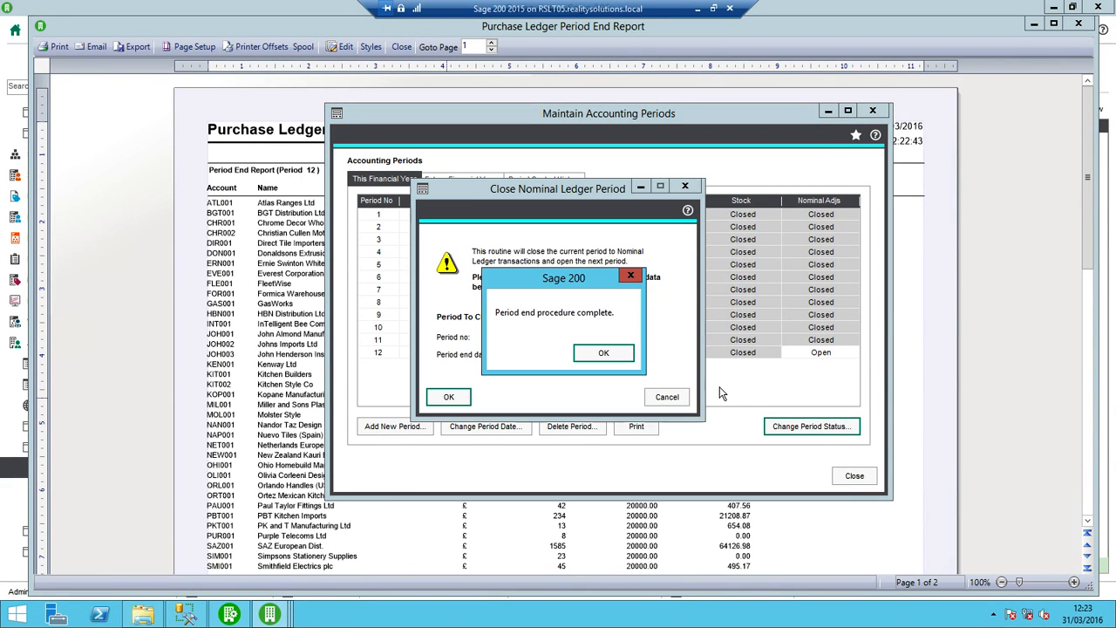
{"action": "left_click", "coordinate": [603, 352]}
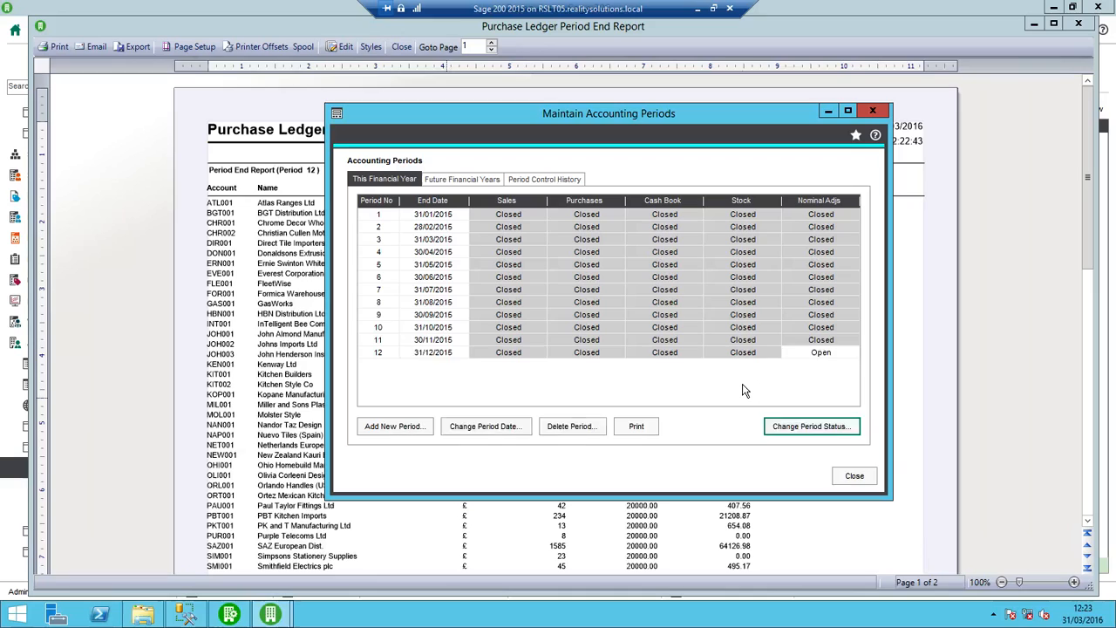
{"action": "left_click", "coordinate": [811, 426]}
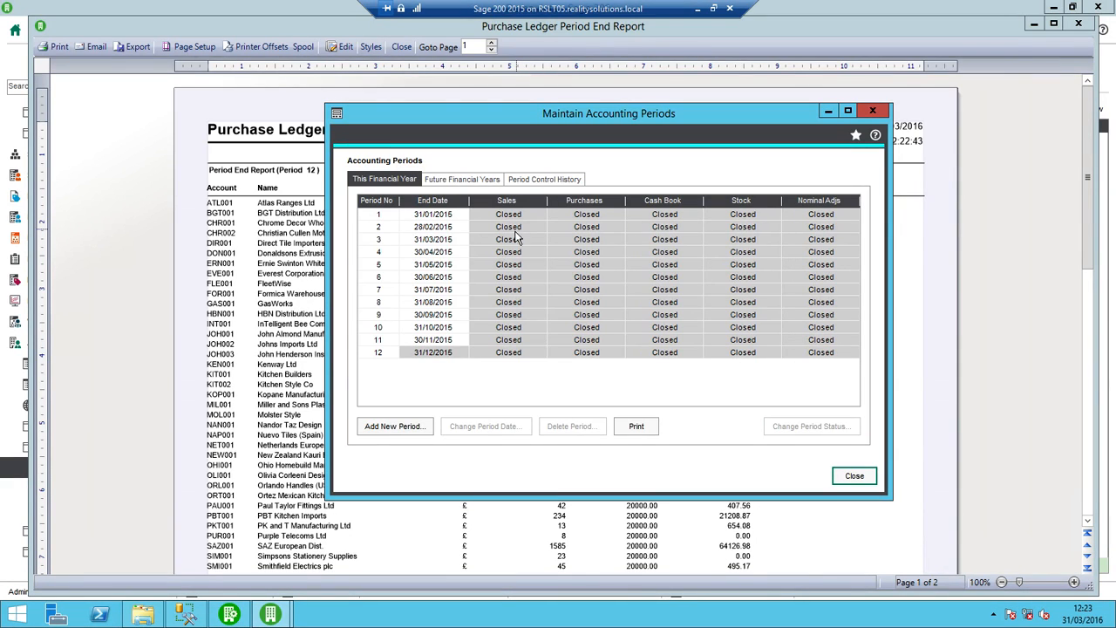
{"action": "mouse_move", "coordinate": [705, 340]}
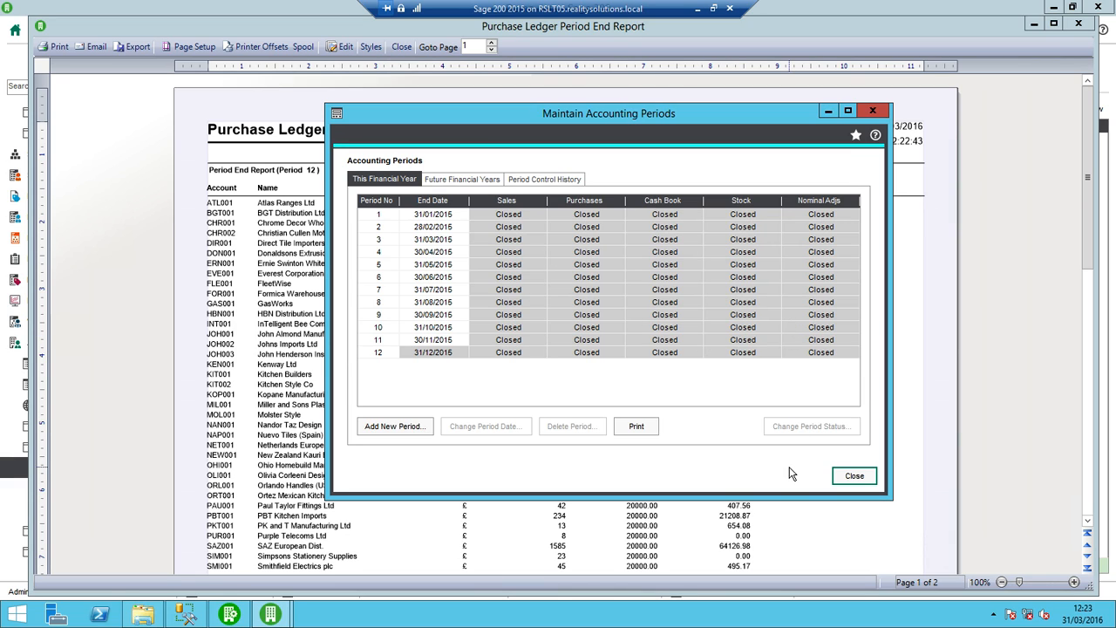
{"action": "mouse_move", "coordinate": [724, 387]}
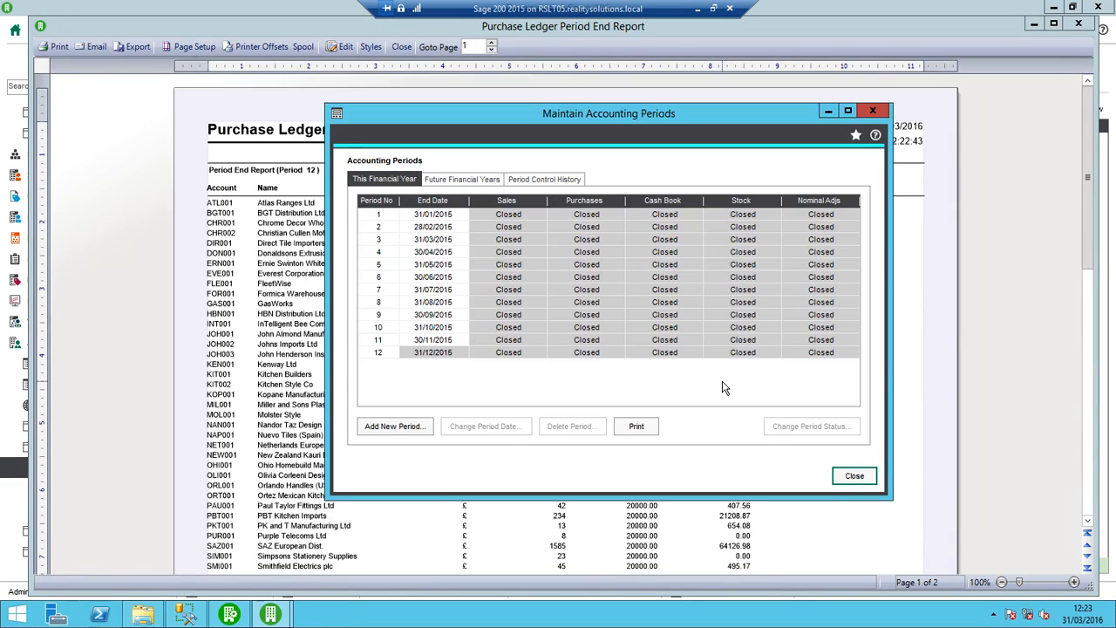
{"action": "mouse_move", "coordinate": [525, 382]}
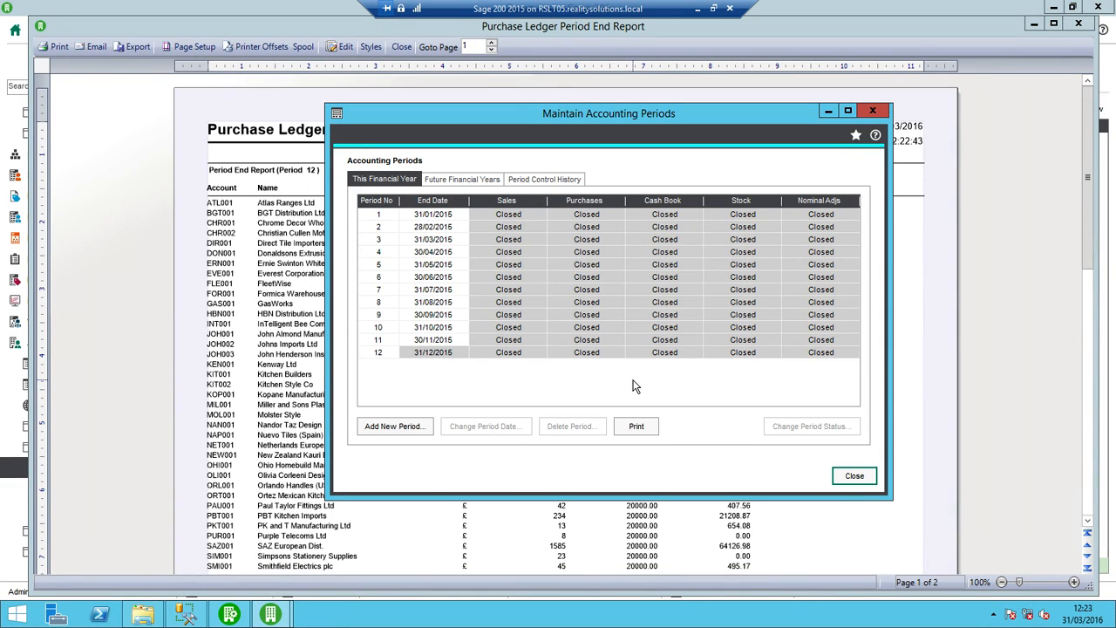
{"action": "mouse_move", "coordinate": [806, 373]}
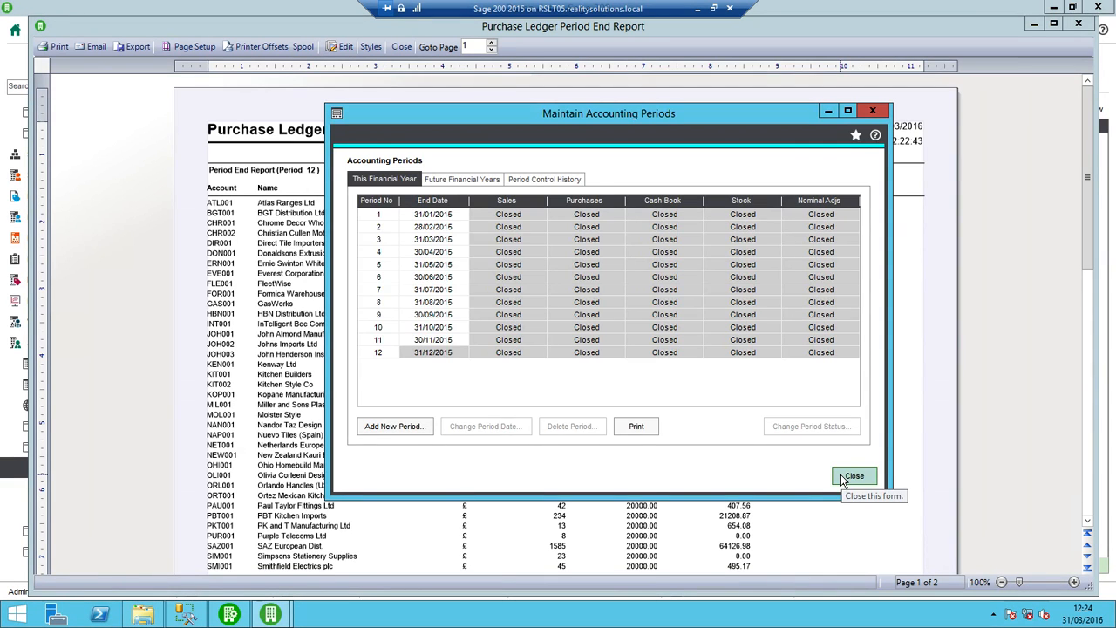
Leave Maintain Accounting Periods and expand the nominal ledger Utilities menu.
{"action": "left_click", "coordinate": [854, 474]}
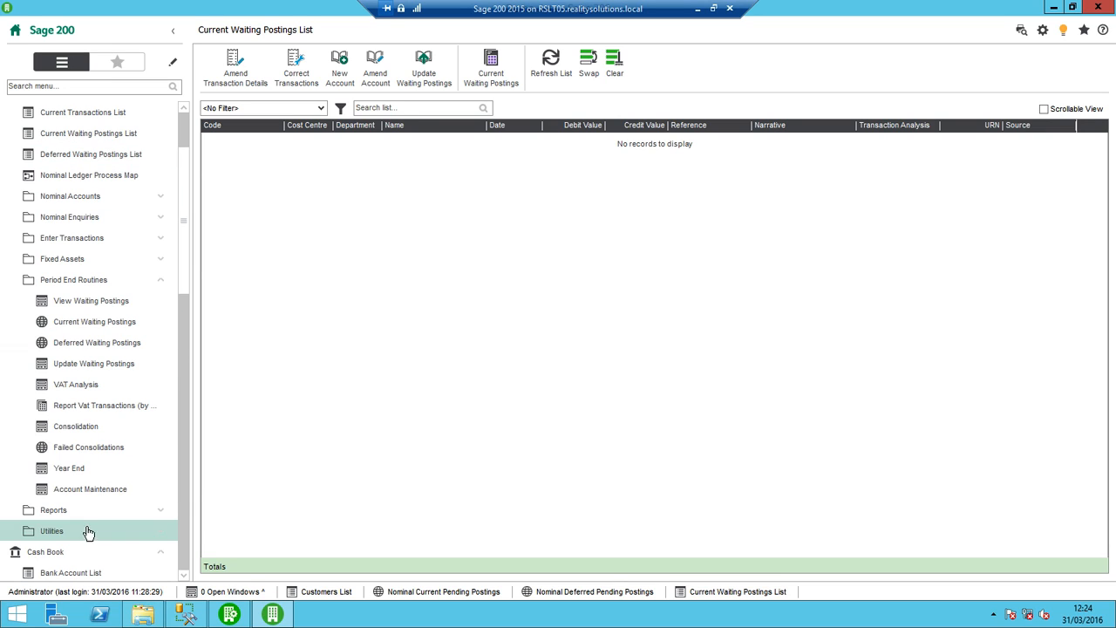
{"action": "left_click", "coordinate": [52, 527]}
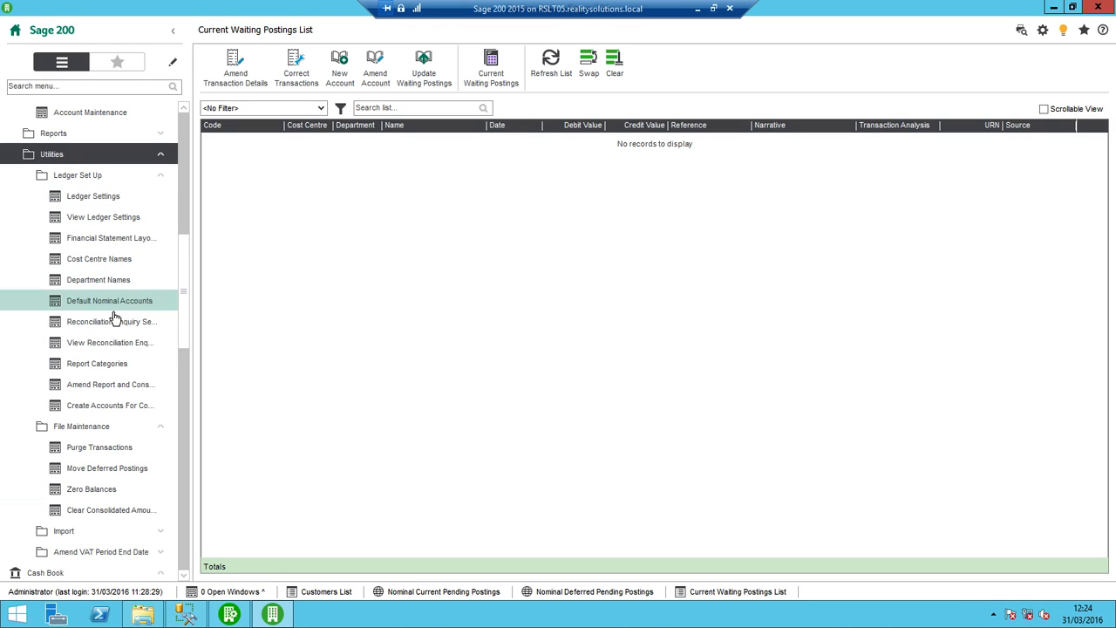
Check the Balance Sheet default nominal accounts, with Accumulated Profit set to 99999.
{"action": "left_click", "coordinate": [109, 300]}
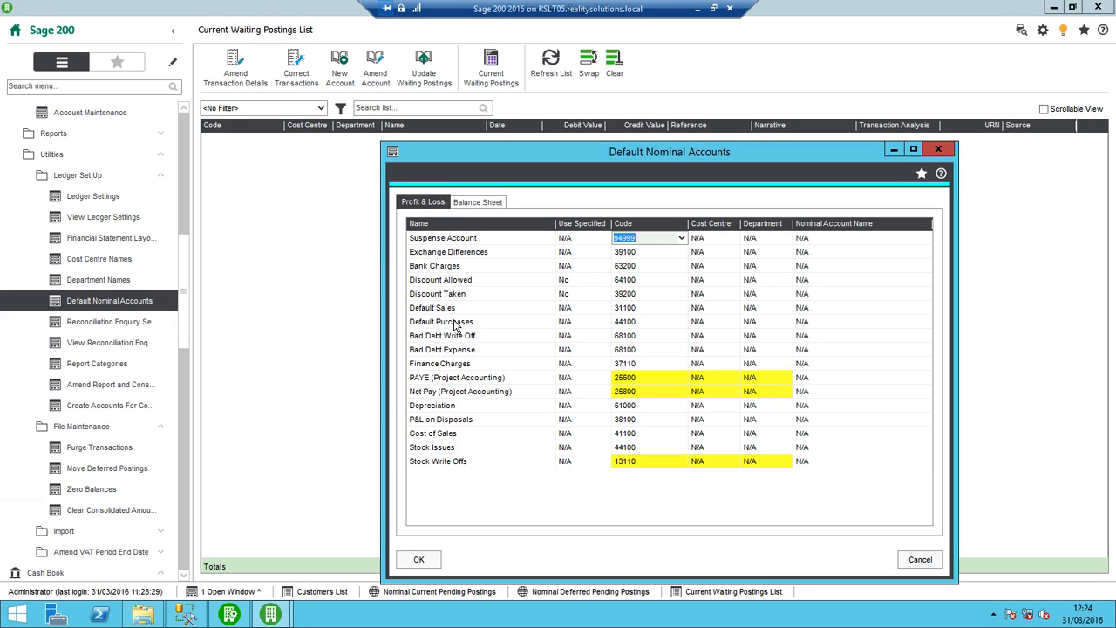
{"action": "mouse_move", "coordinate": [487, 237]}
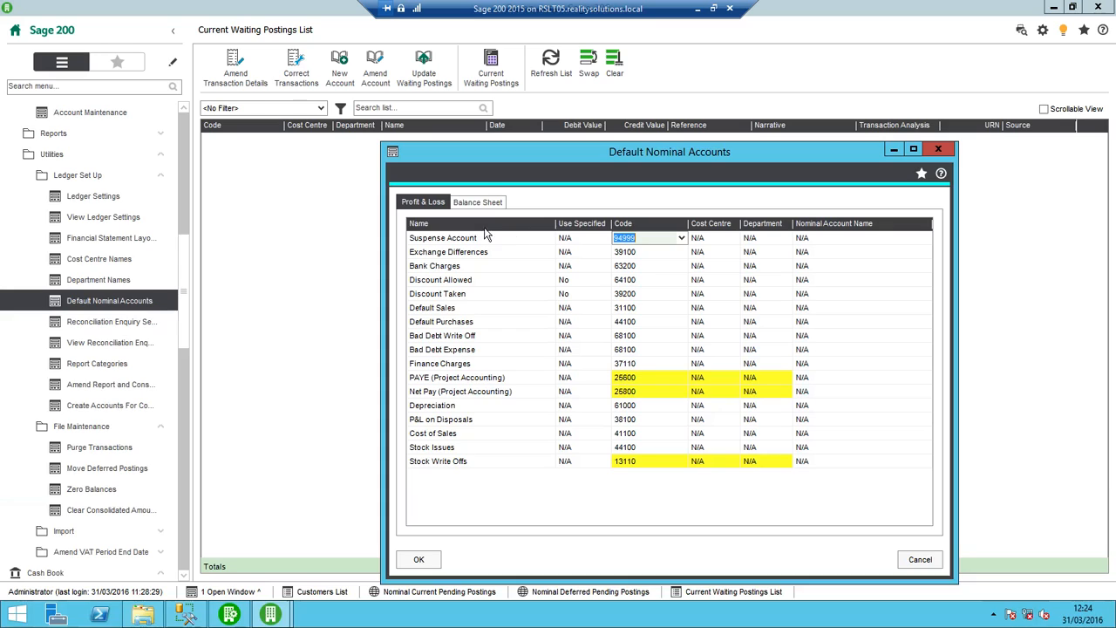
{"action": "left_click", "coordinate": [477, 203]}
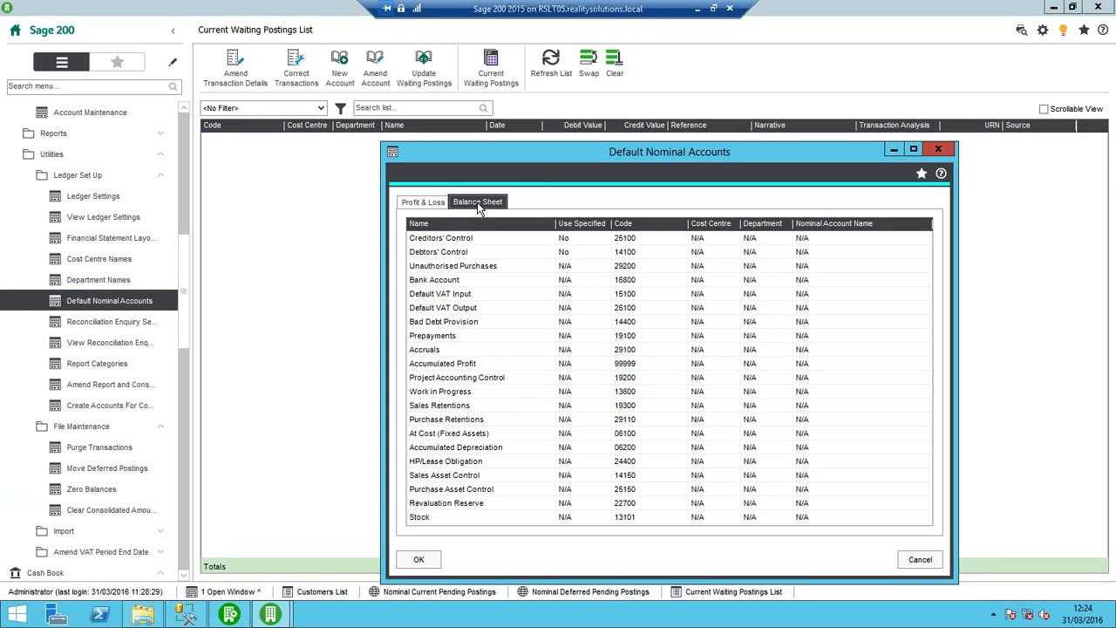
{"action": "mouse_move", "coordinate": [548, 352]}
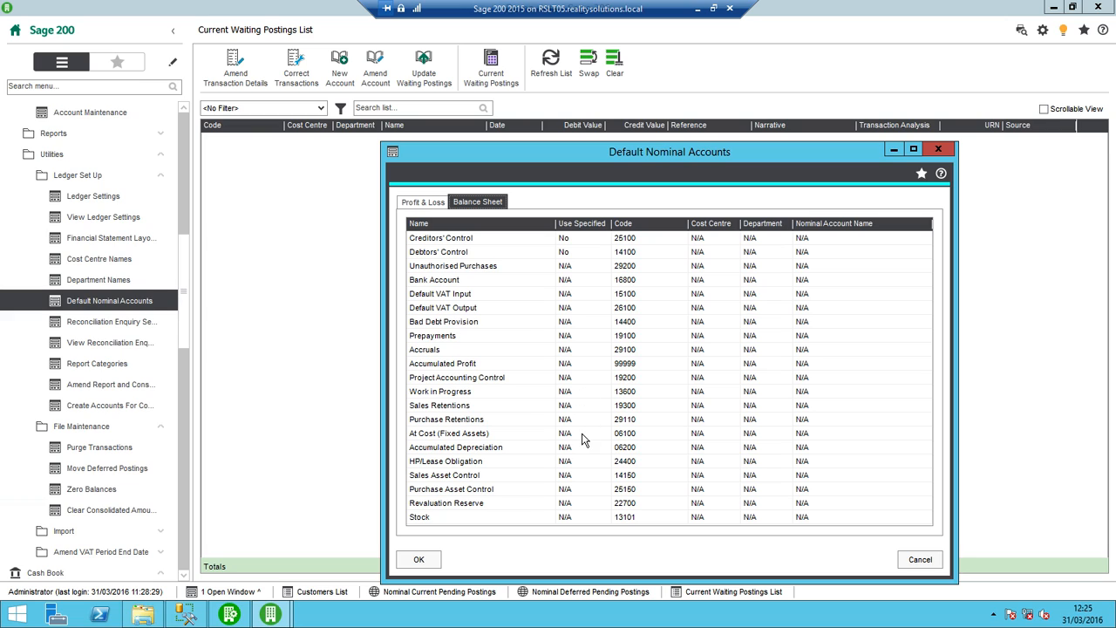
{"action": "mouse_move", "coordinate": [762, 482]}
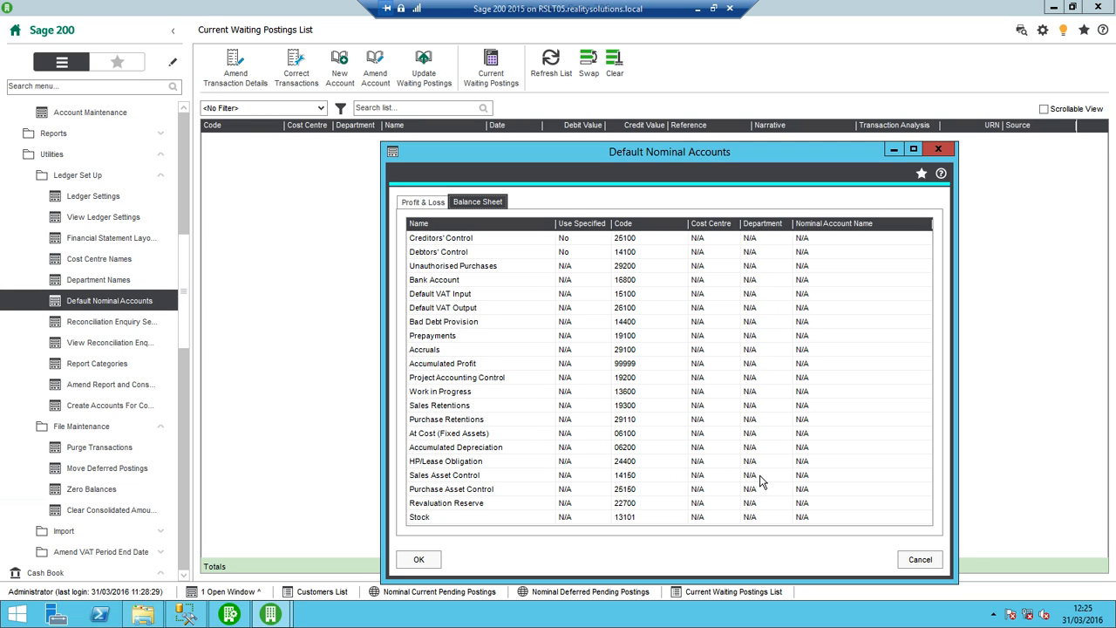
{"action": "mouse_move", "coordinate": [662, 251]}
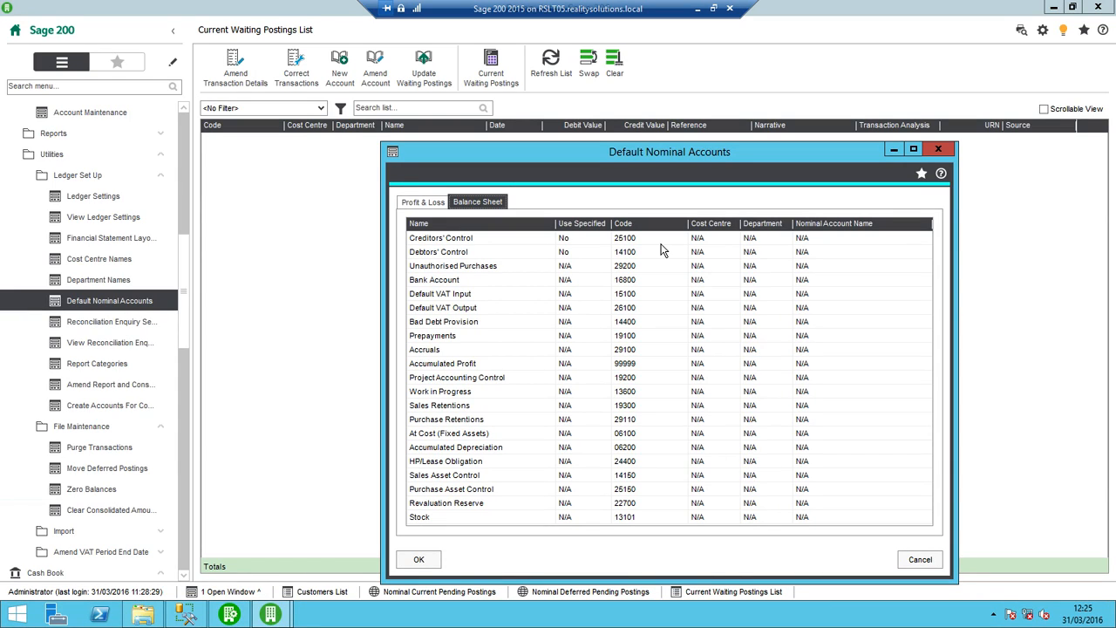
{"action": "mouse_move", "coordinate": [656, 363]}
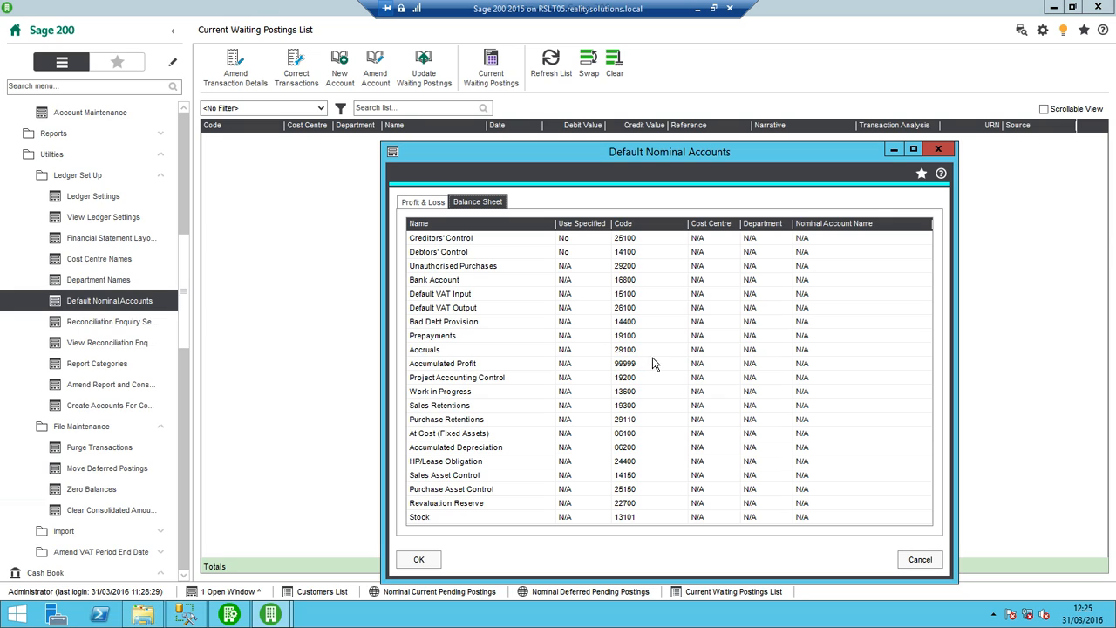
{"action": "left_click", "coordinate": [635, 365]}
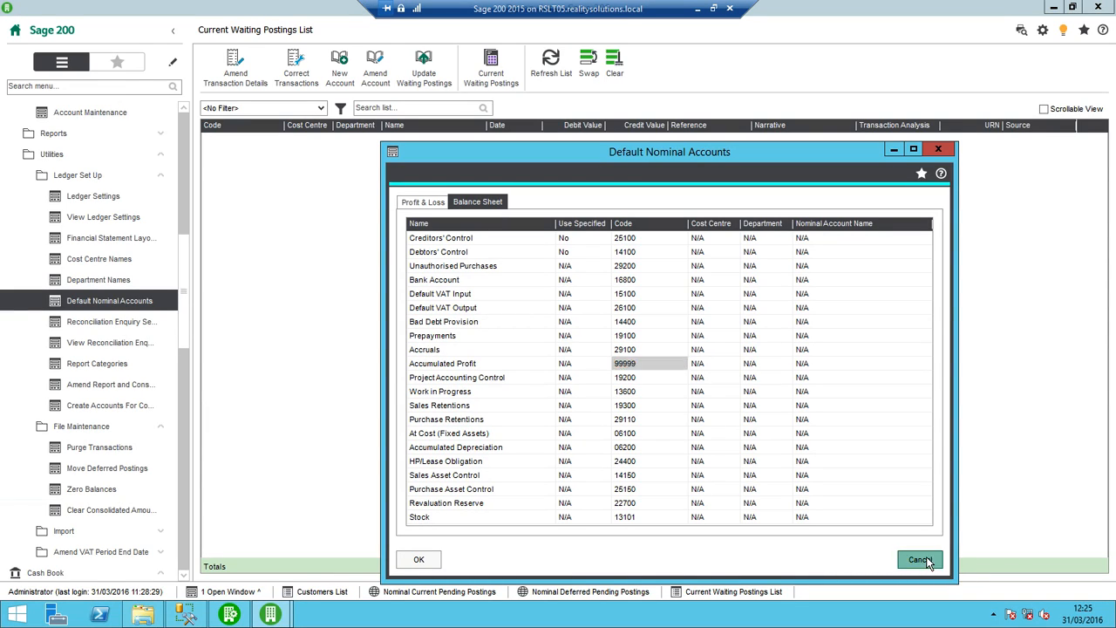
Leave Default Nominal Accounts unchanged and choose Report Categories under Ledger Set Up.
{"action": "left_click", "coordinate": [921, 559]}
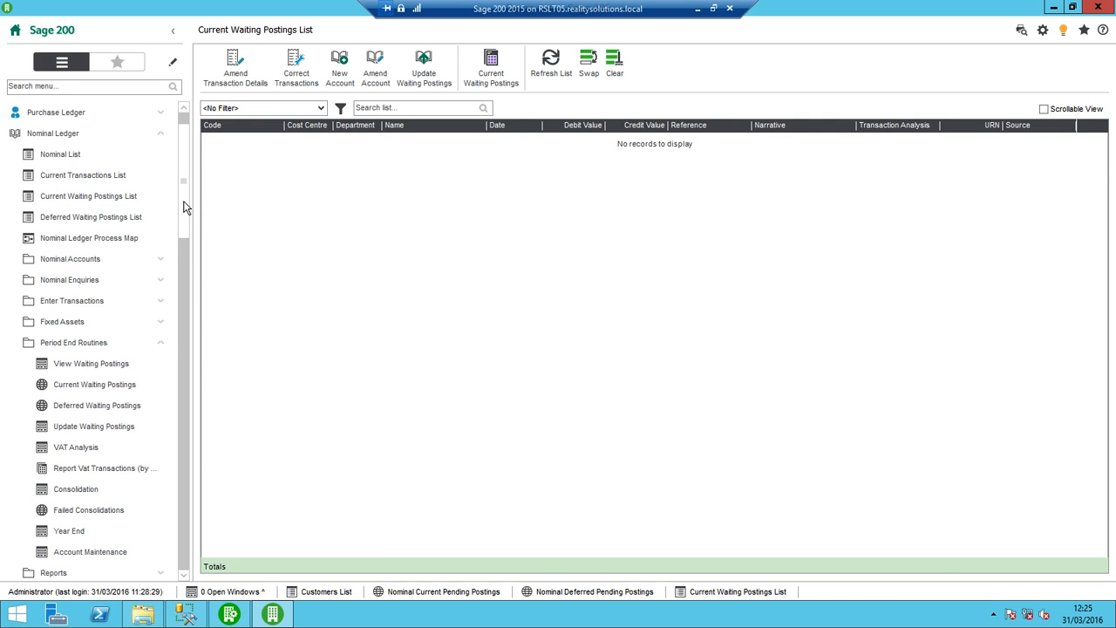
{"action": "mouse_move", "coordinate": [729, 342]}
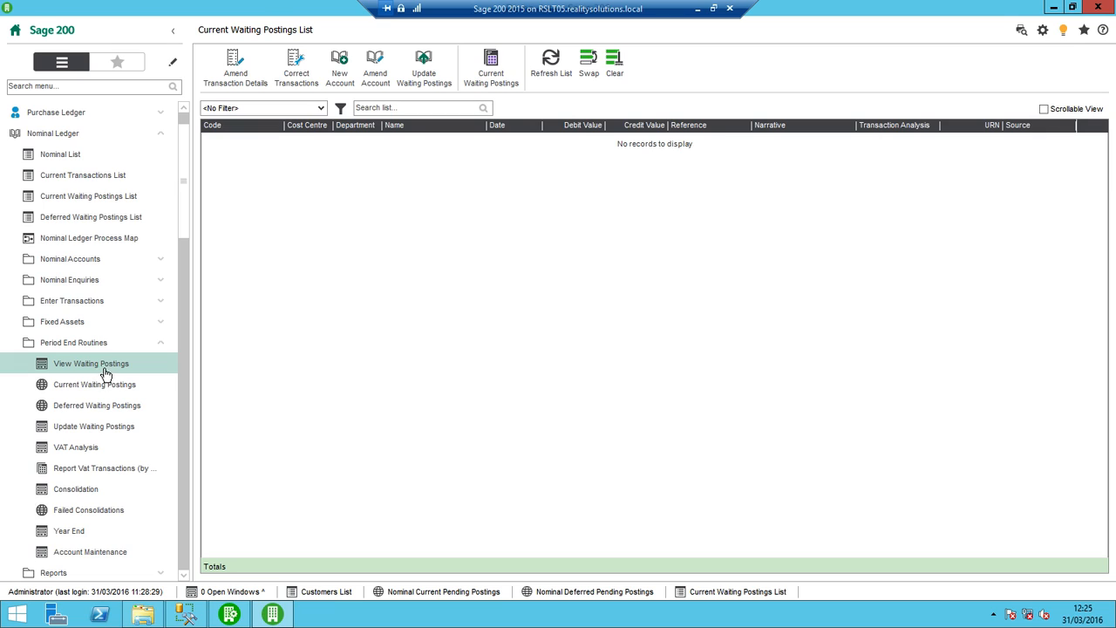
{"action": "mouse_move", "coordinate": [126, 488]}
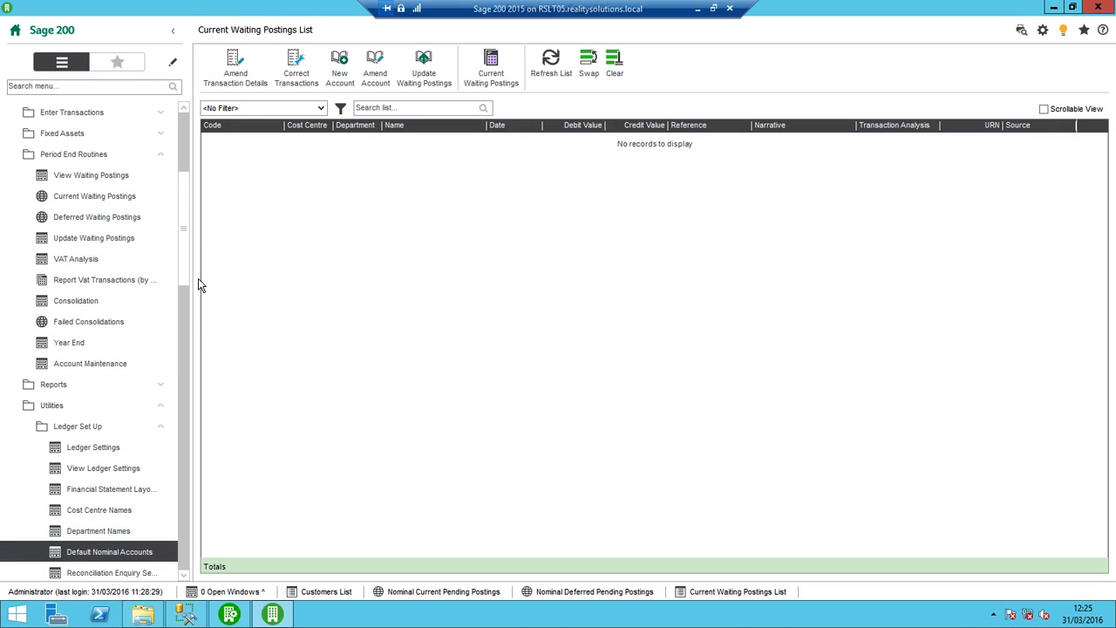
{"action": "mouse_move", "coordinate": [113, 561]}
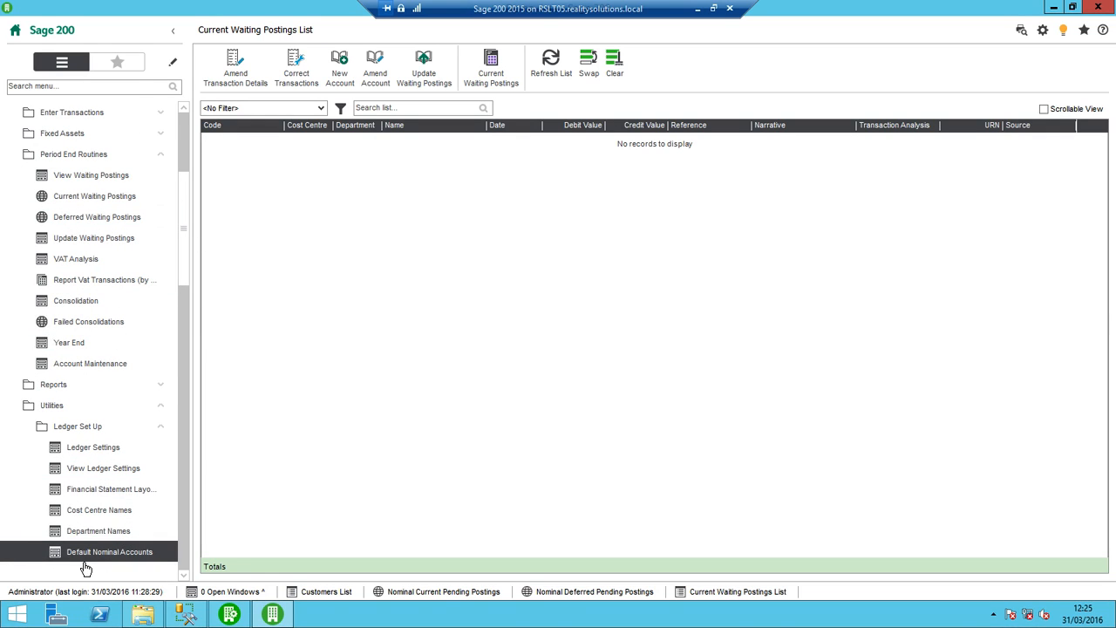
{"action": "scroll", "scroll_direction": "down", "scroll_amount": 3}
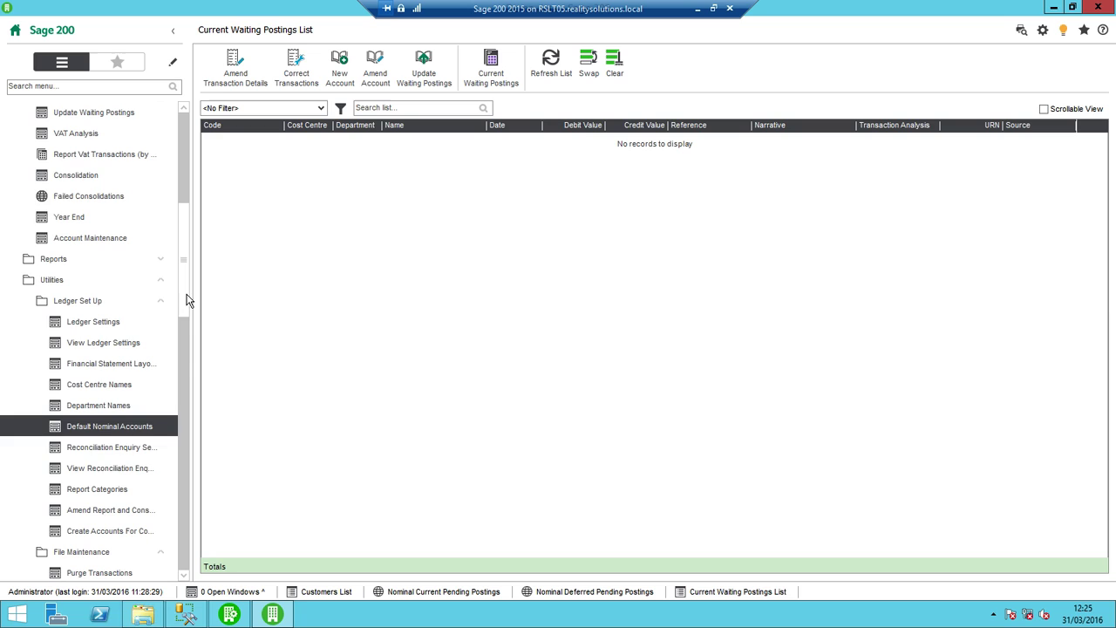
{"action": "left_click", "coordinate": [96, 488]}
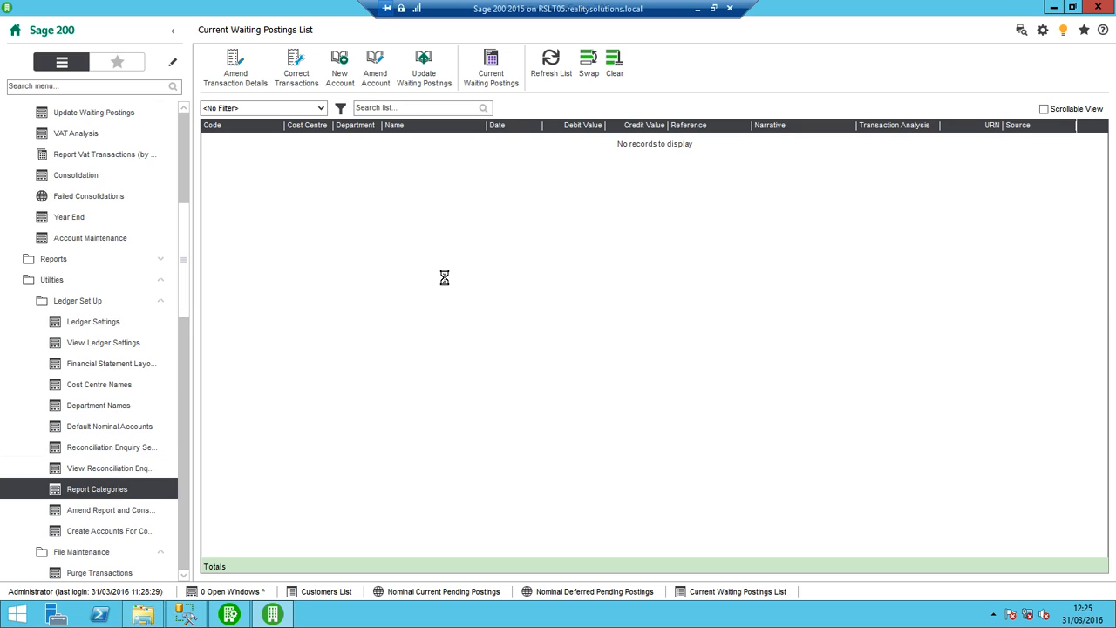
Scroll through the report categories from Freehold Prop to Retained Profit and cancel without changes.
{"action": "left_click", "coordinate": [96, 492]}
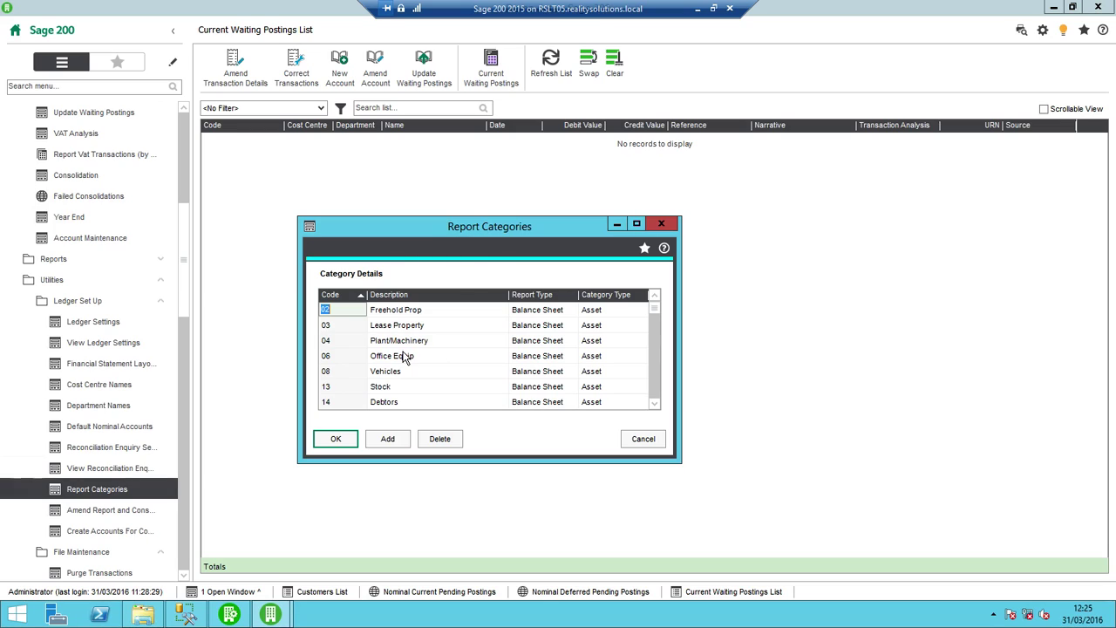
{"action": "mouse_move", "coordinate": [403, 310]}
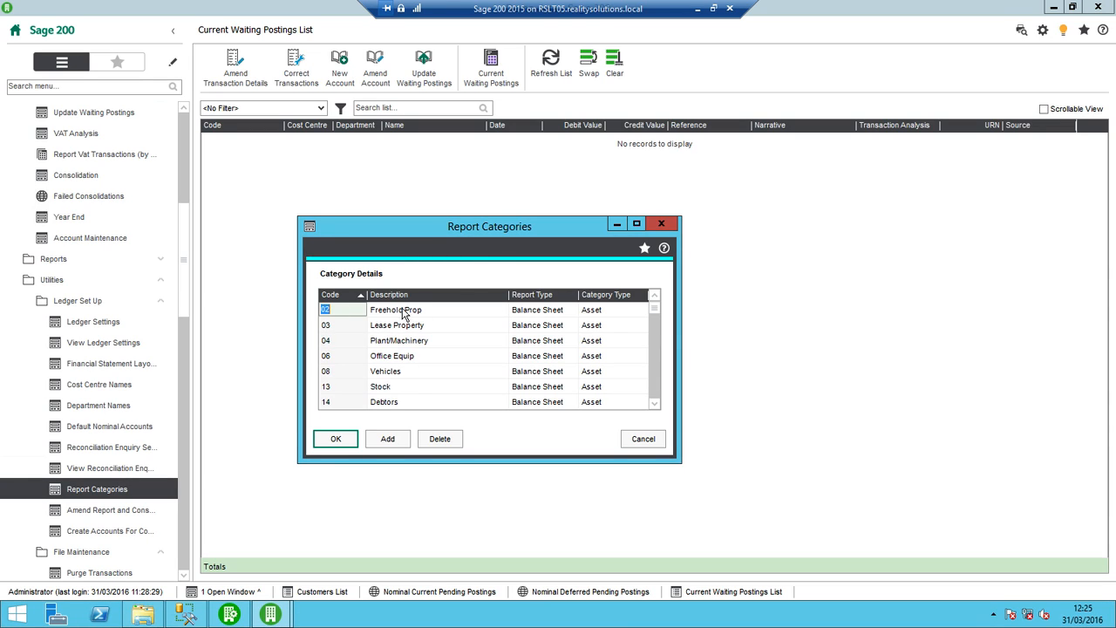
{"action": "mouse_move", "coordinate": [549, 312]}
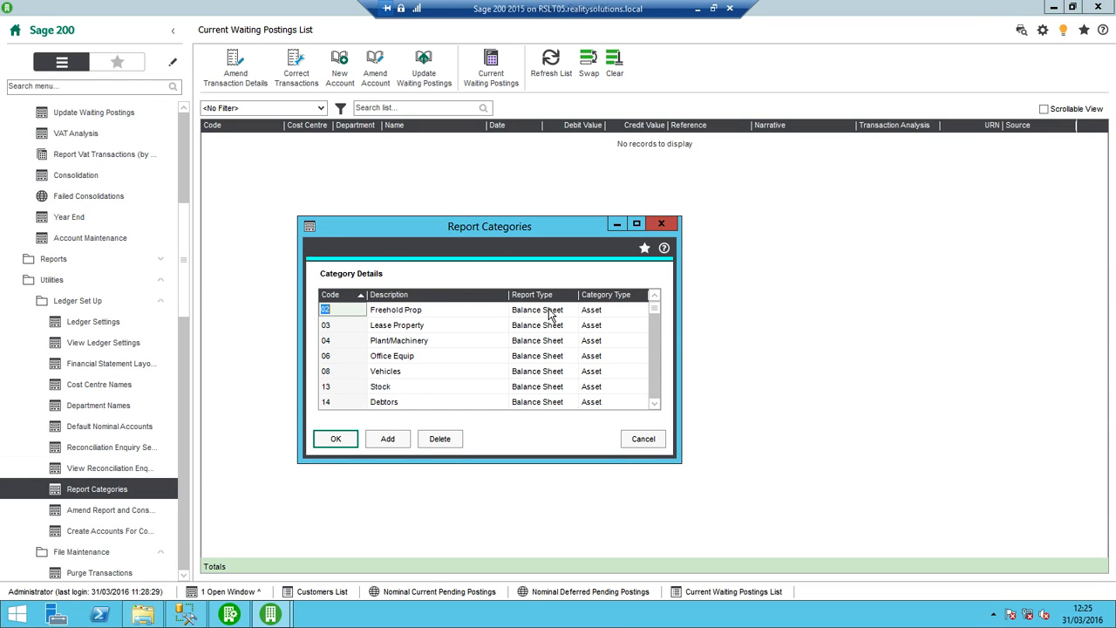
{"action": "mouse_move", "coordinate": [530, 415]}
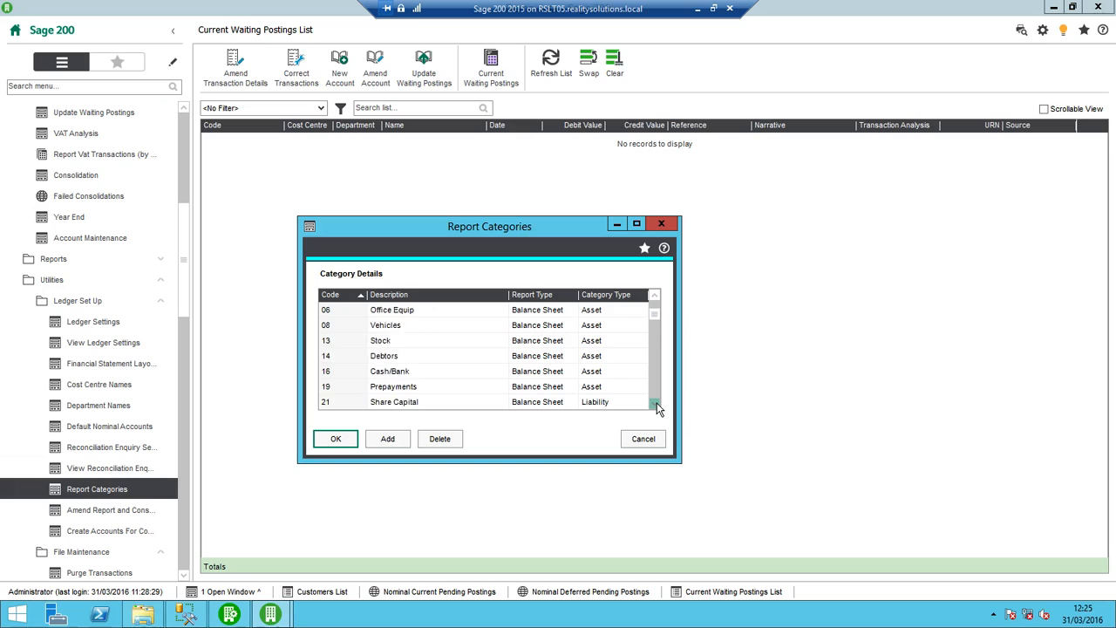
{"action": "scroll", "scroll_direction": "down", "scroll_amount": 3}
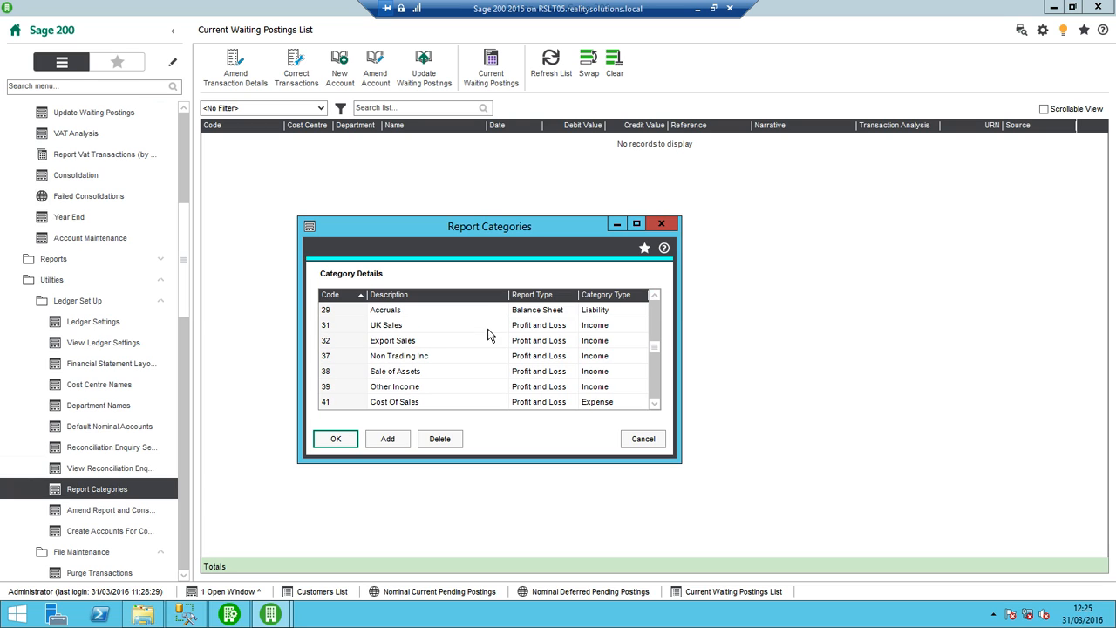
{"action": "mouse_move", "coordinate": [541, 339]}
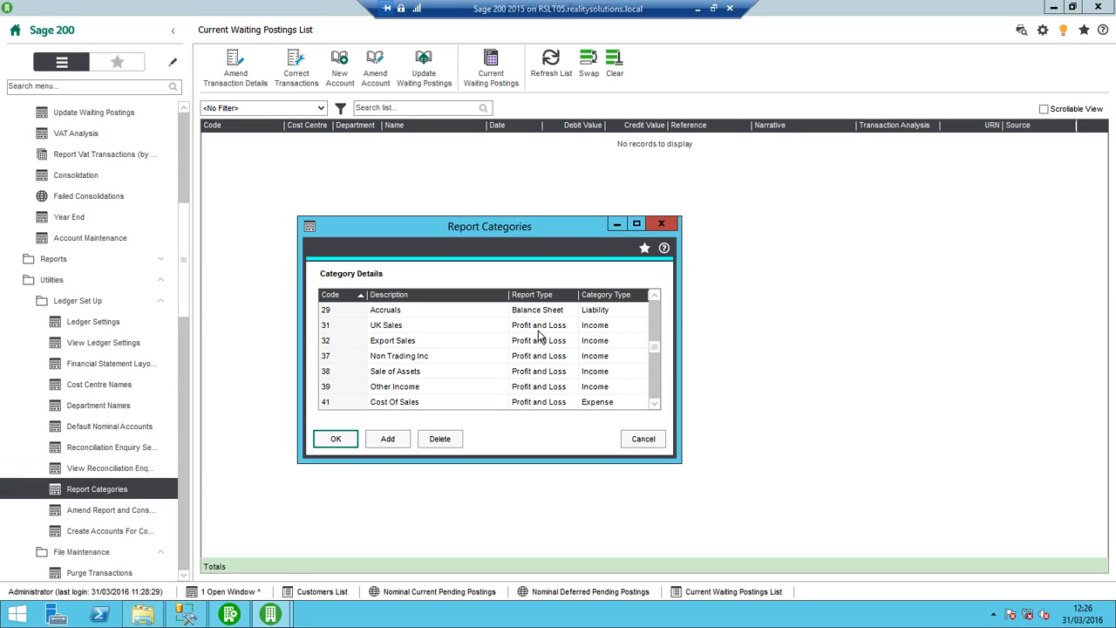
{"action": "mouse_move", "coordinate": [363, 331]}
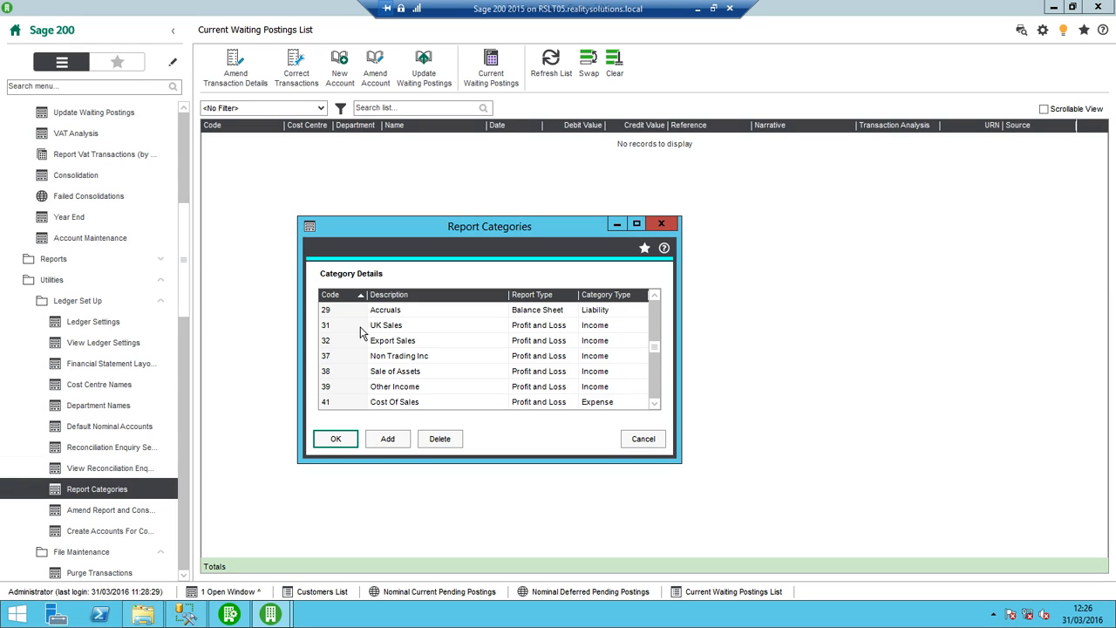
{"action": "mouse_move", "coordinate": [569, 377]}
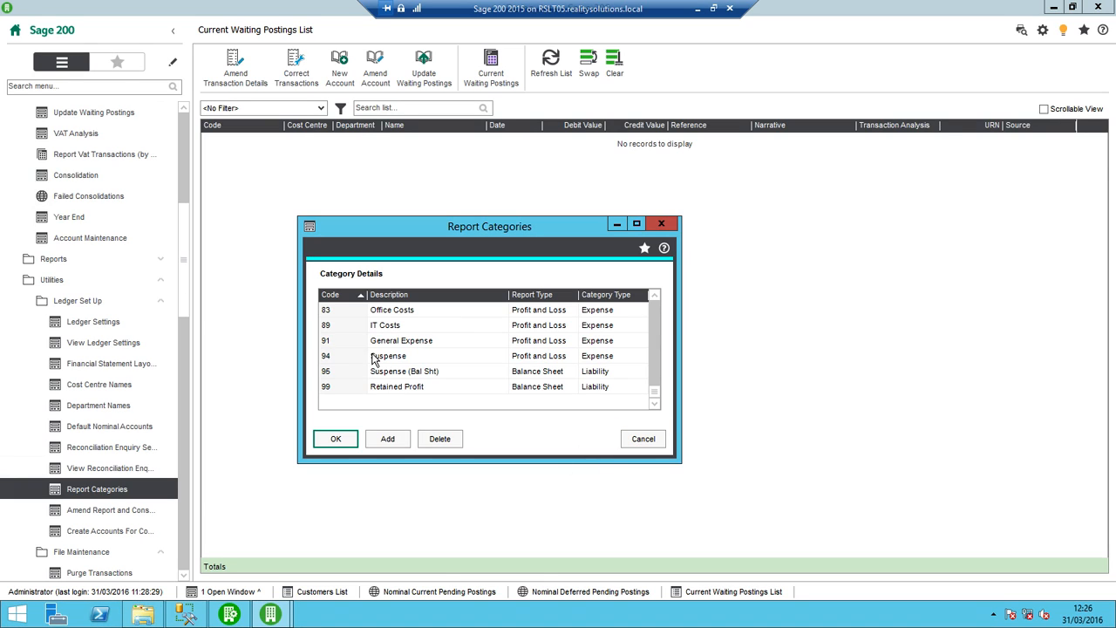
{"action": "mouse_move", "coordinate": [290, 362]}
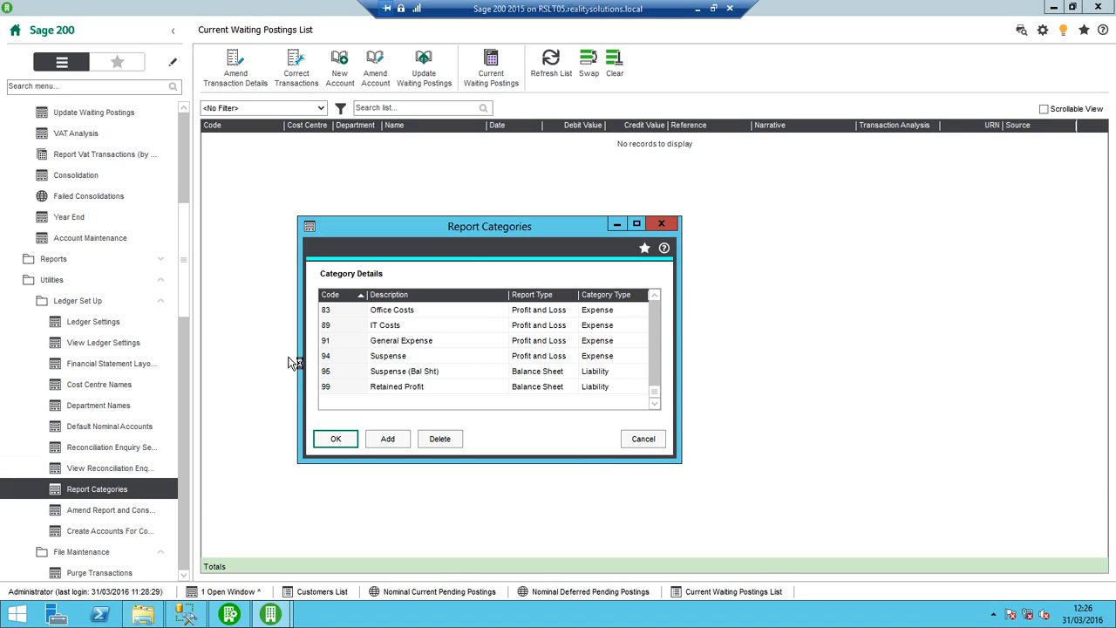
{"action": "mouse_move", "coordinate": [422, 390]}
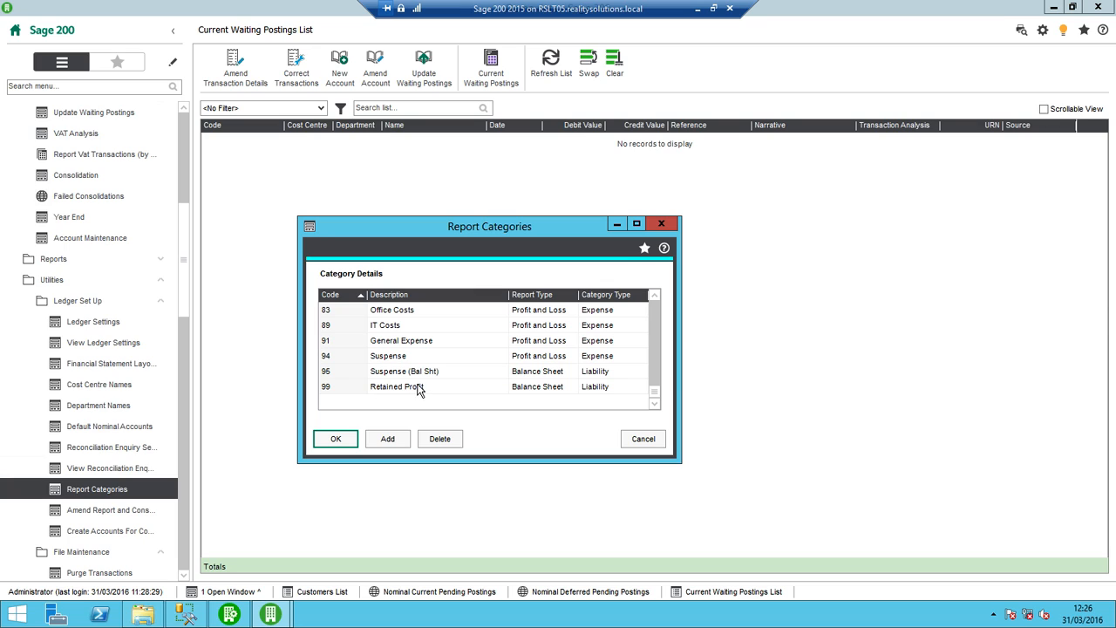
{"action": "mouse_move", "coordinate": [462, 392]}
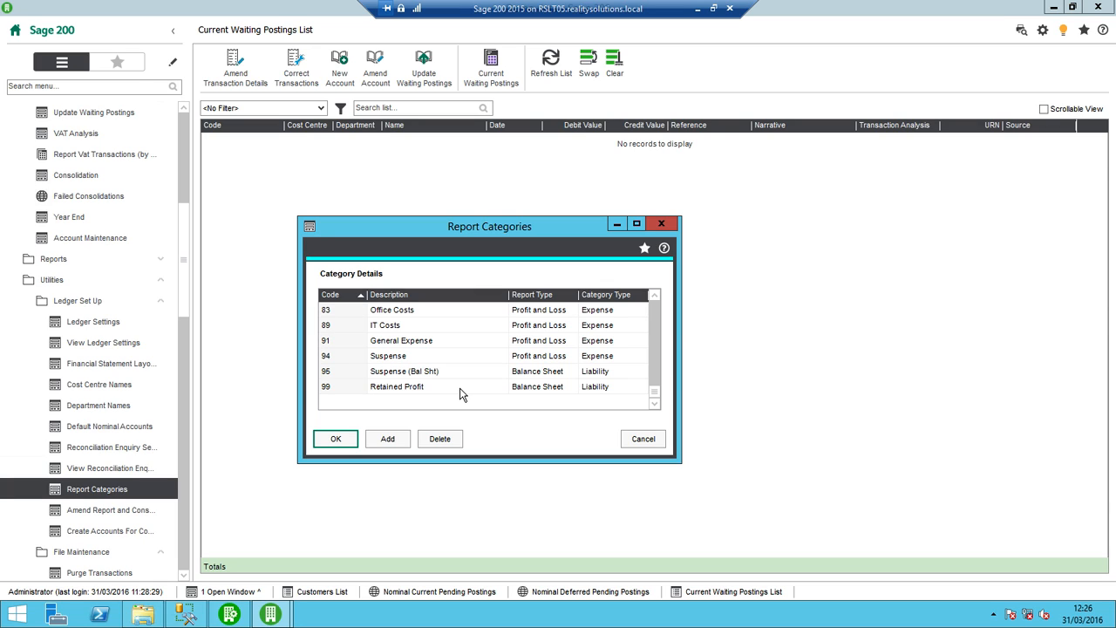
{"action": "mouse_move", "coordinate": [642, 439]}
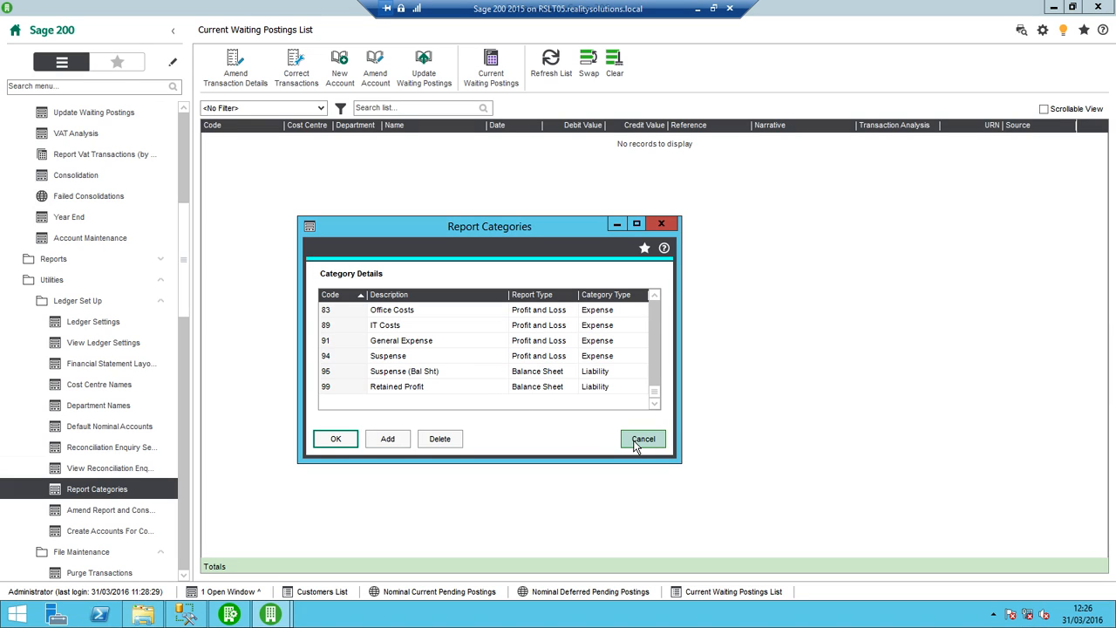
{"action": "mouse_move", "coordinate": [483, 368]}
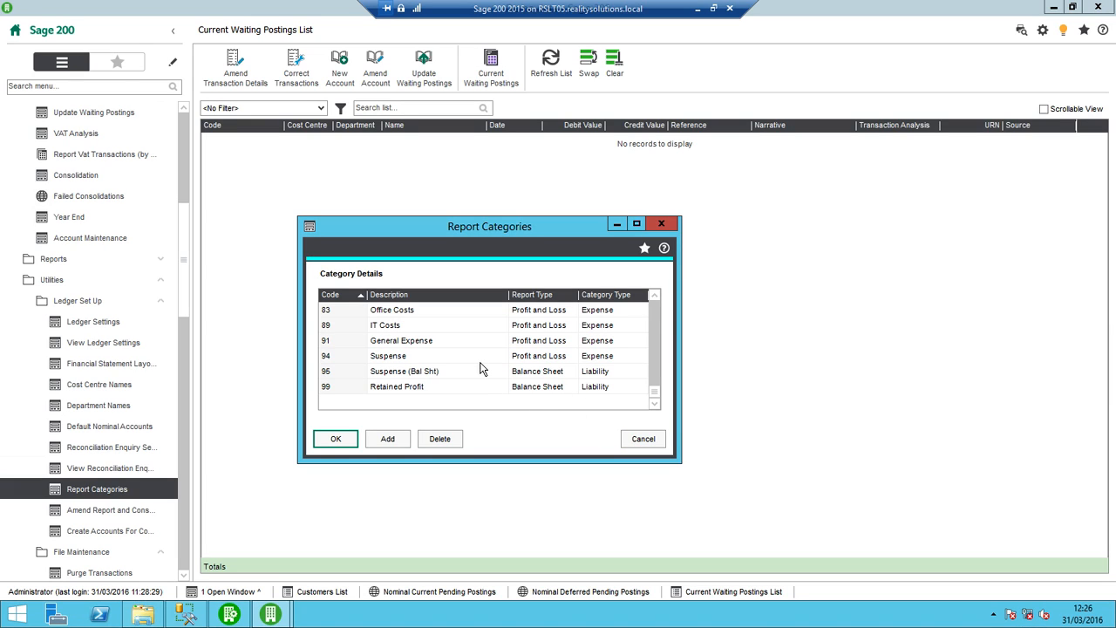
{"action": "mouse_move", "coordinate": [651, 328]}
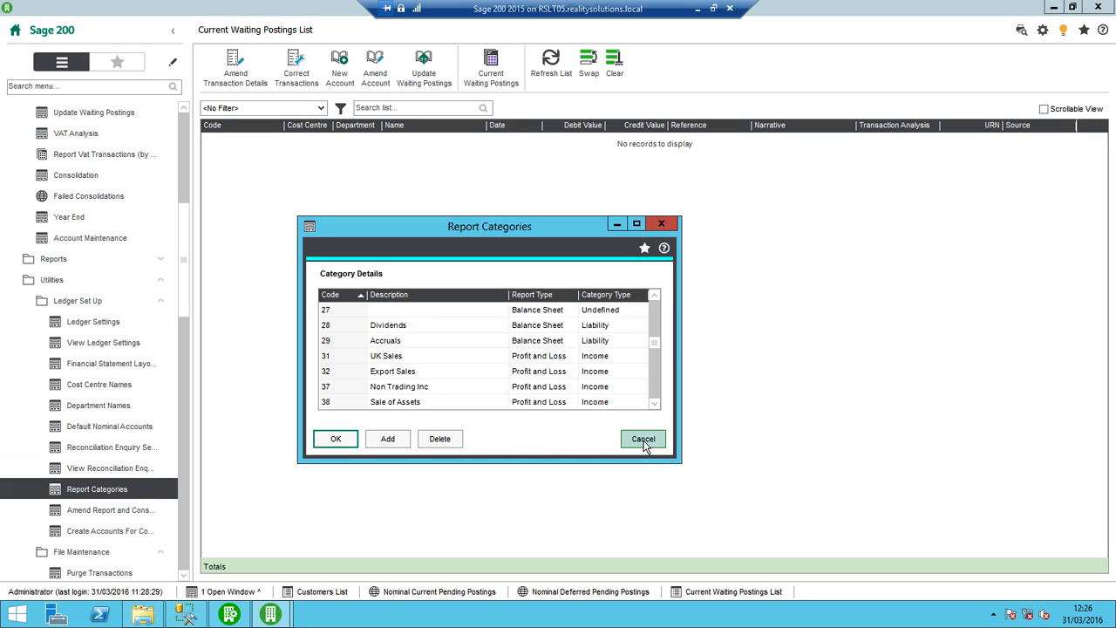
{"action": "left_click", "coordinate": [642, 440]}
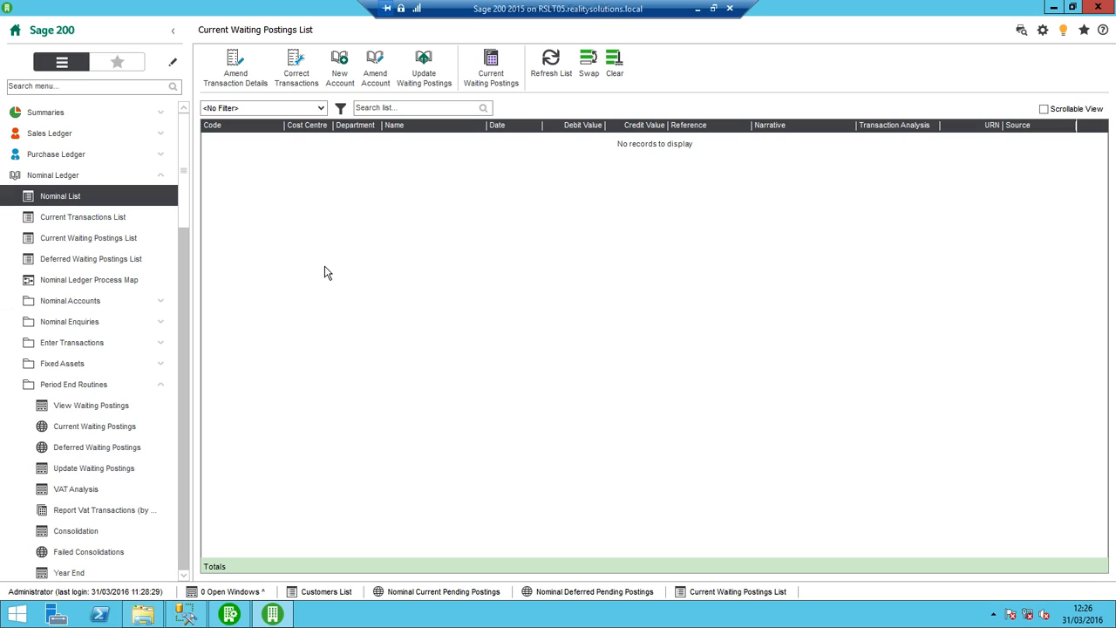
{"action": "mouse_move", "coordinate": [515, 190]}
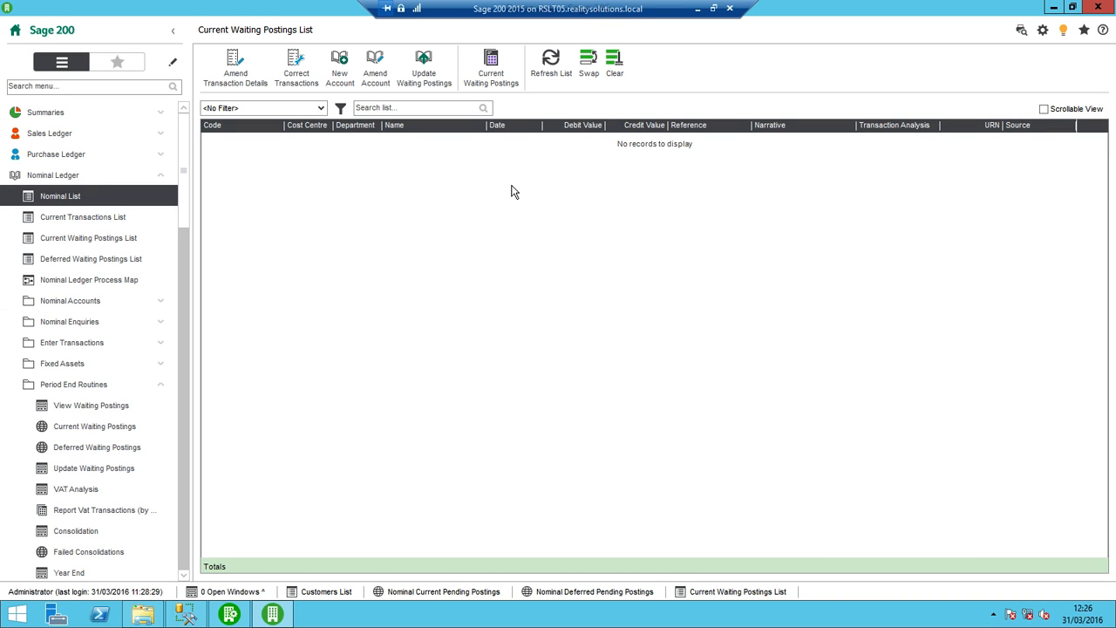
{"action": "left_click", "coordinate": [59, 196]}
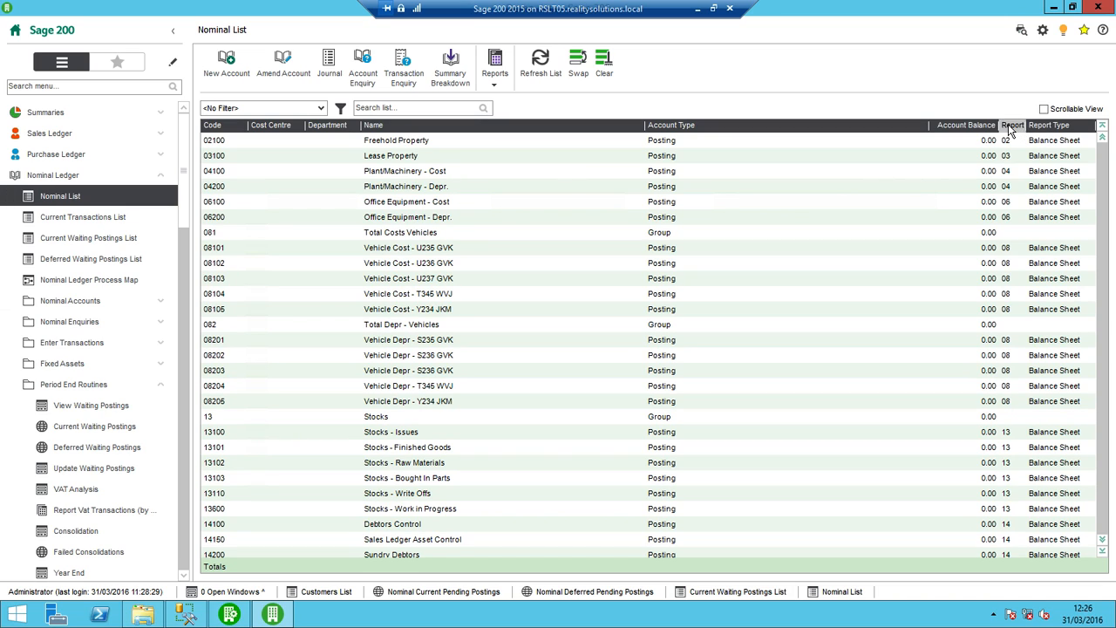
{"action": "left_click", "coordinate": [398, 492]}
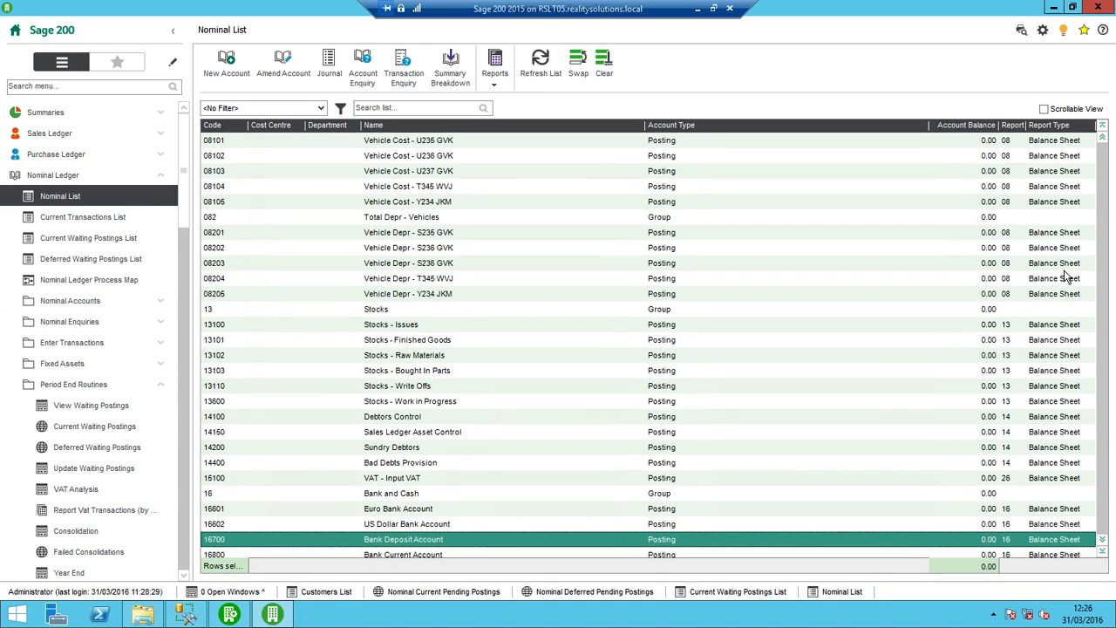
{"action": "scroll", "scroll_direction": "down", "scroll_amount": 3}
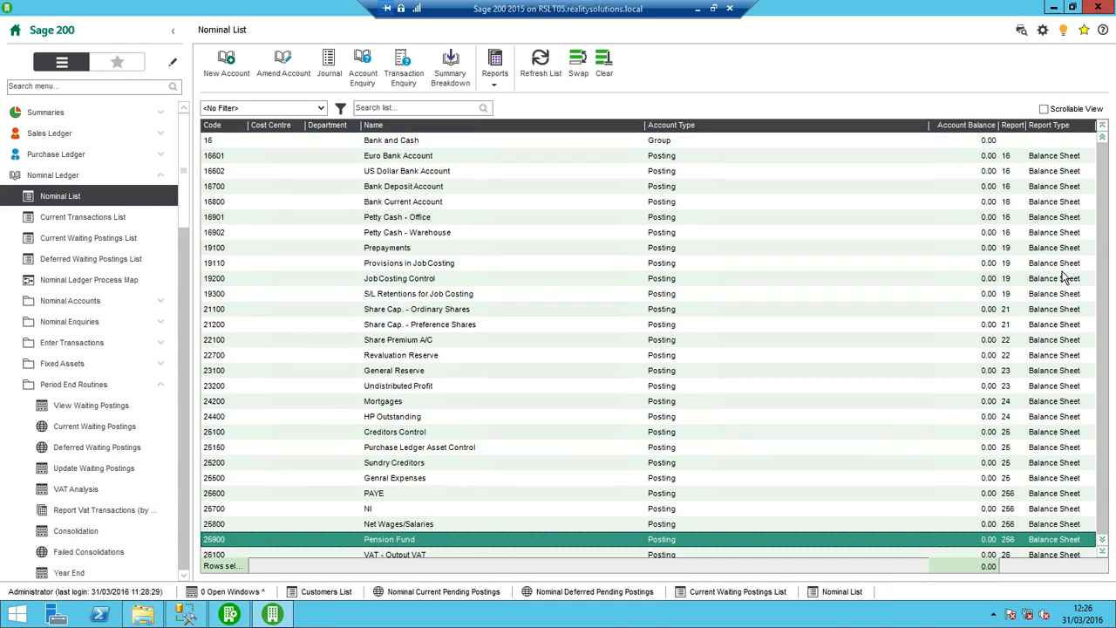
{"action": "scroll", "scroll_direction": "down", "scroll_amount": 3}
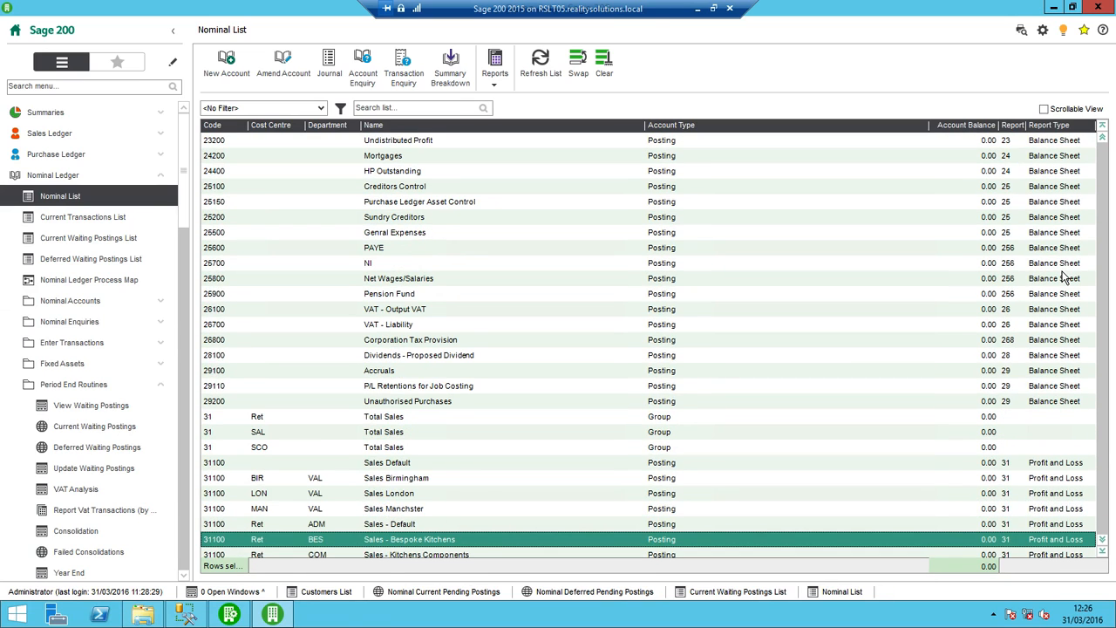
{"action": "scroll", "scroll_direction": "down", "scroll_amount": 3}
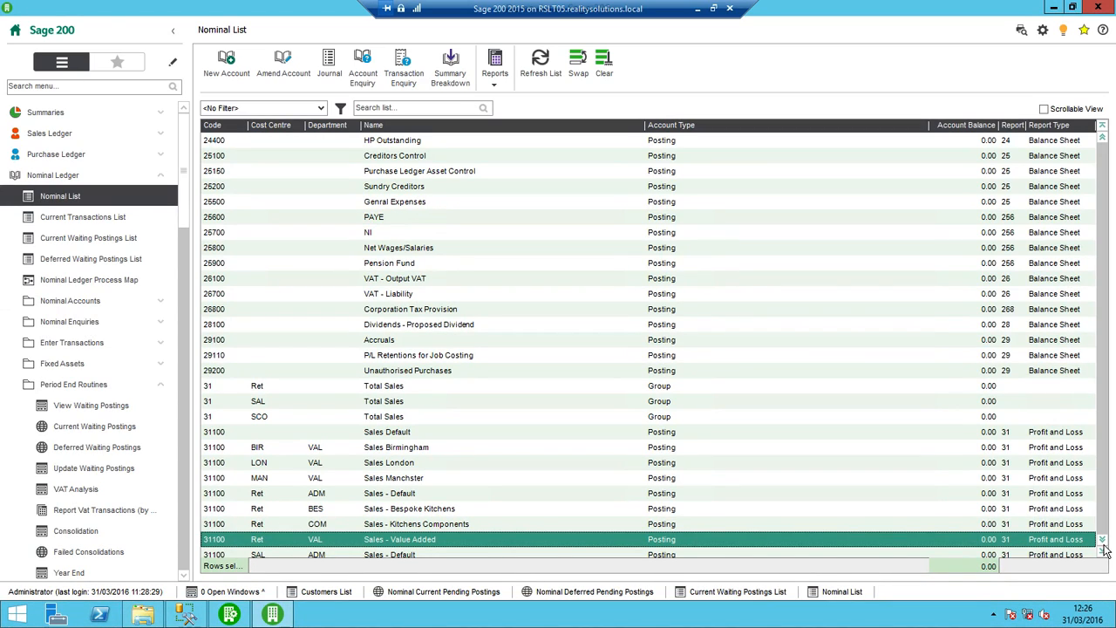
{"action": "mouse_move", "coordinate": [1020, 429]}
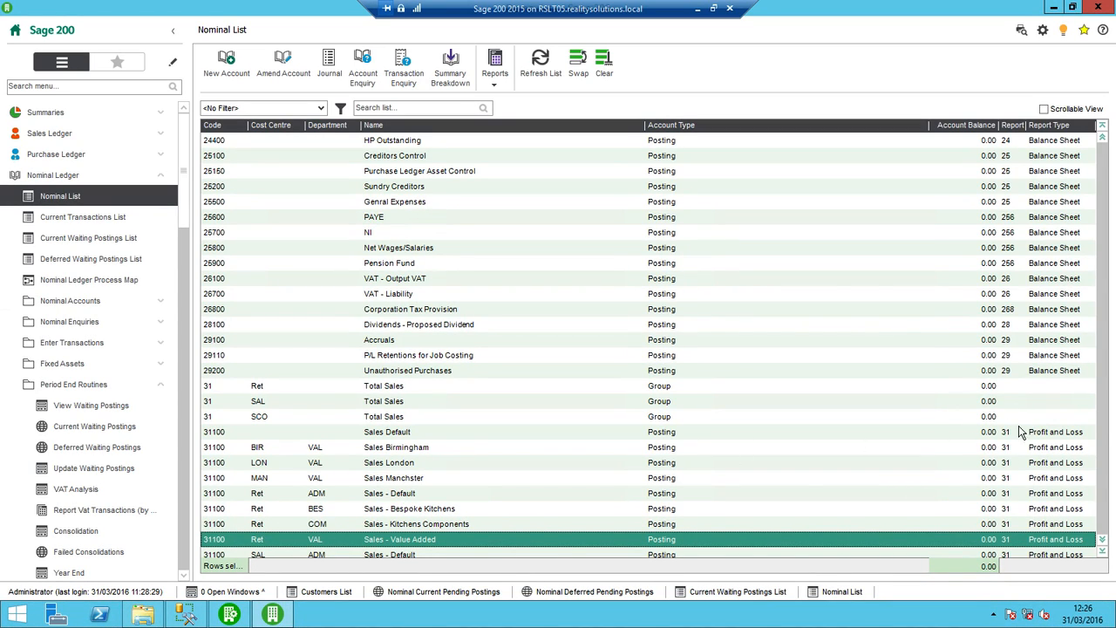
{"action": "mouse_move", "coordinate": [1025, 450]}
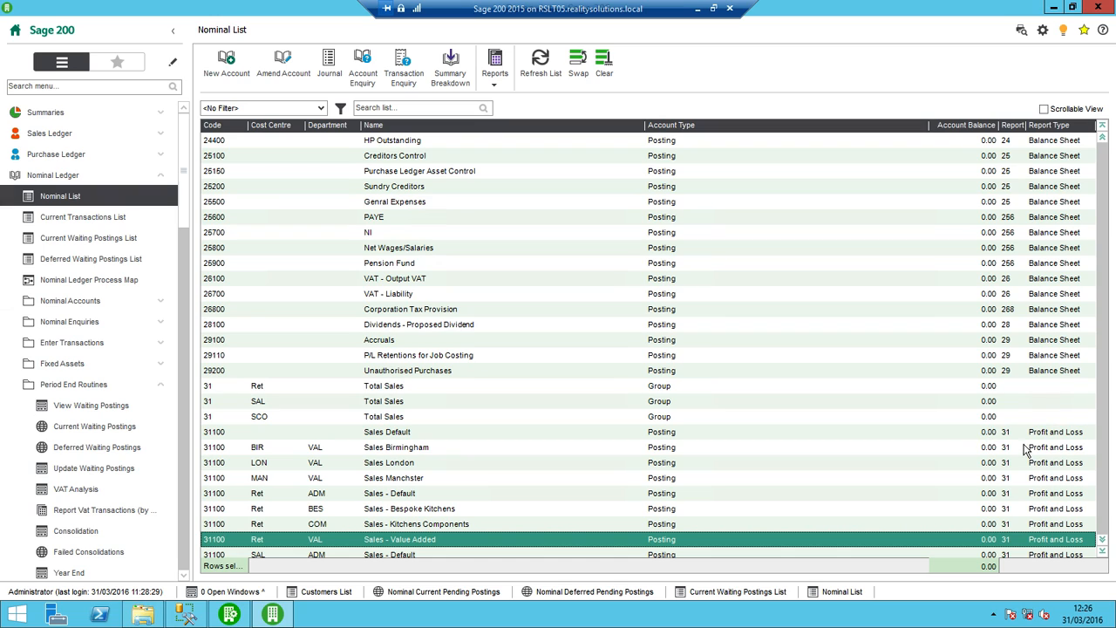
{"action": "mouse_move", "coordinate": [1043, 447]}
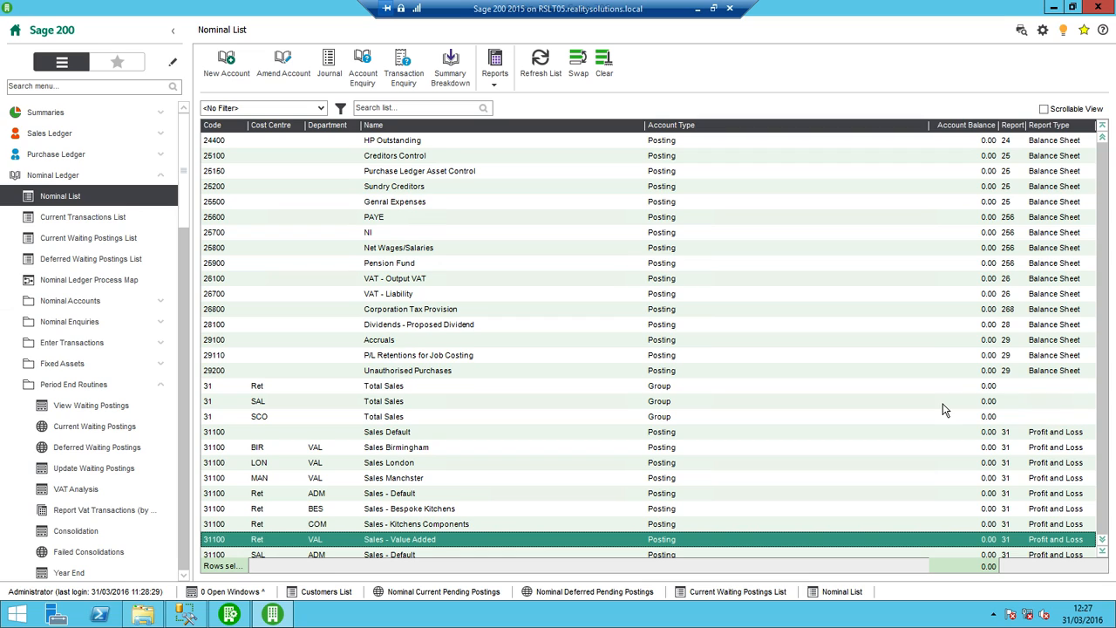
{"action": "mouse_move", "coordinate": [286, 398]}
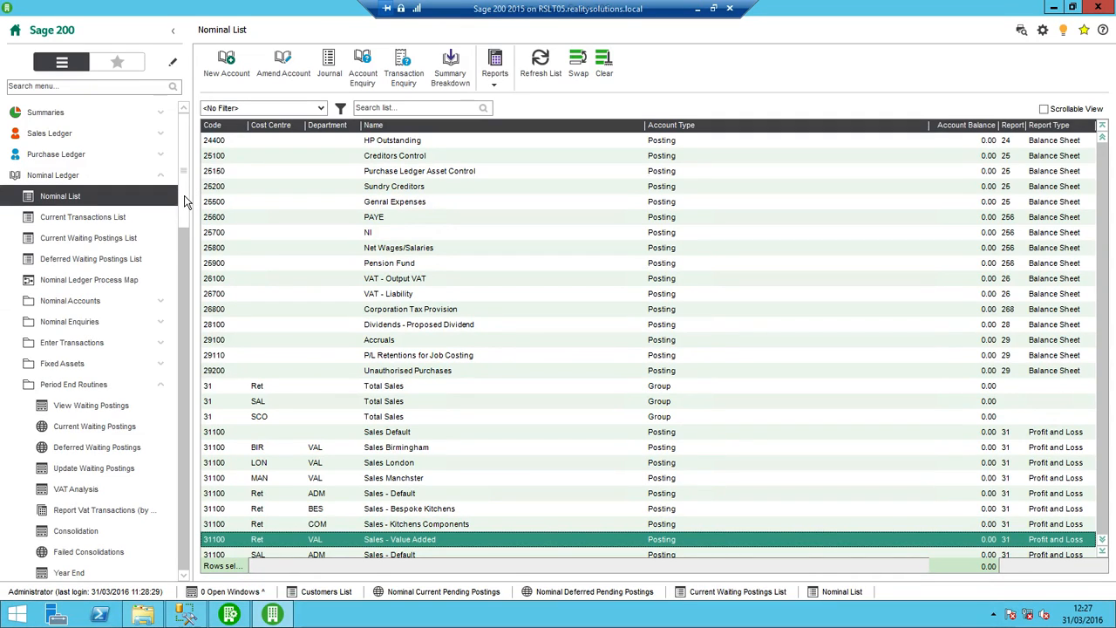
{"action": "mouse_move", "coordinate": [104, 258]}
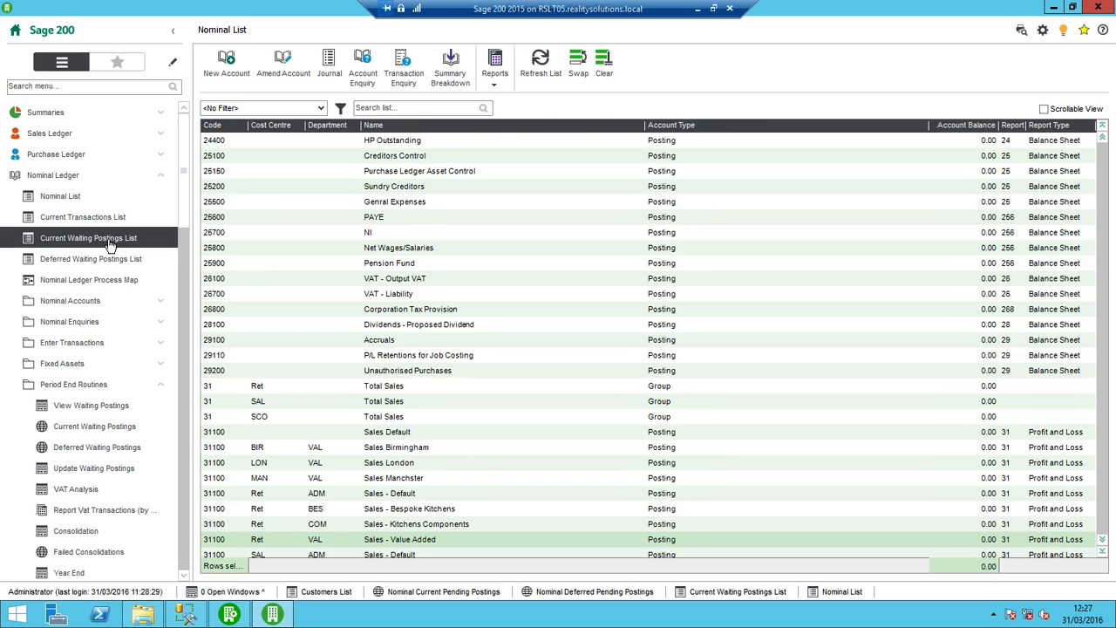
Confirm the Current and Deferred Waiting Postings lists both show no records.
{"action": "left_click", "coordinate": [91, 238]}
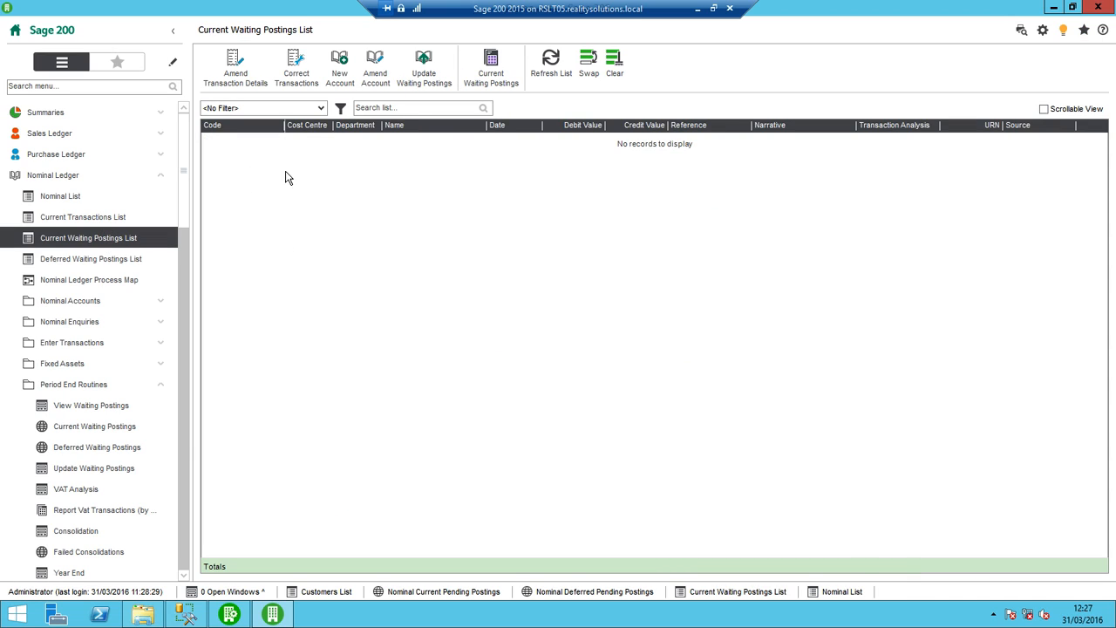
{"action": "mouse_move", "coordinate": [256, 172]}
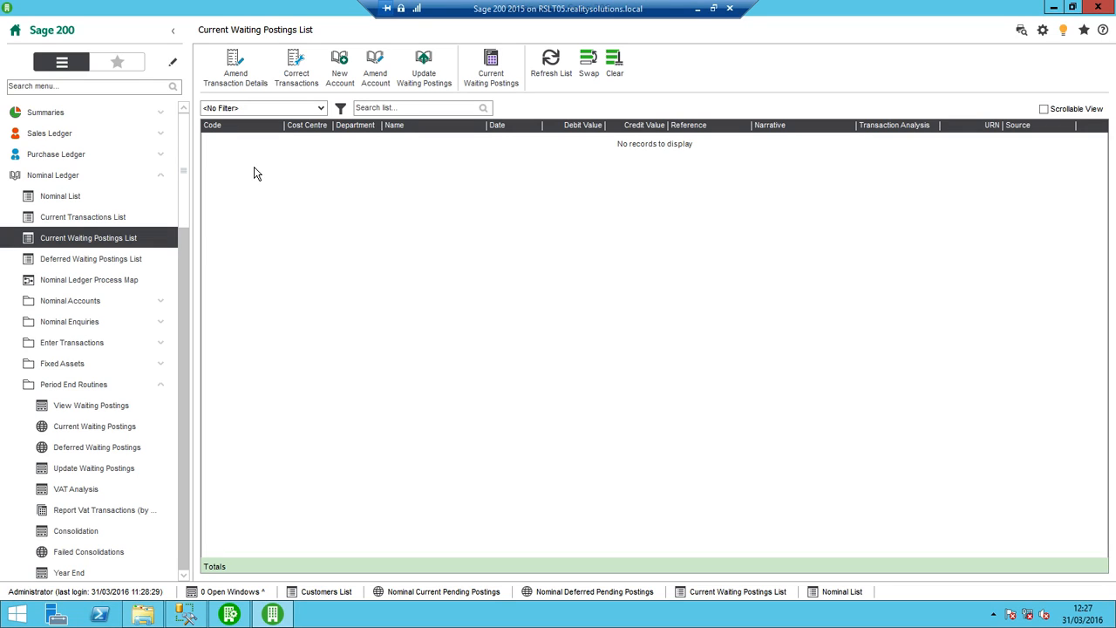
{"action": "mouse_move", "coordinate": [90, 262]}
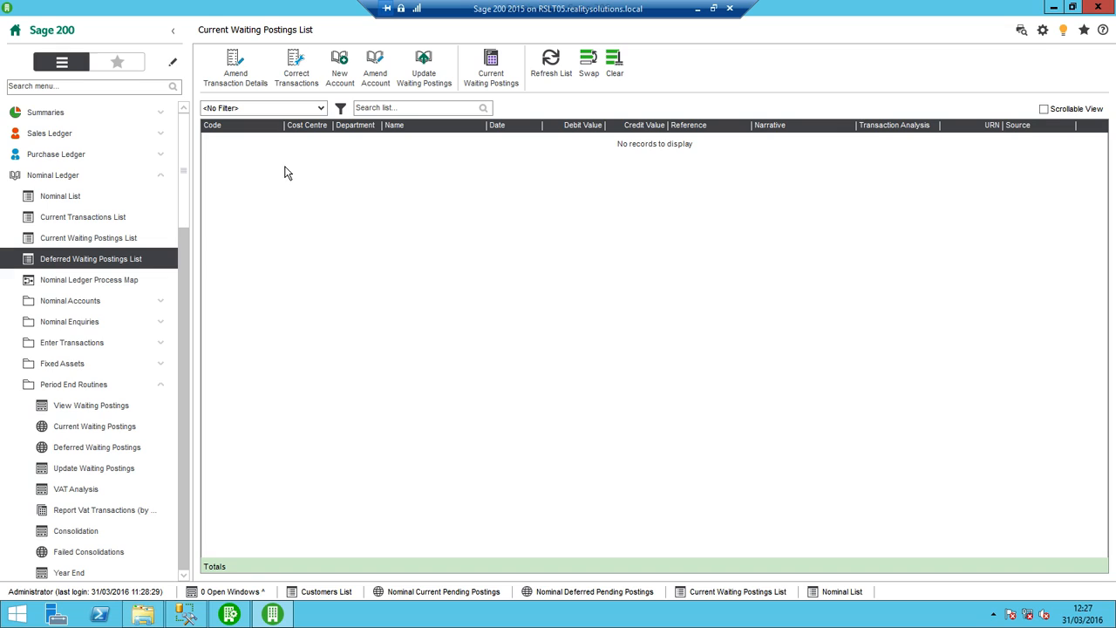
{"action": "mouse_move", "coordinate": [276, 210]}
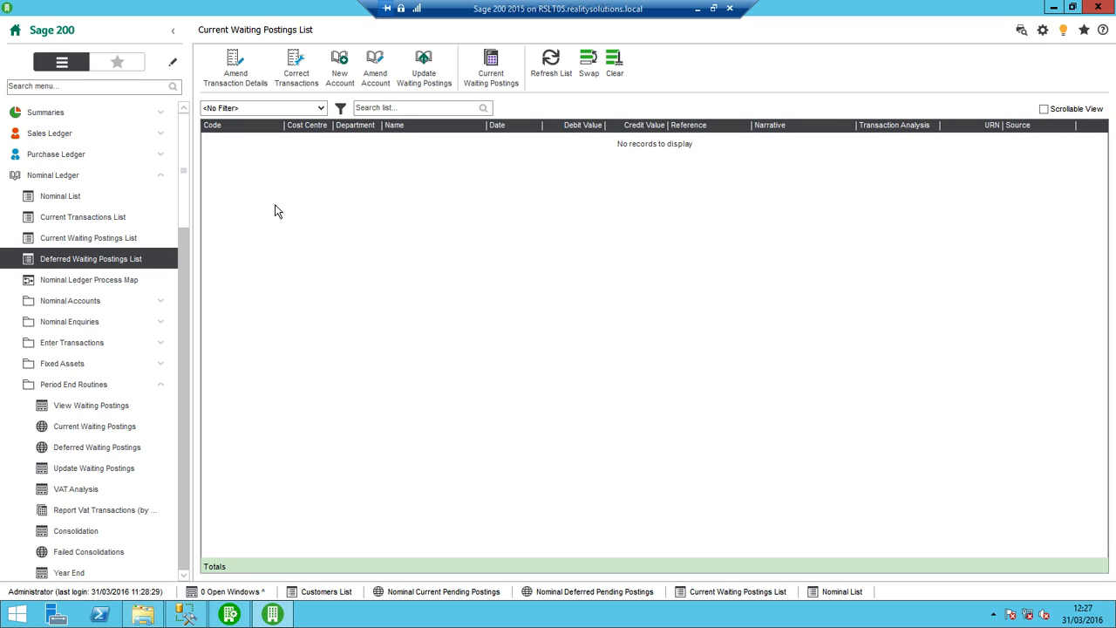
{"action": "left_click", "coordinate": [90, 258]}
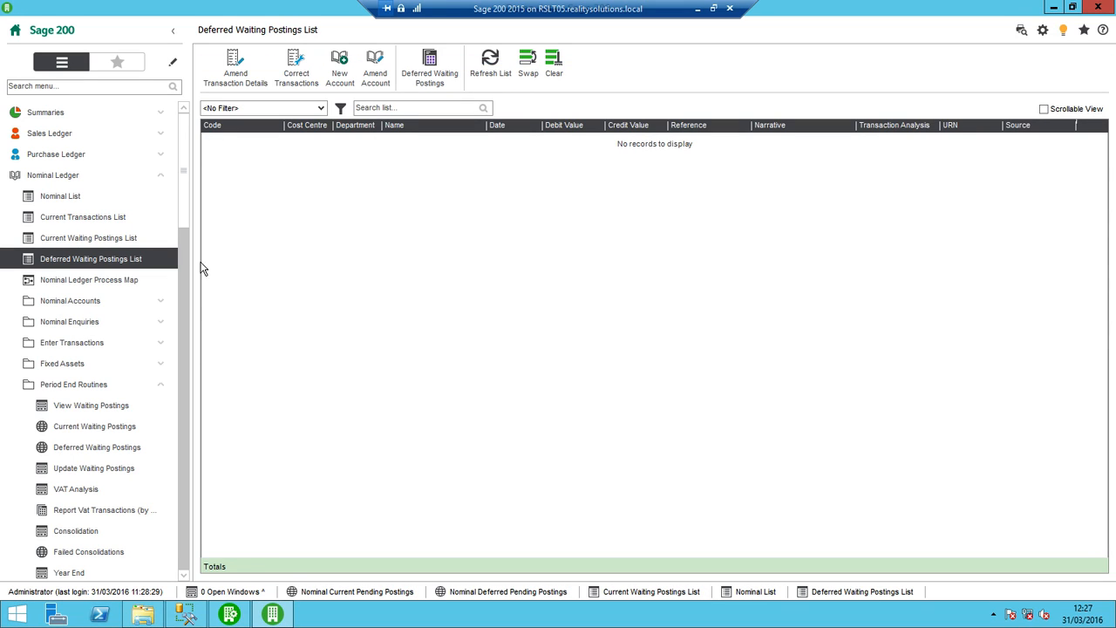
{"action": "mouse_move", "coordinate": [170, 206]}
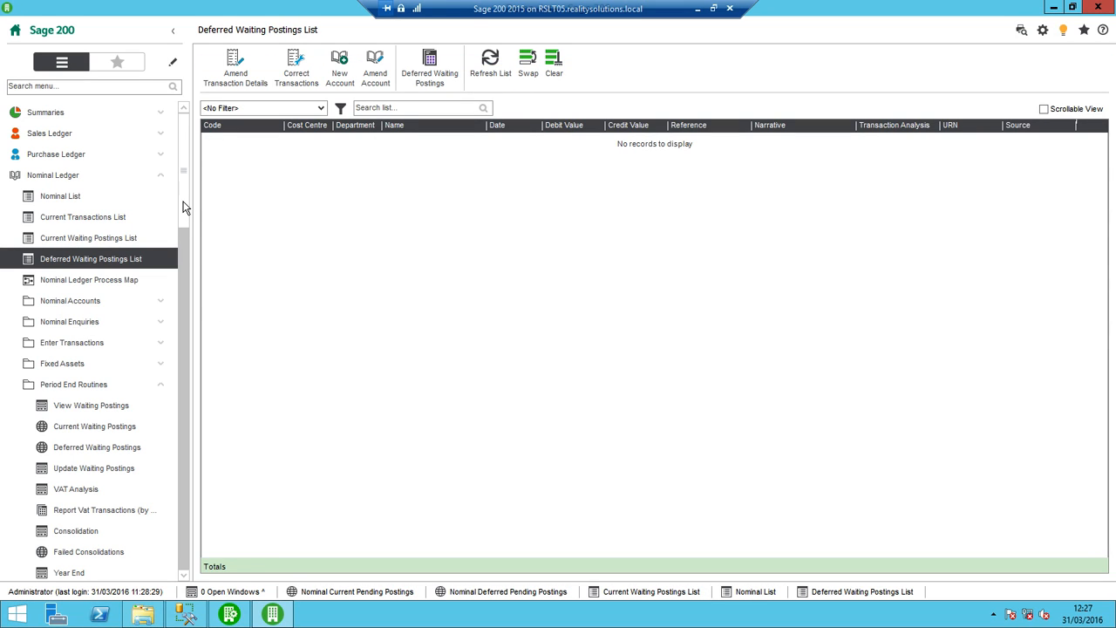
{"action": "scroll", "scroll_direction": "down", "scroll_amount": 3}
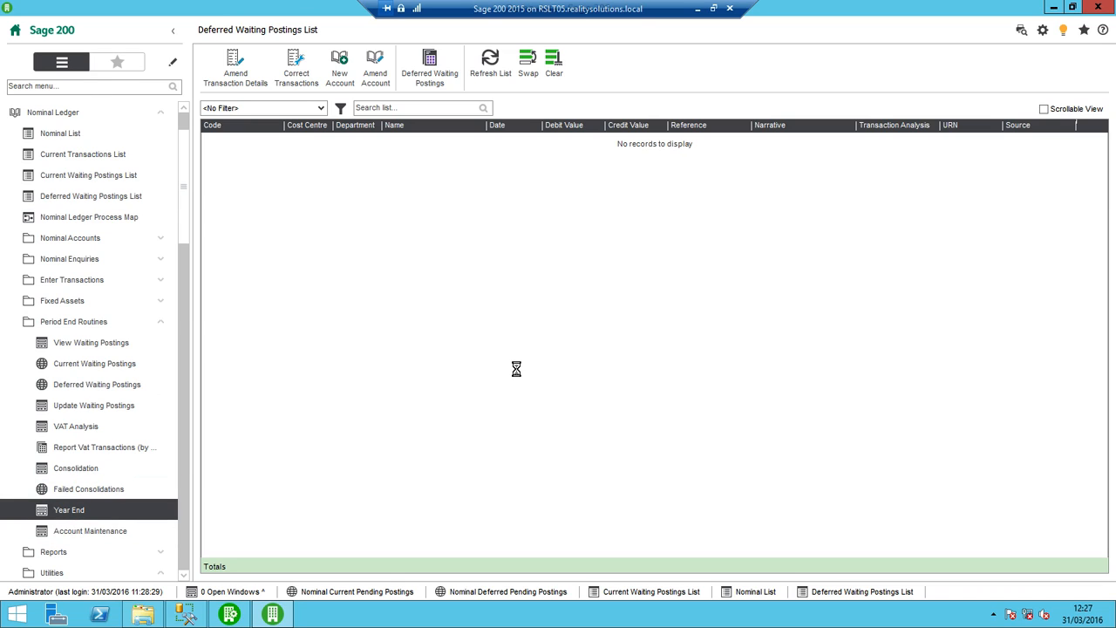
Tick the trial balance, financial statements and other reports confirmations and run the Year End.
{"action": "left_click", "coordinate": [70, 510]}
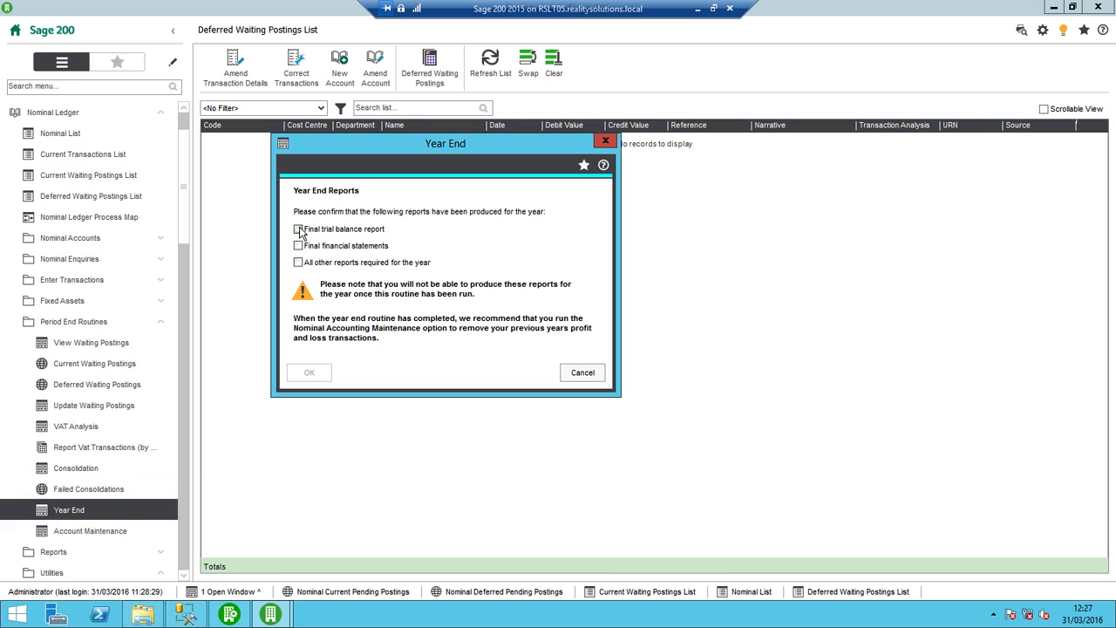
{"action": "left_click", "coordinate": [298, 228]}
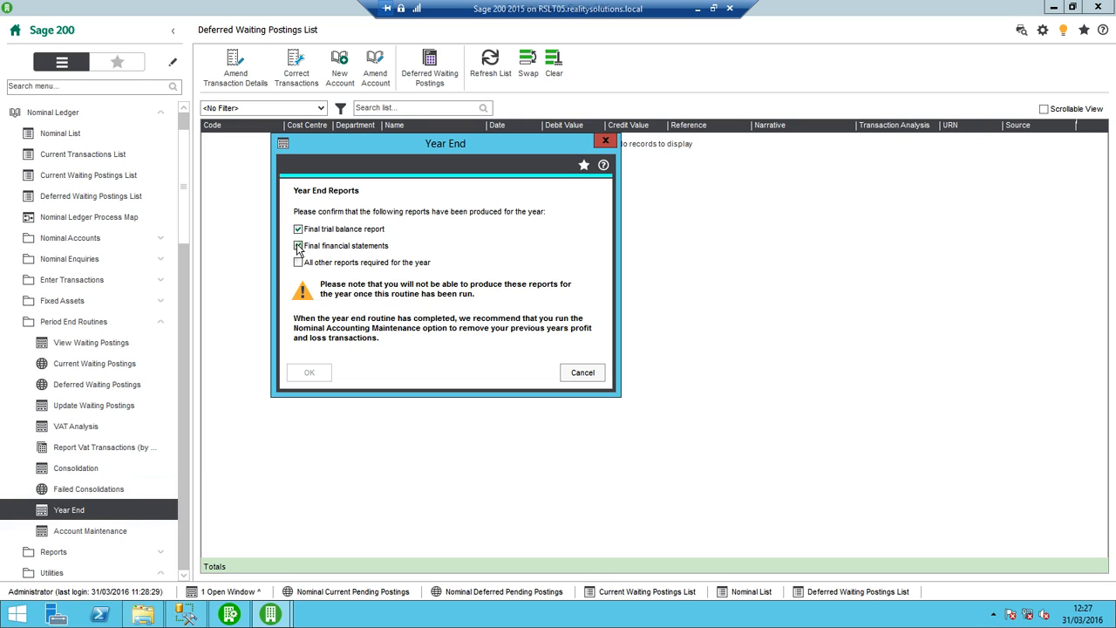
{"action": "left_click", "coordinate": [296, 245]}
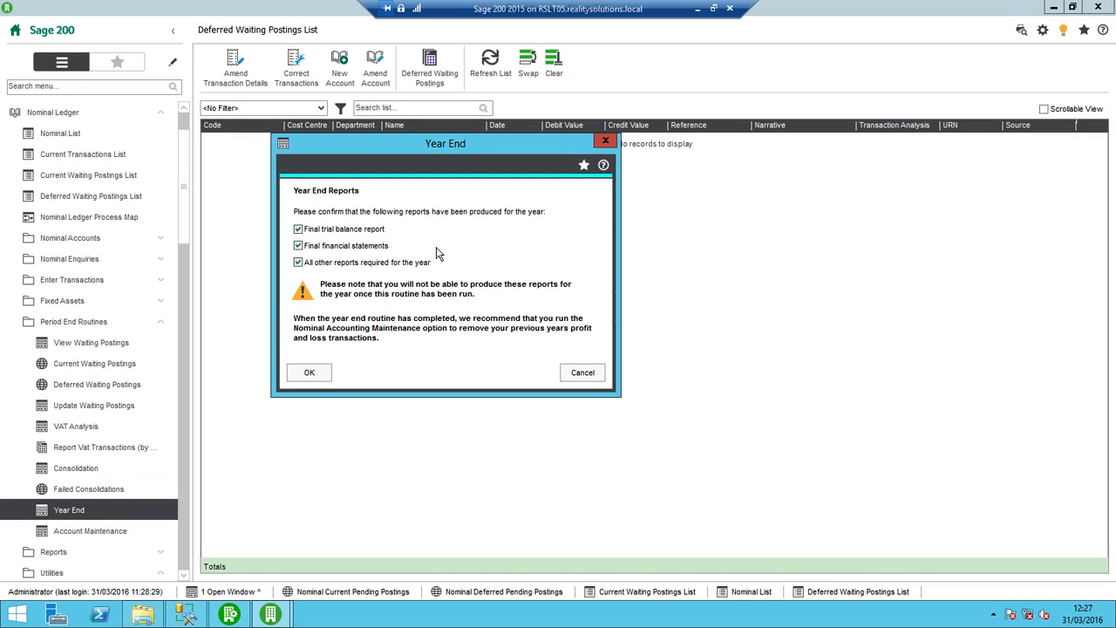
{"action": "mouse_move", "coordinate": [443, 254]}
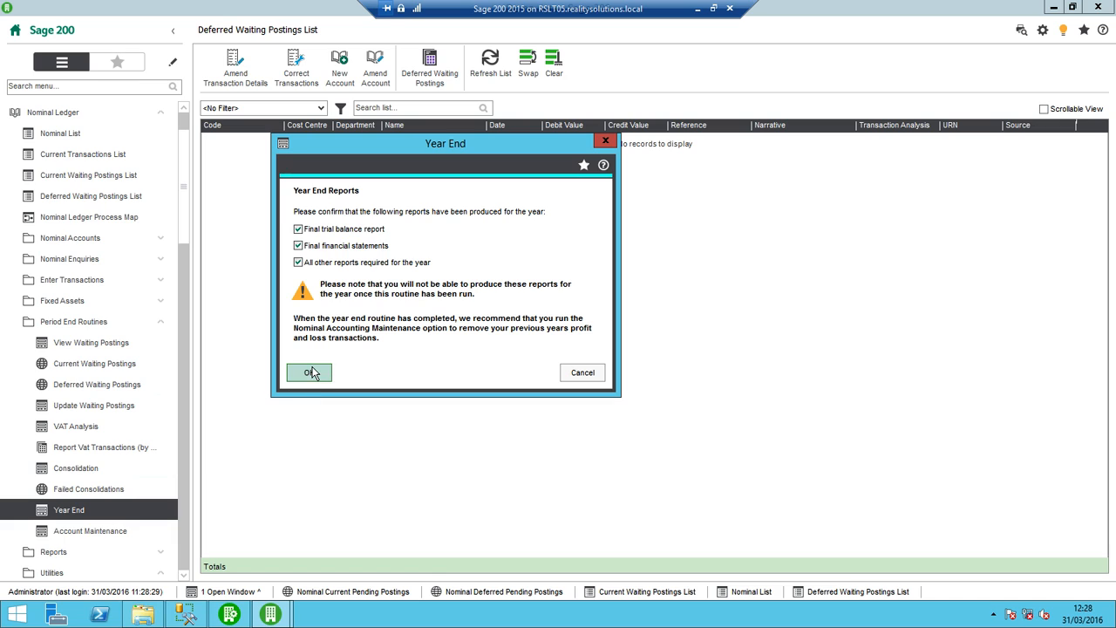
{"action": "left_click", "coordinate": [309, 373]}
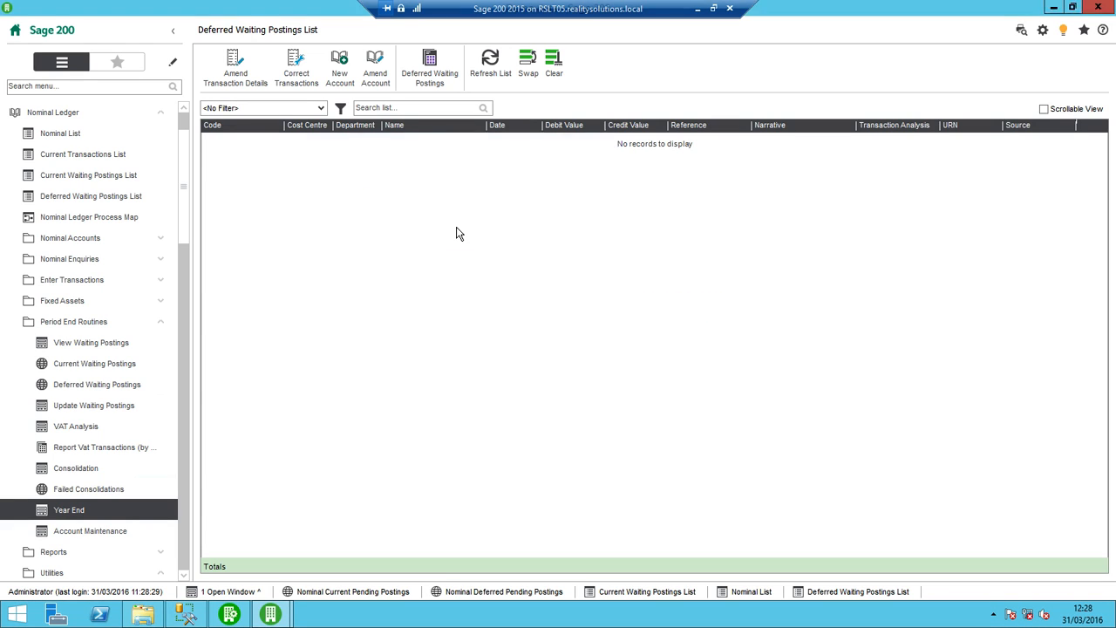
Dismiss the low battery notification after the Nominal Ledger Year End Report is produced.
{"action": "left_click", "coordinate": [68, 509]}
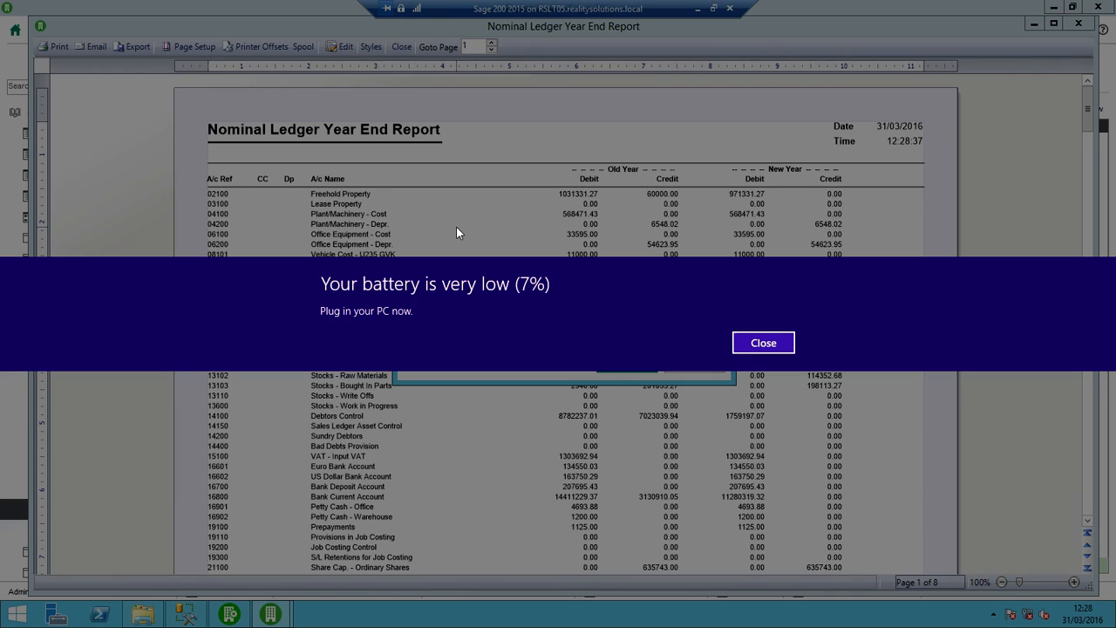
{"action": "left_click", "coordinate": [764, 342]}
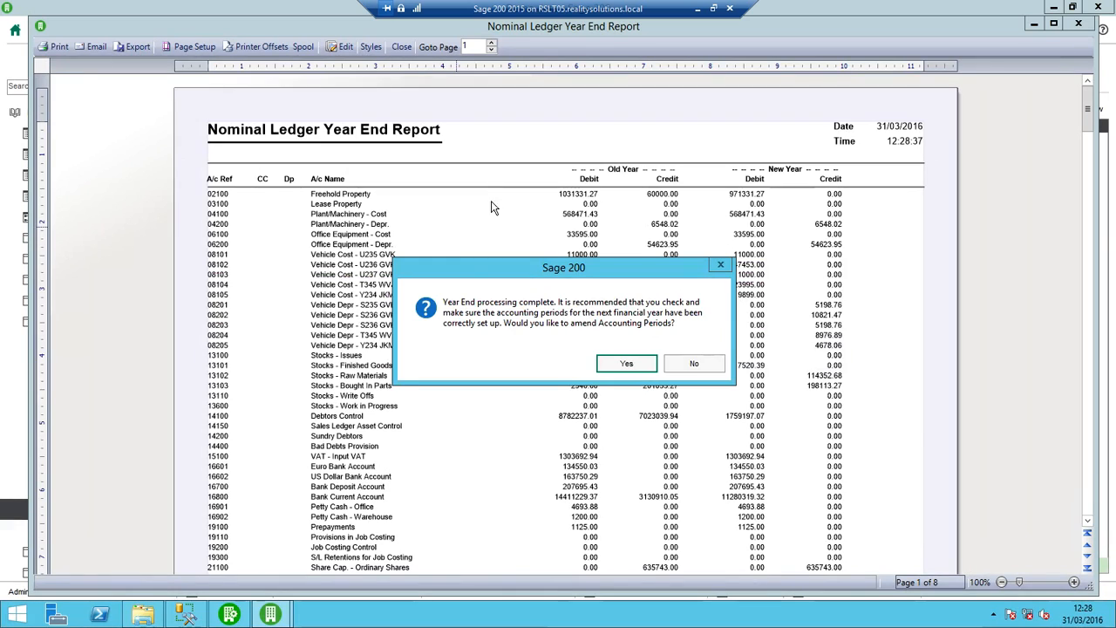
{"action": "mouse_move", "coordinate": [579, 321]}
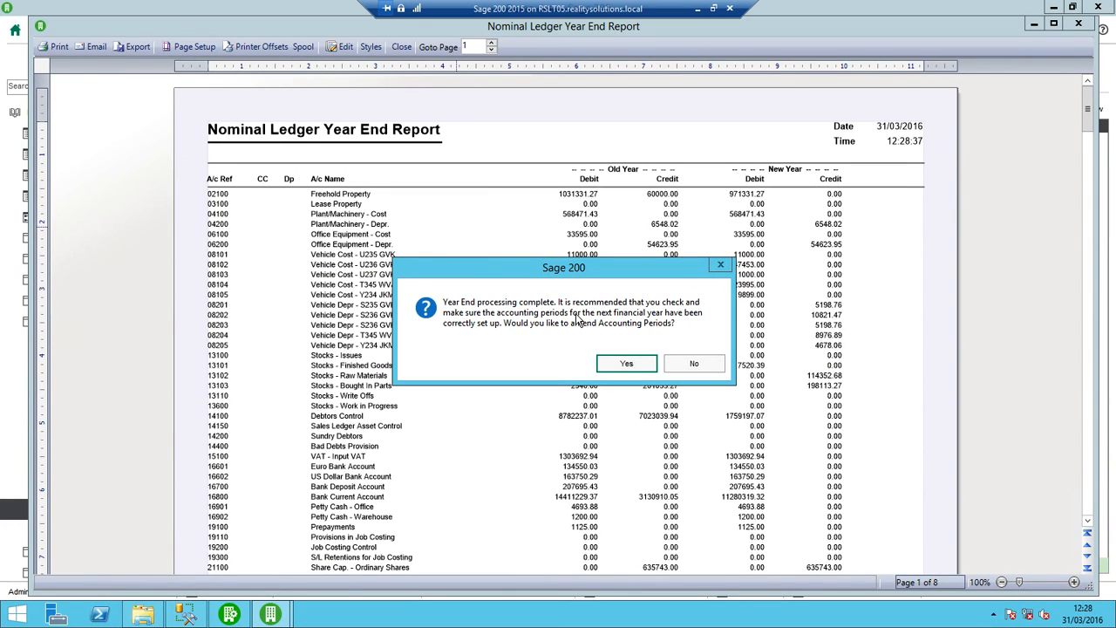
{"action": "mouse_move", "coordinate": [600, 334]}
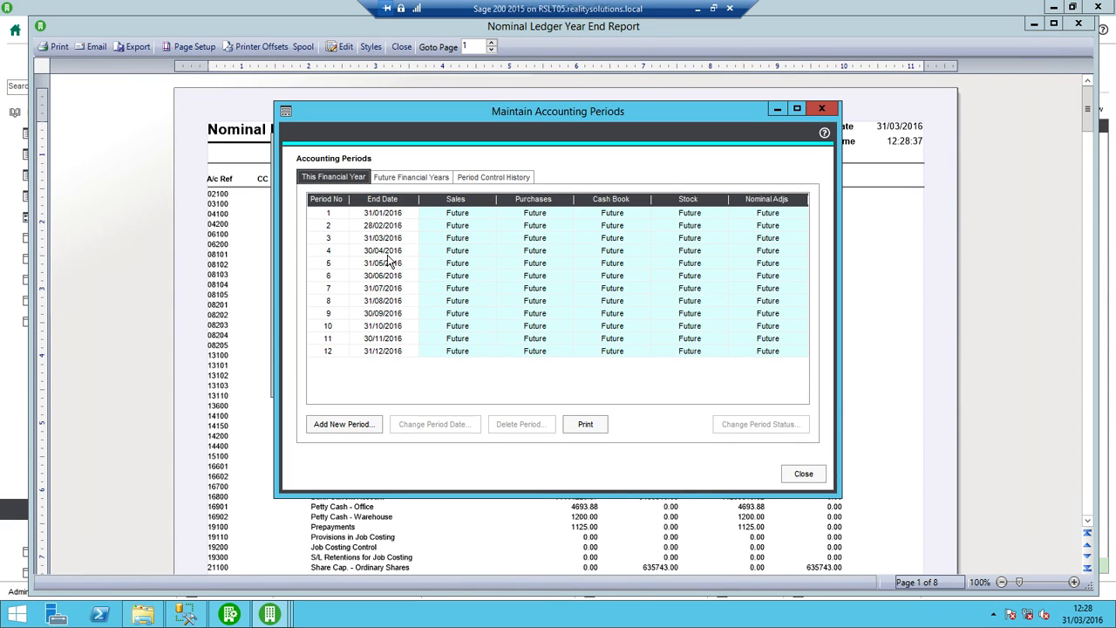
{"action": "mouse_move", "coordinate": [414, 216]}
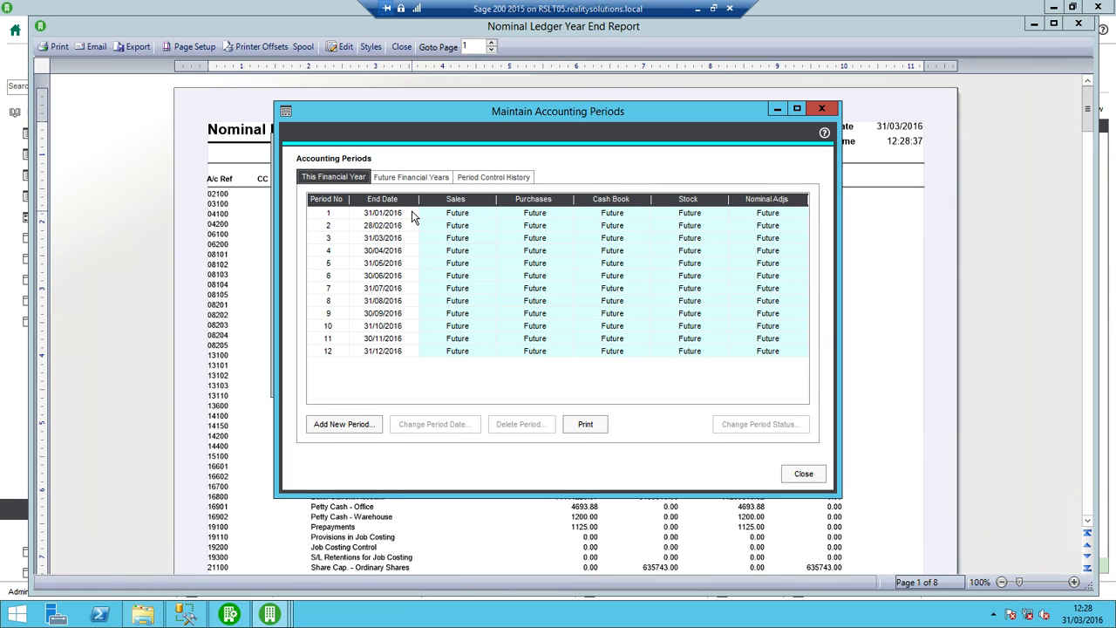
Open period 1 ending 31/01/2016 for sales and purchases and close Maintain Accounting Periods.
{"action": "left_click", "coordinate": [457, 213]}
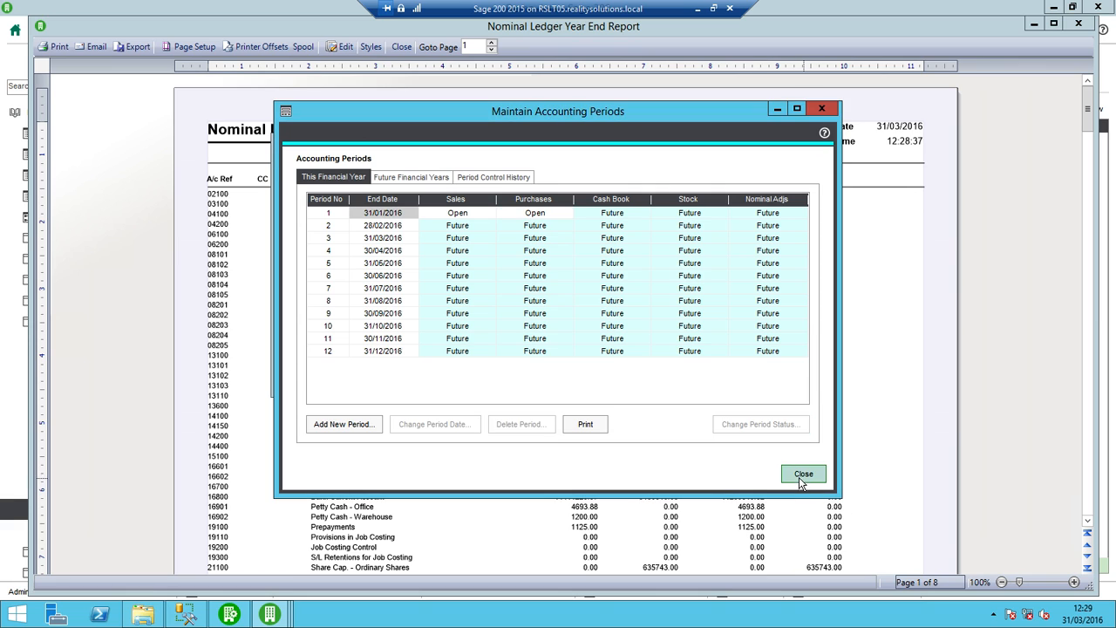
{"action": "left_click", "coordinate": [803, 475]}
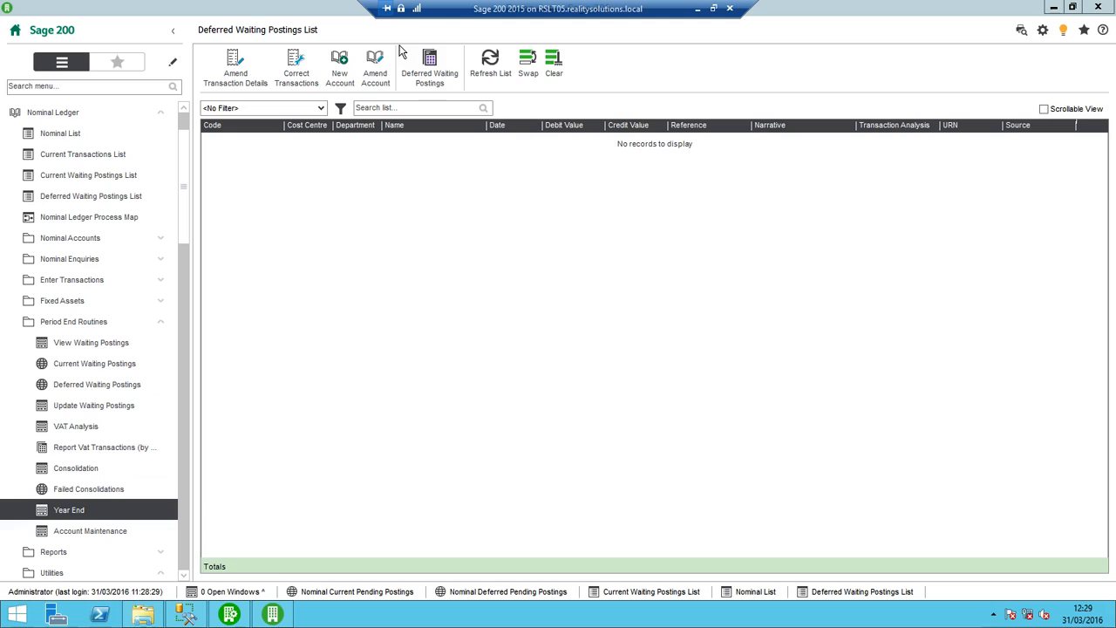
{"action": "mouse_move", "coordinate": [763, 85]}
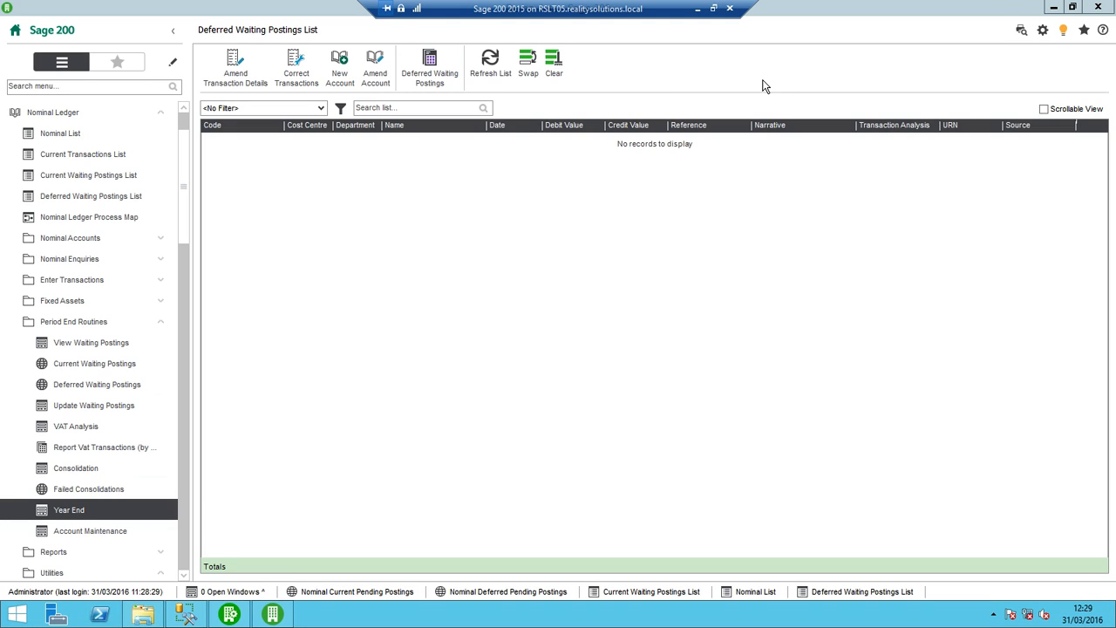
{"action": "mouse_move", "coordinate": [743, 19]}
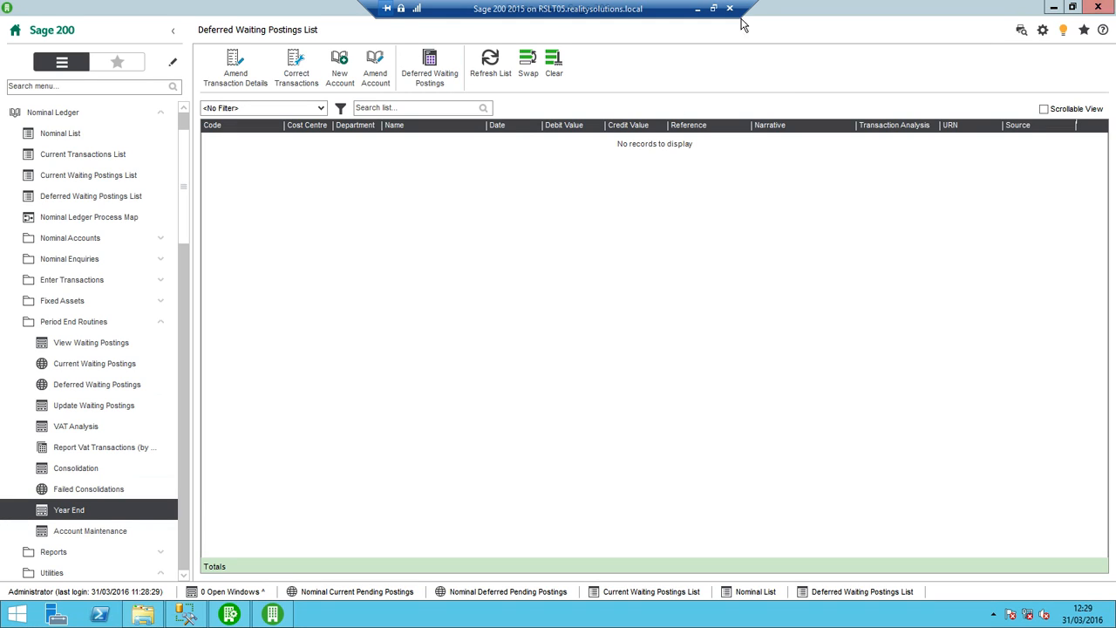